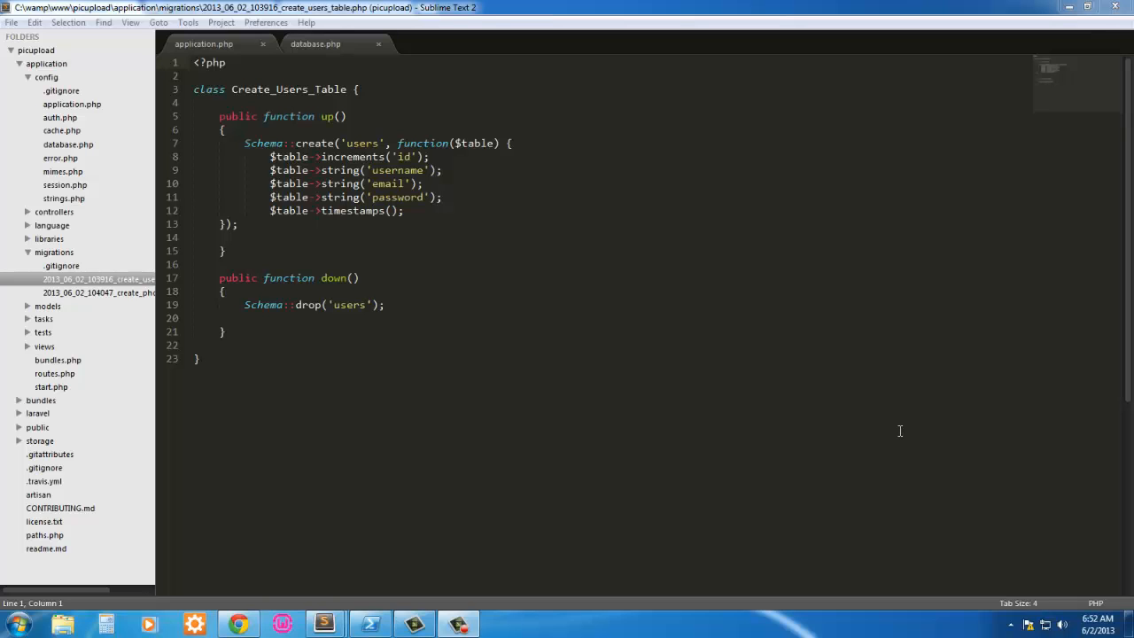
mouse_move(699, 358)
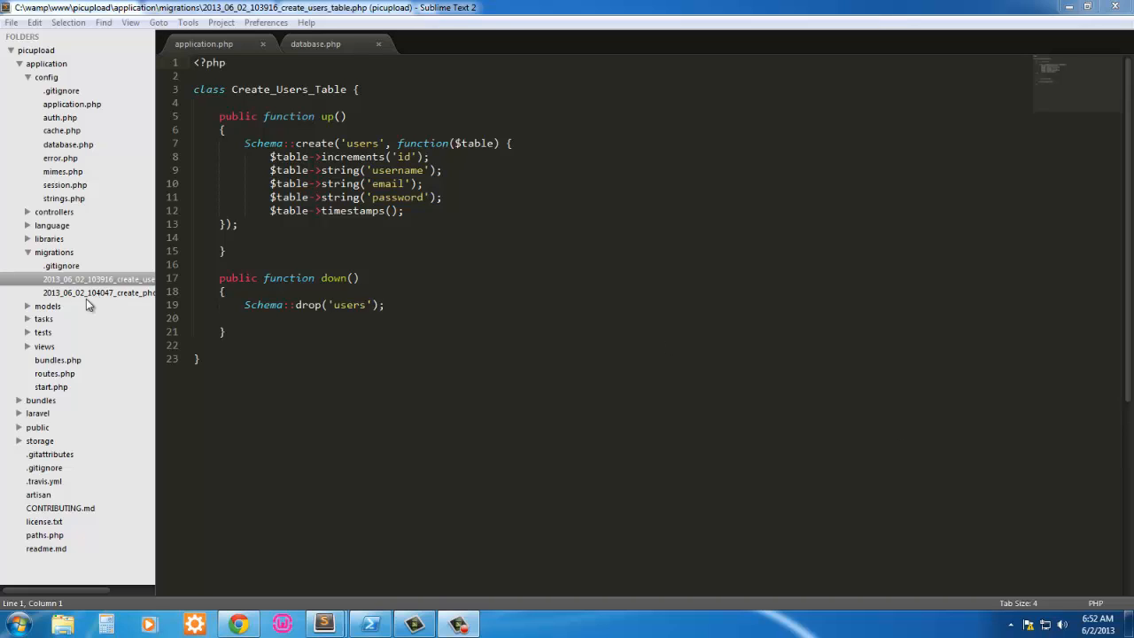
Expand the application/views folder in the sidebar to reveal its error and home folders.
click(45, 346)
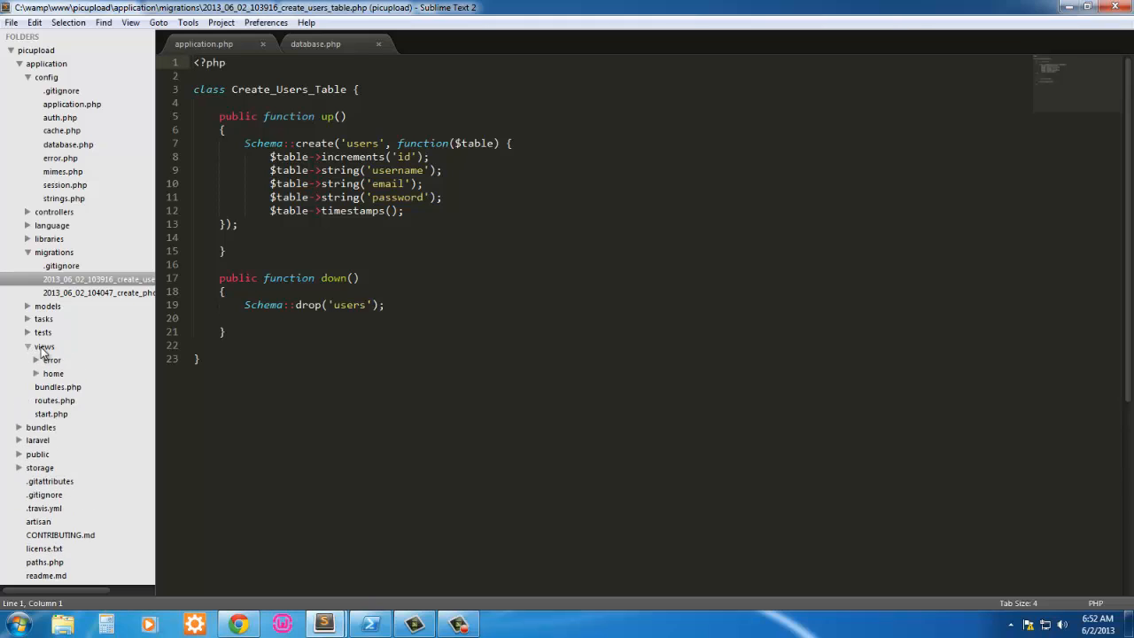
Create and save a new file named master.blade.php inside the views folder.
right_click(44, 346)
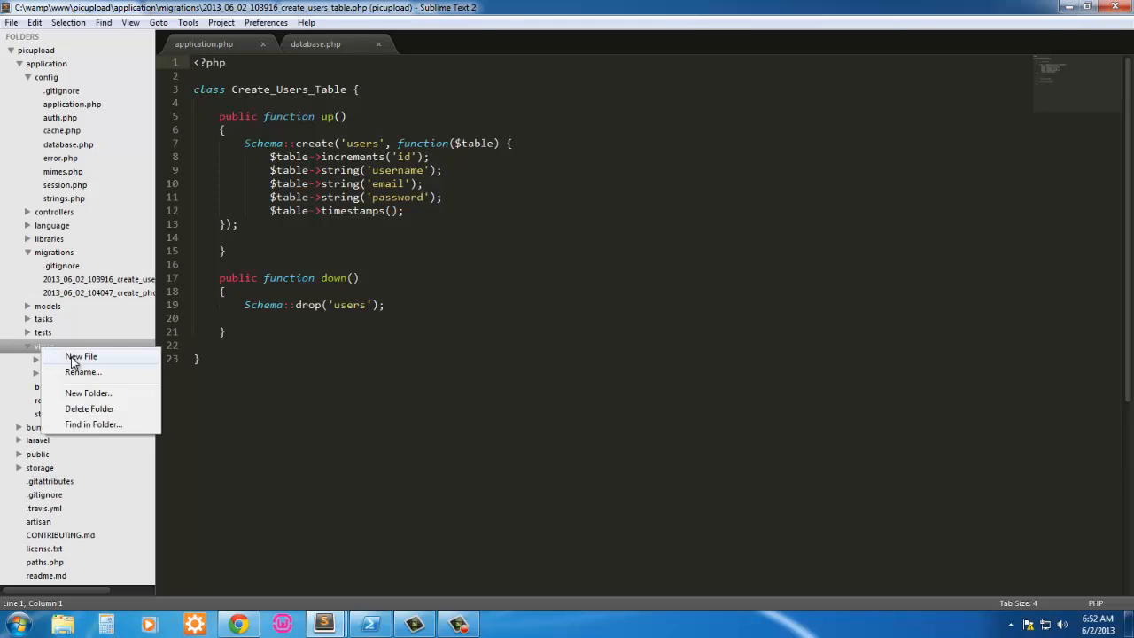
click(82, 356)
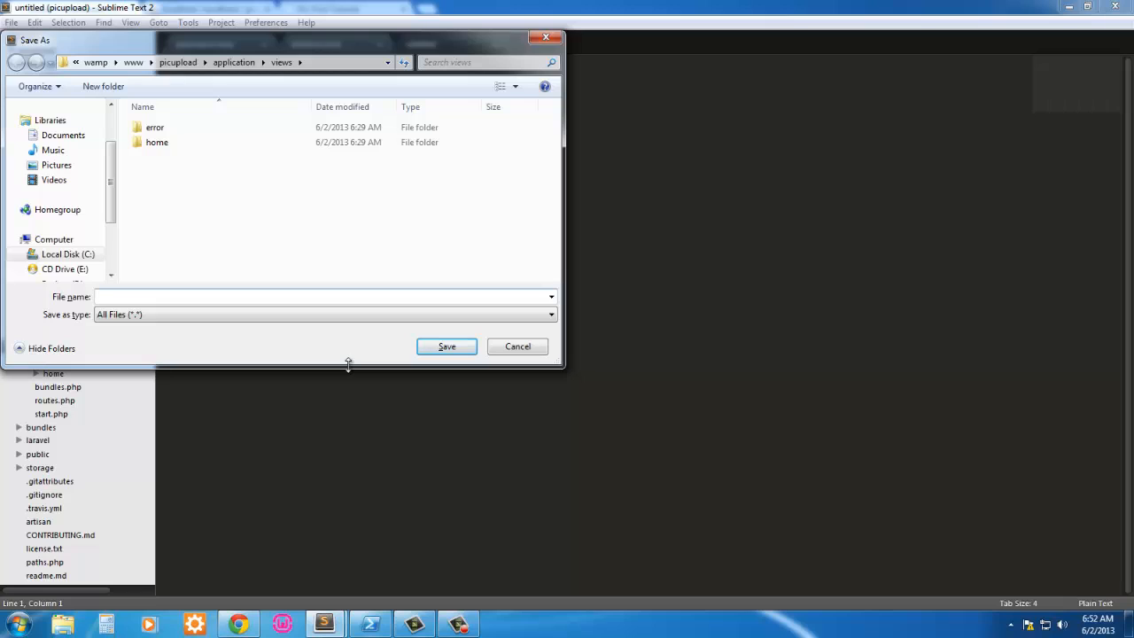
text(master.blade)
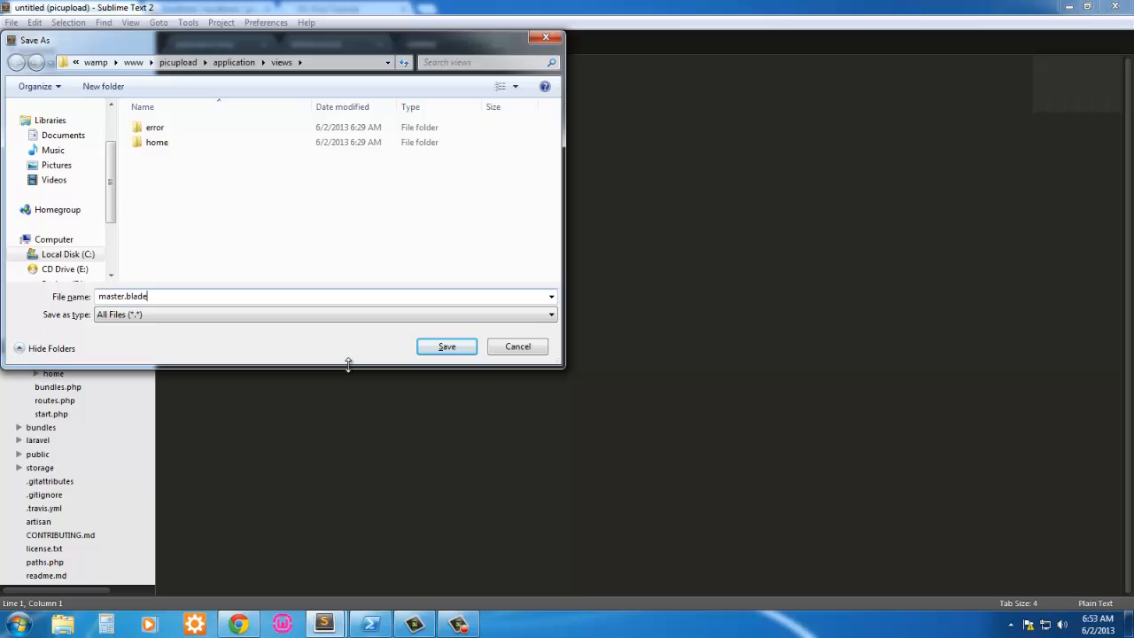
text(.php)
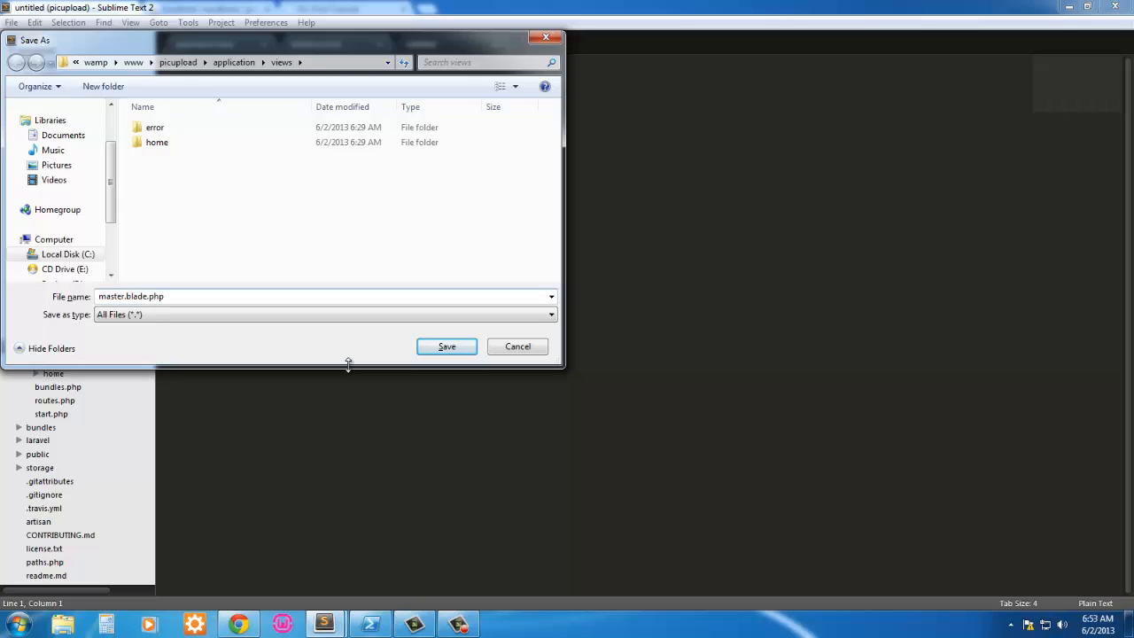
click(446, 346)
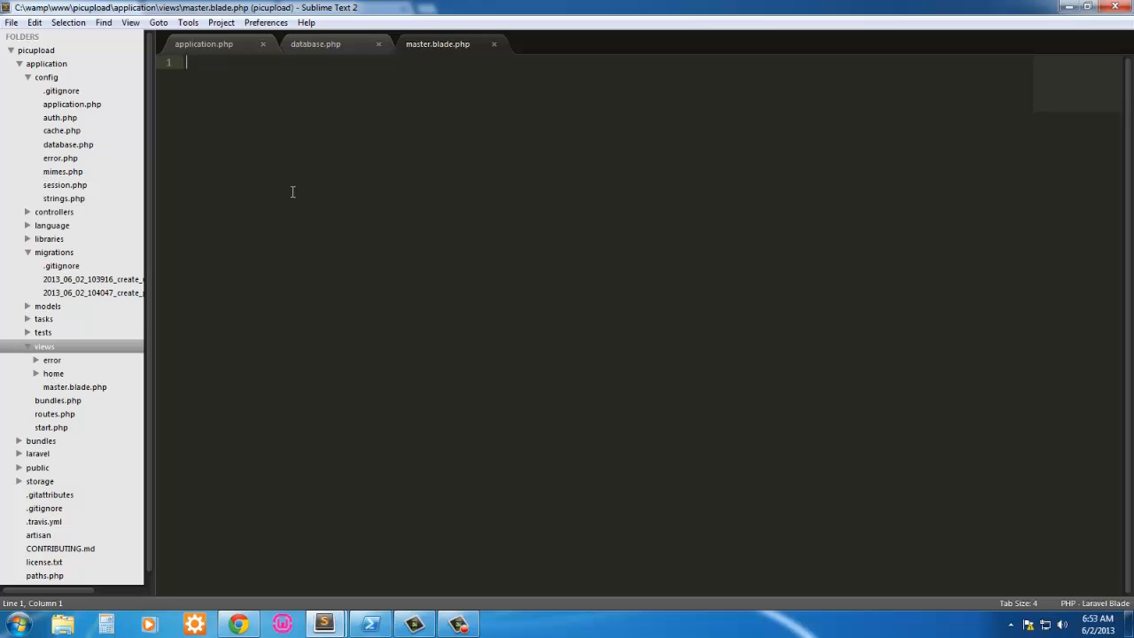
Expand an Emmet html: skeleton and make the title output {{ $title }}.
text(html:)
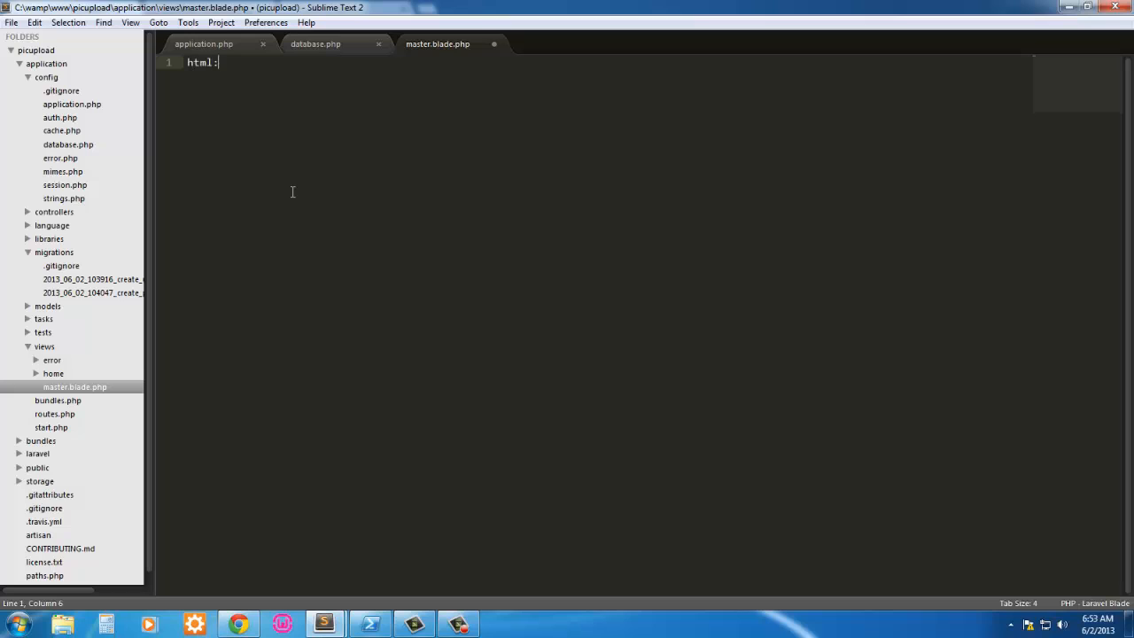
key(Tab)
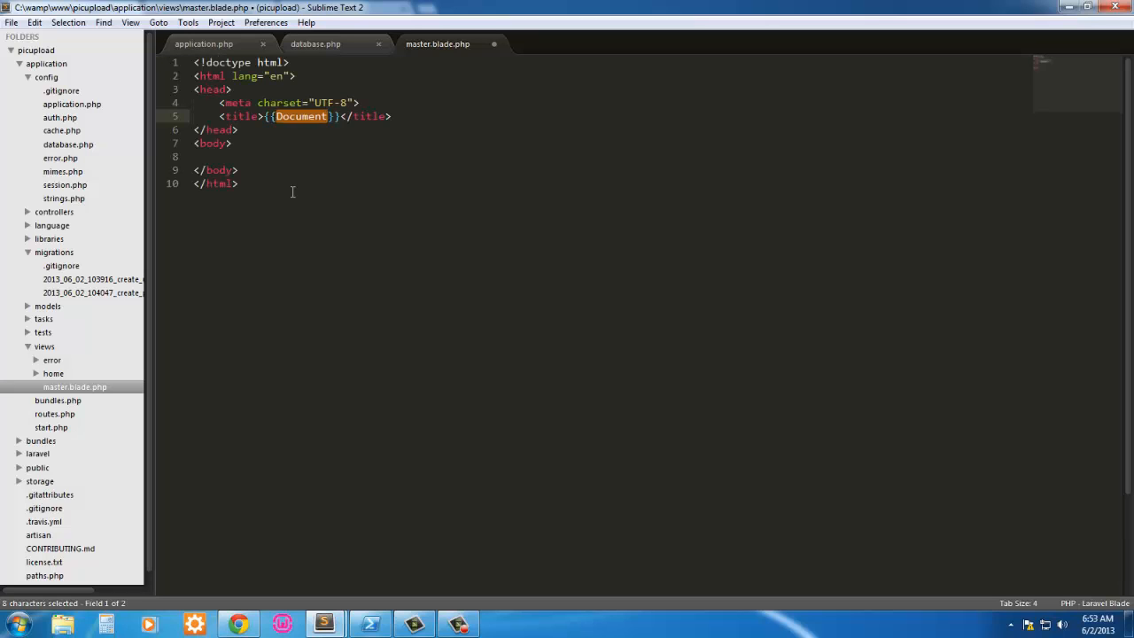
text($title)
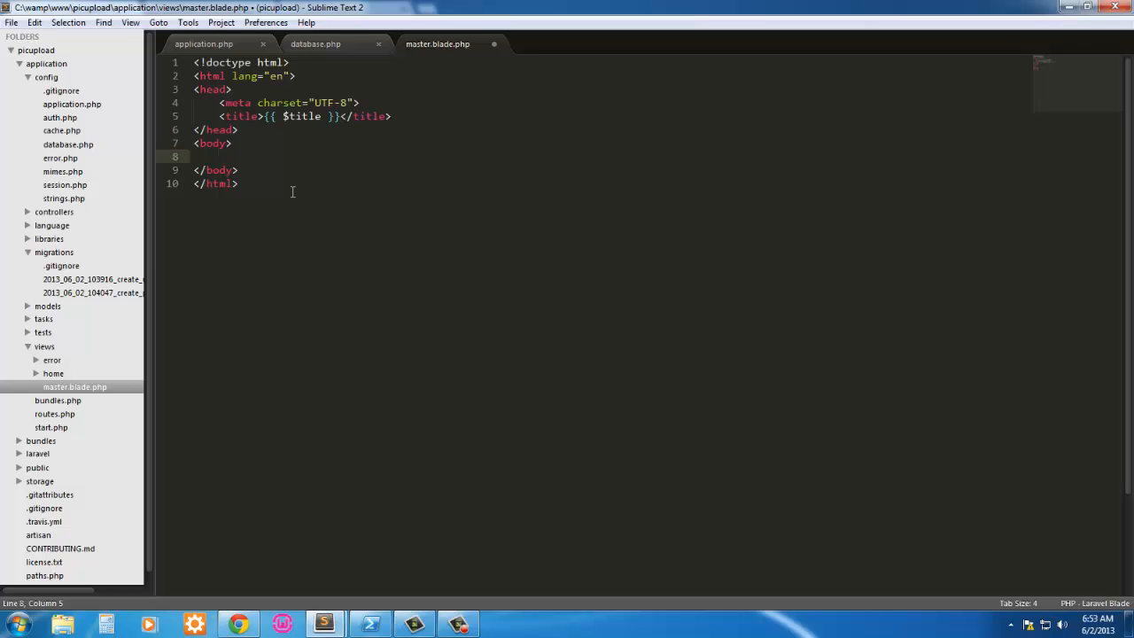
Expand .navbar>.navbar-inner into nested divs in the body with an empty line inside.
text(.na)
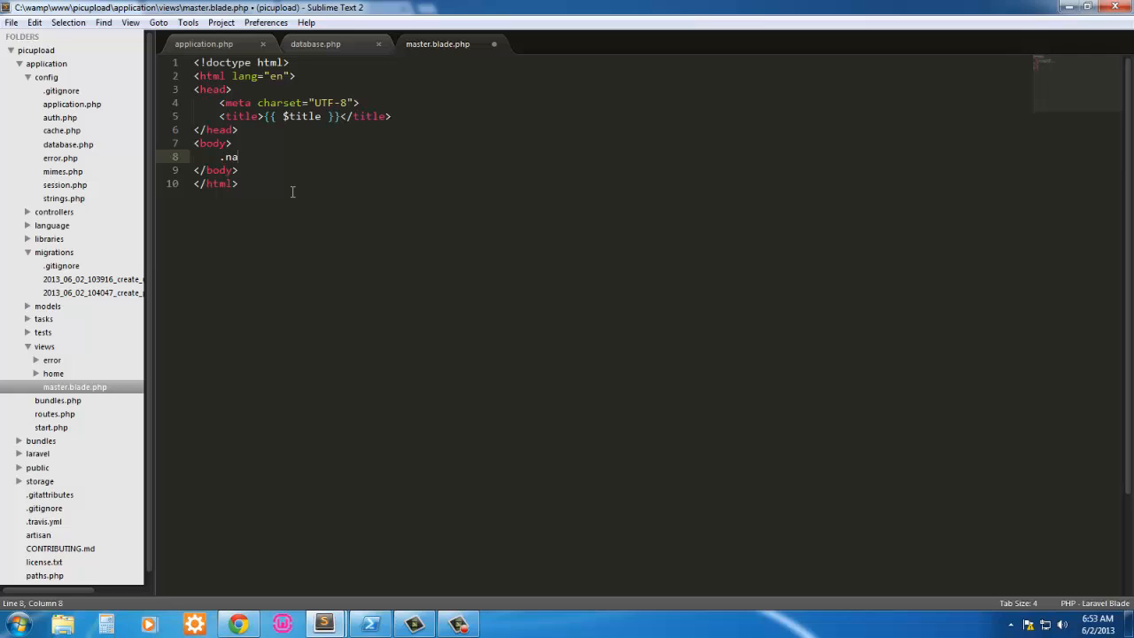
text(vbar)
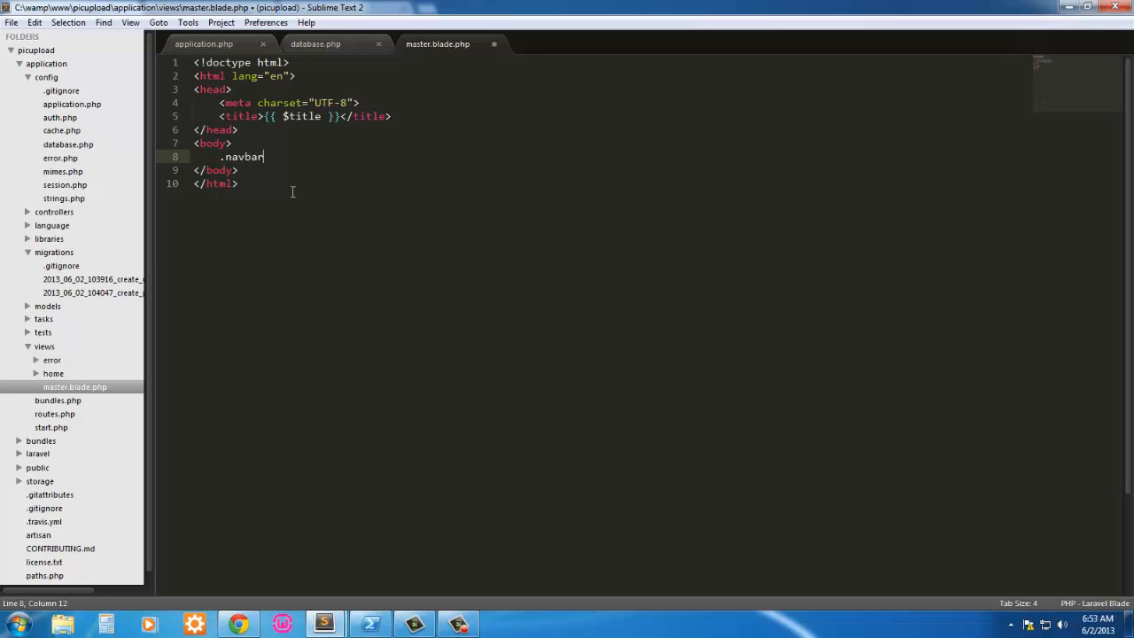
text(>)
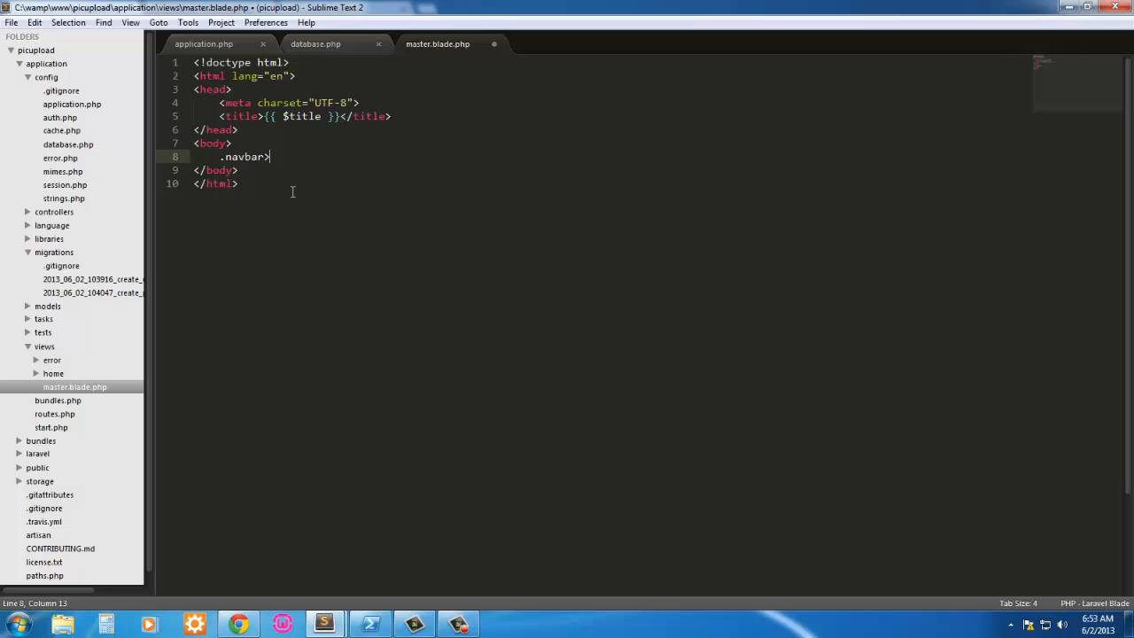
text(.nav)
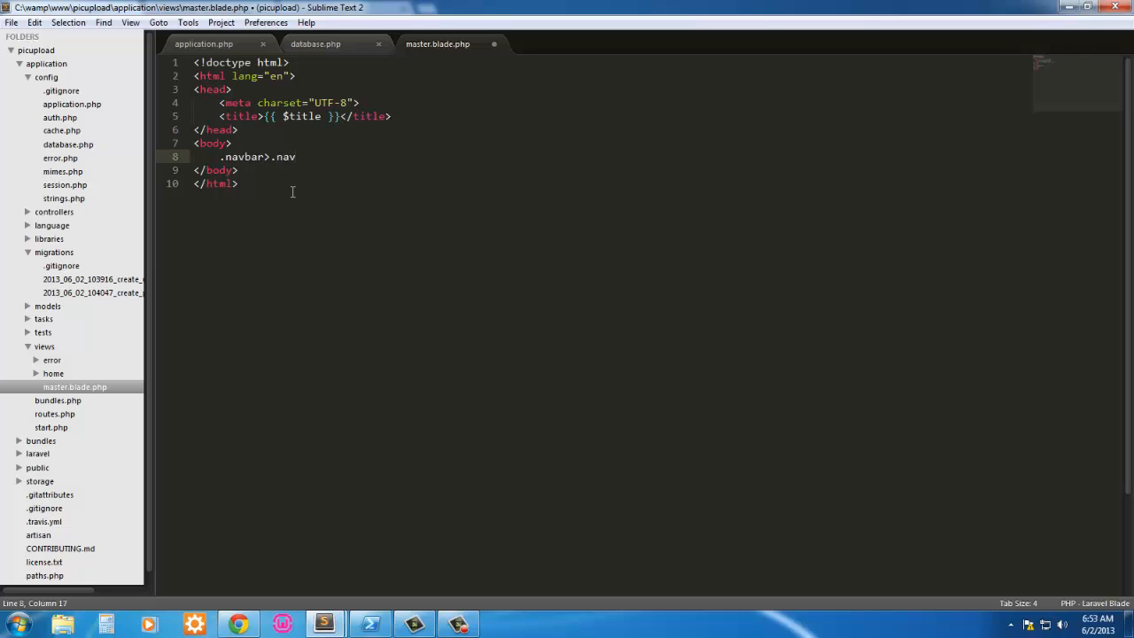
text(-i)
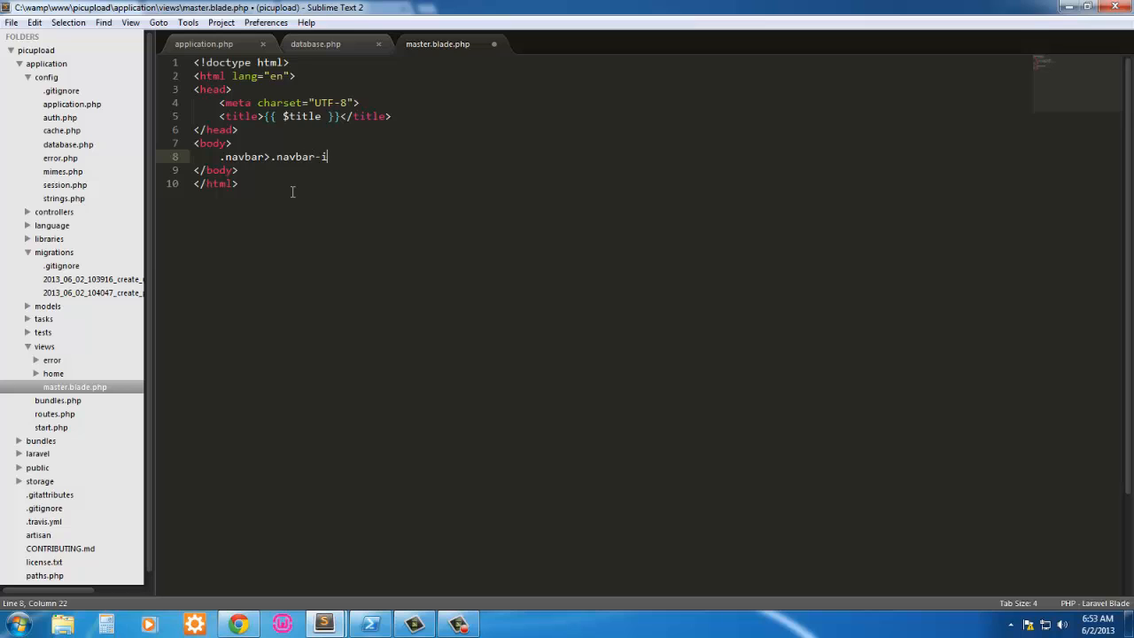
text(nner)
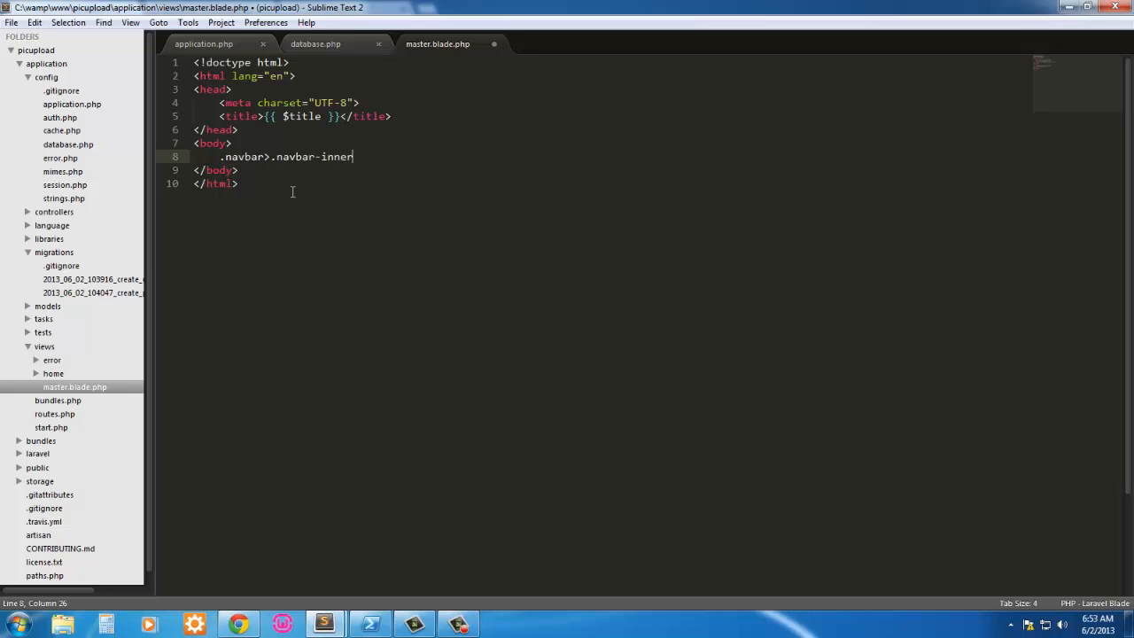
key(Tab)
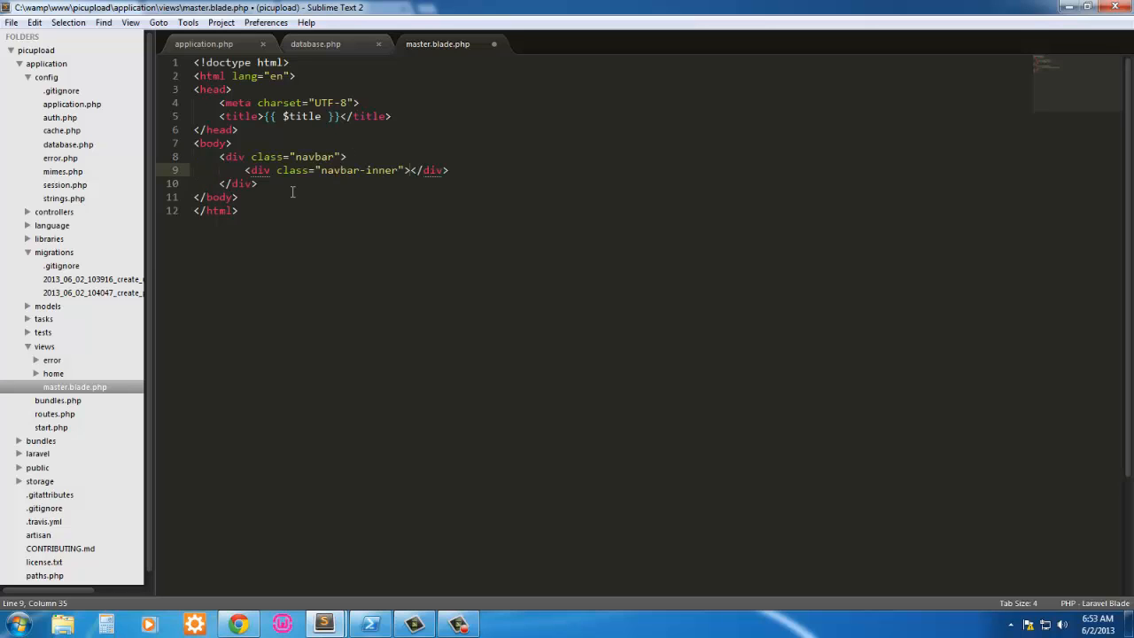
key(enter)
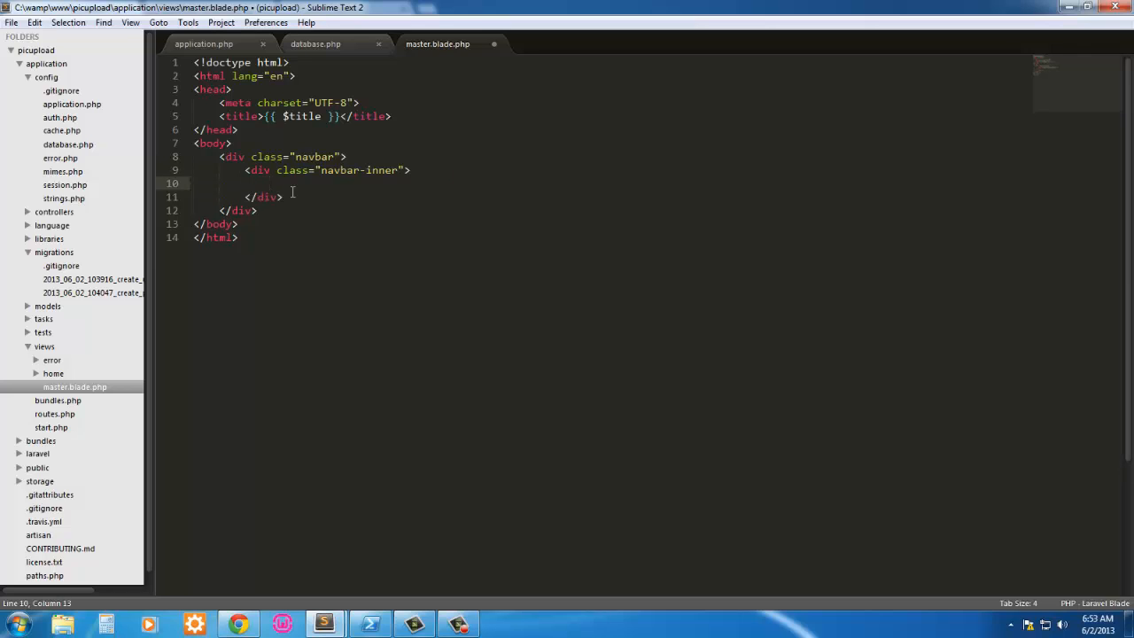
Write {{ HTML::link('/', 'Pictures Uploads', array('class' => )) }} inside navbar-inner.
text({{ }})
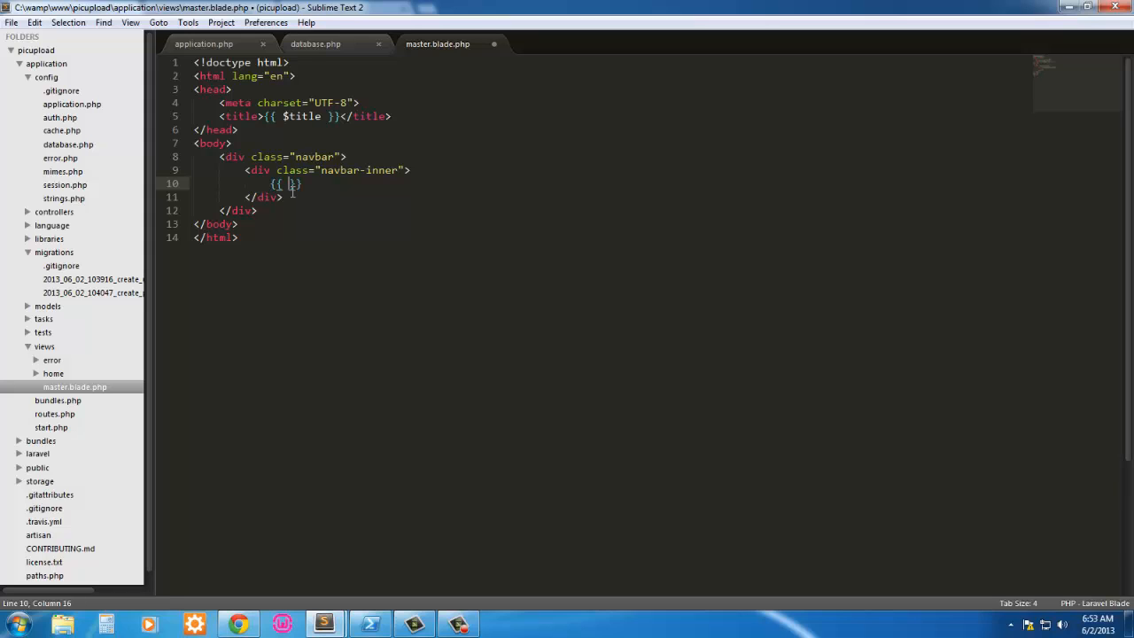
text(HTML::lin)
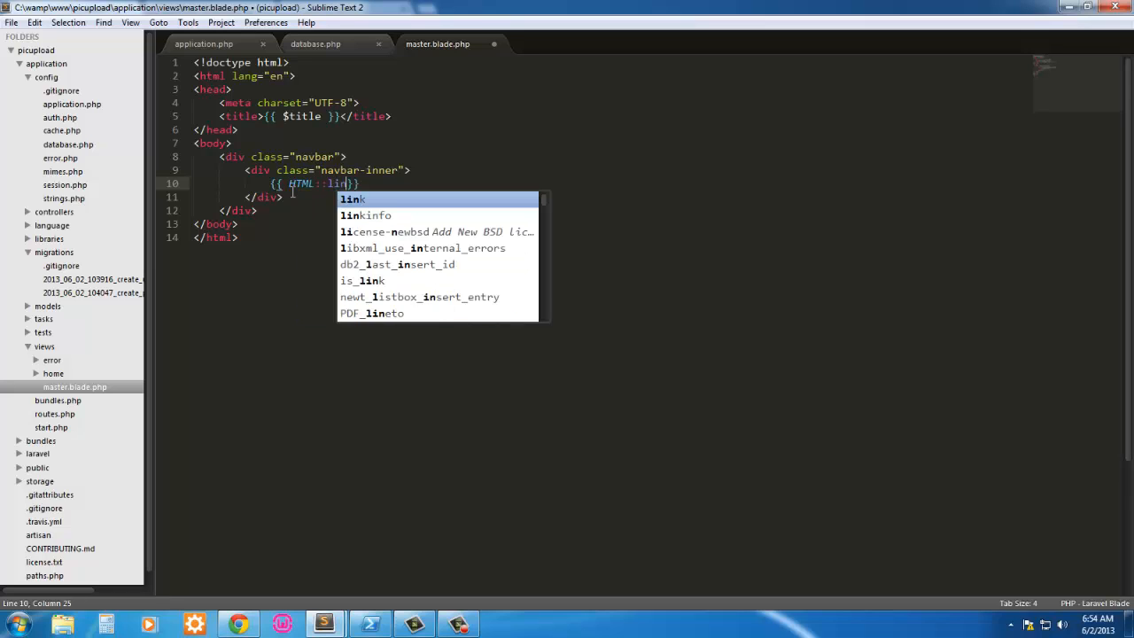
key(Tab)
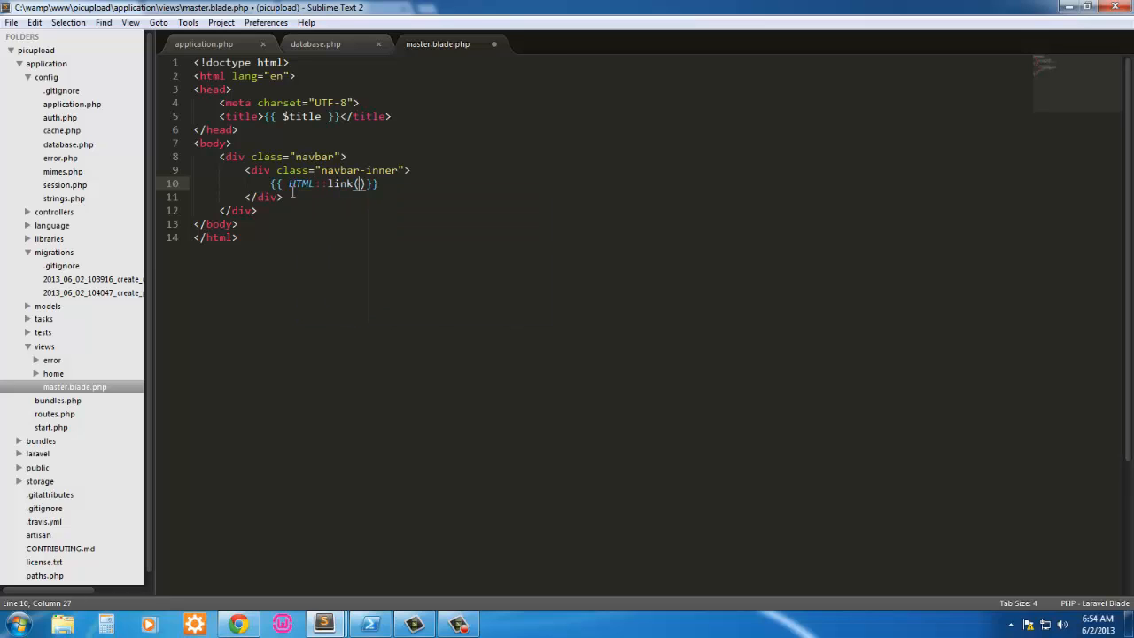
text(')
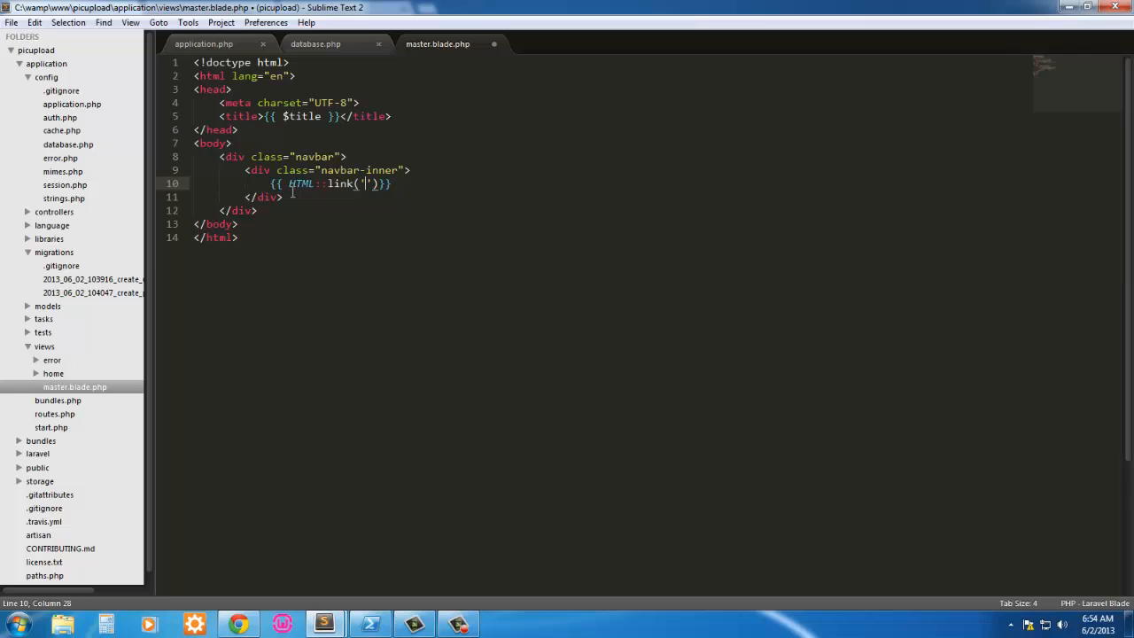
text(/', 'P)
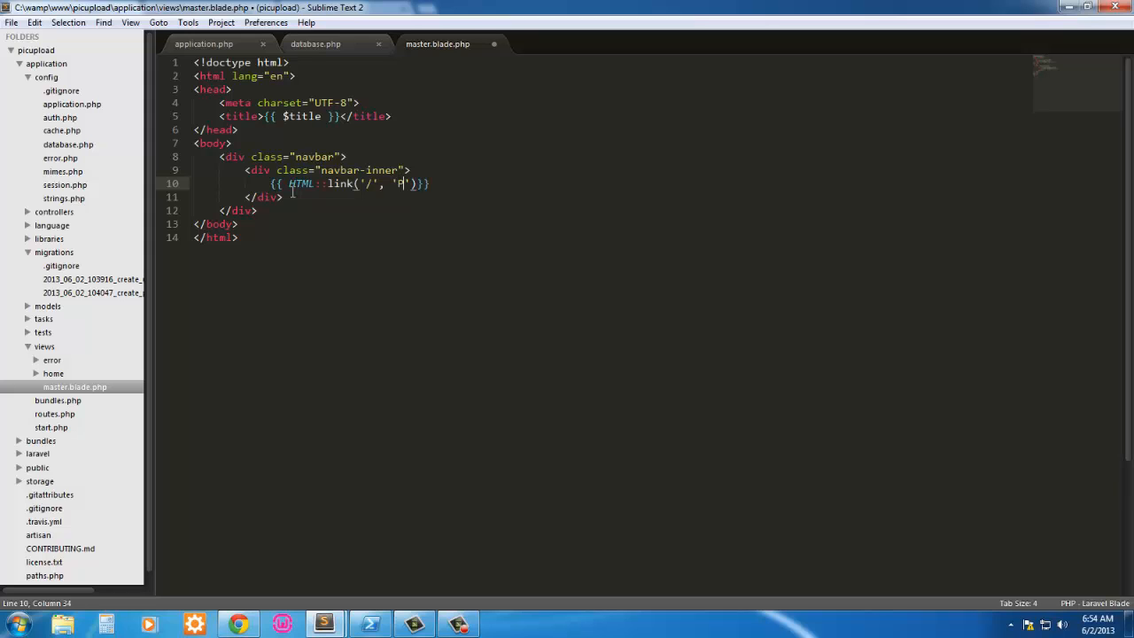
text(ictures)
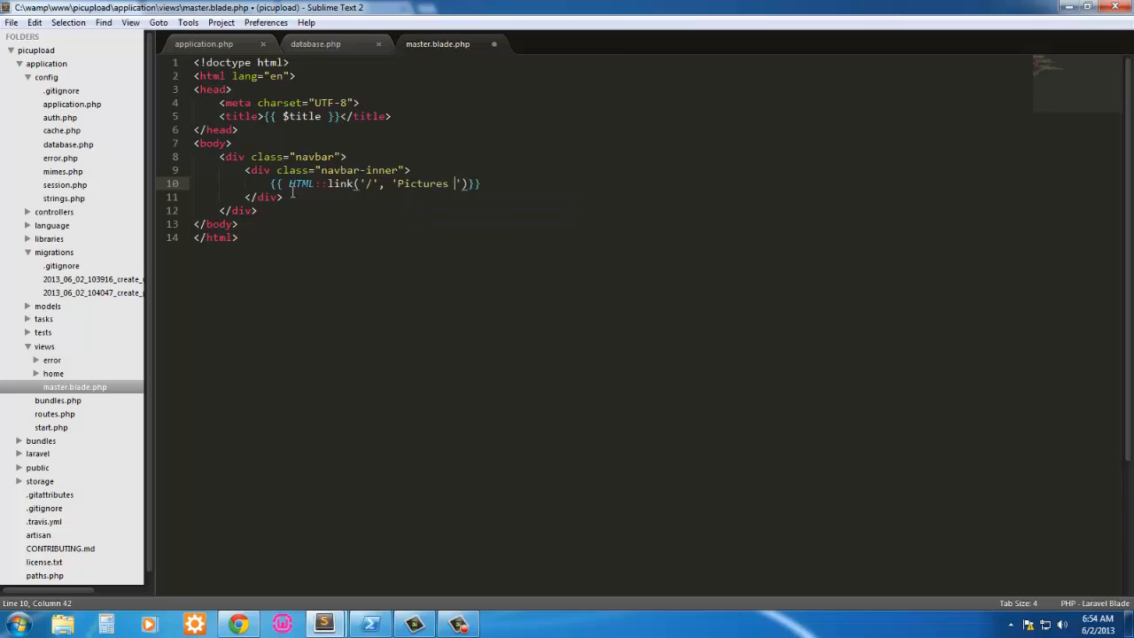
text(Uploads)
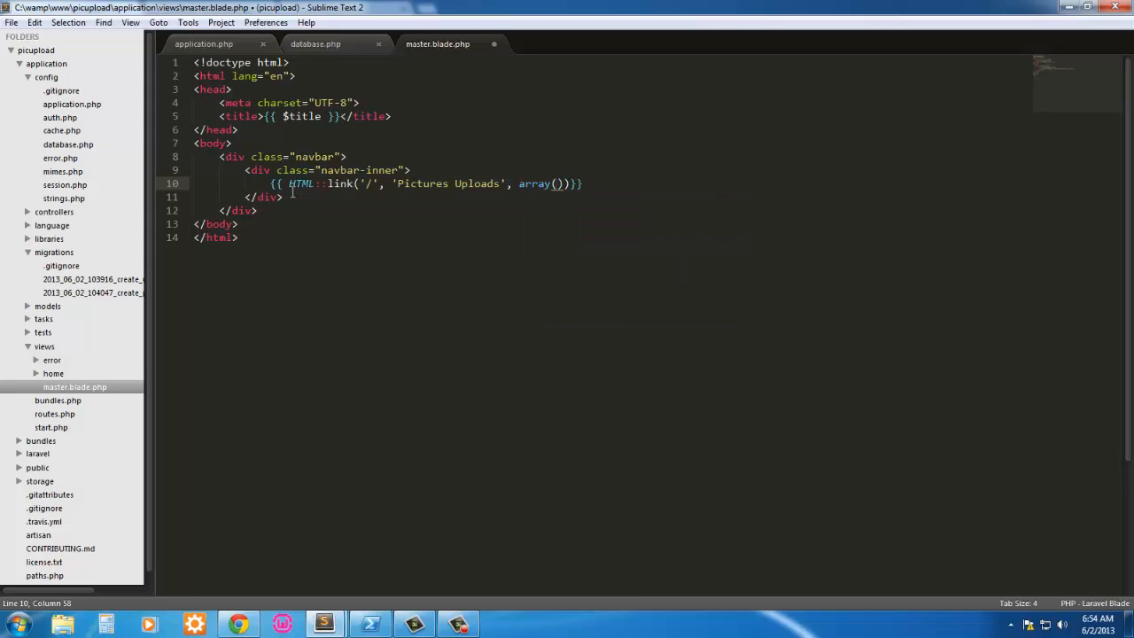
text('class')
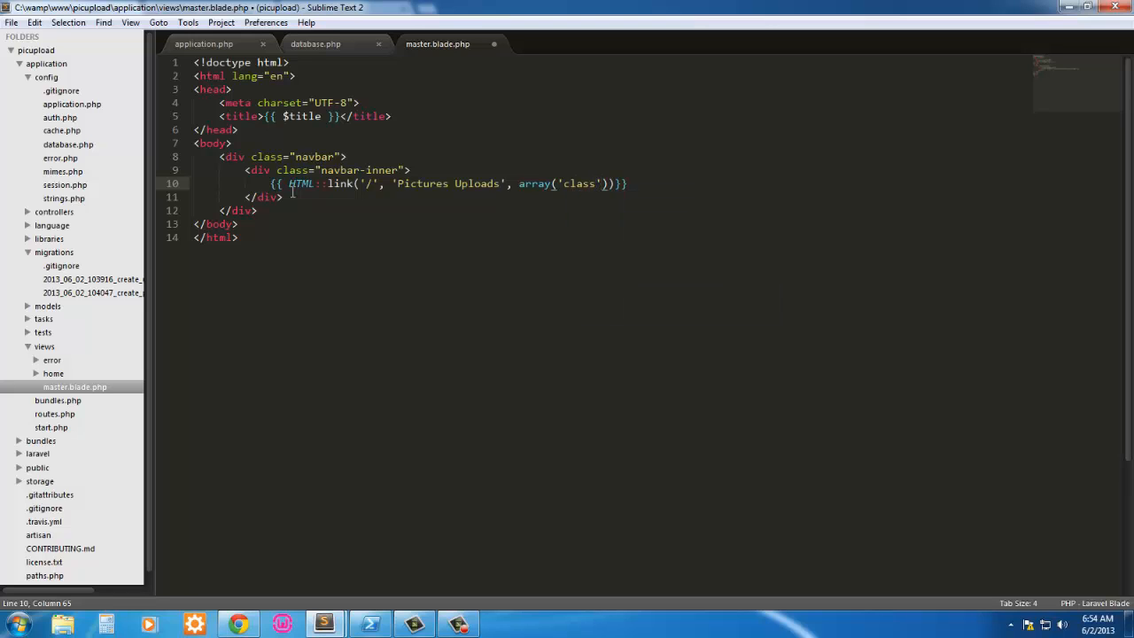
text(=>)
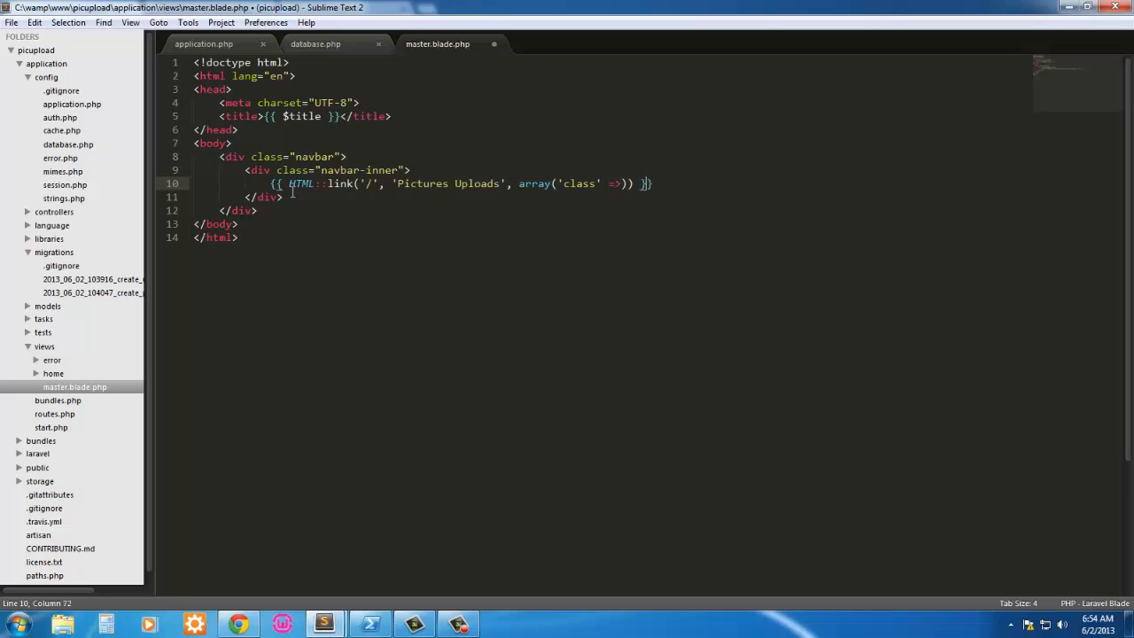
key(enter)
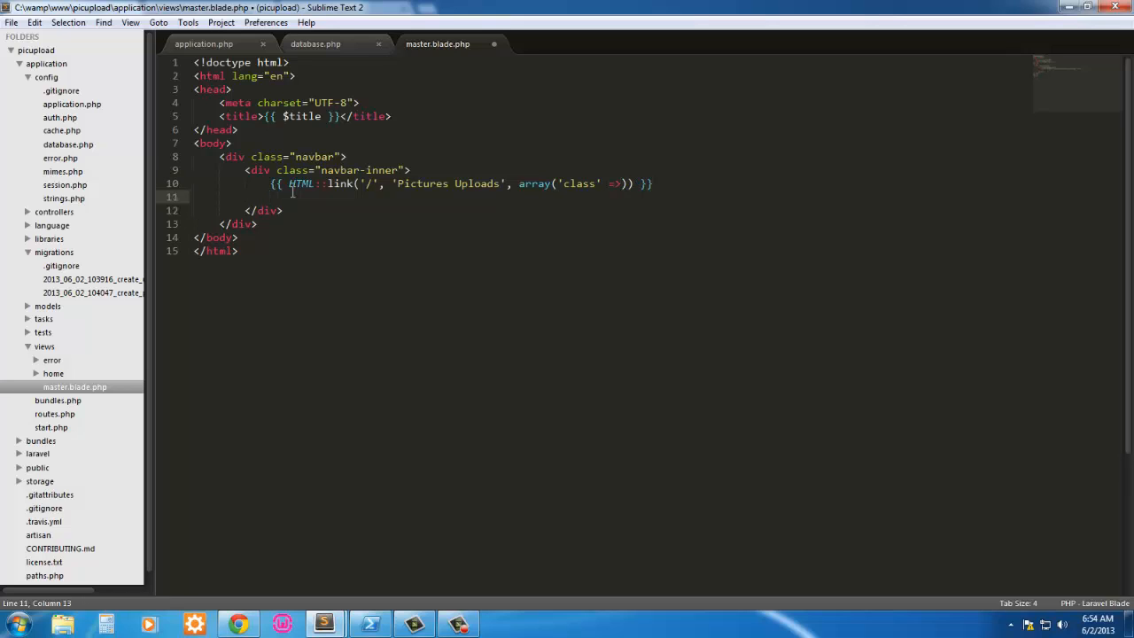
Add ul.nav.pull-right below the link to become an empty <ul class="nav pull-right">.
text(u)
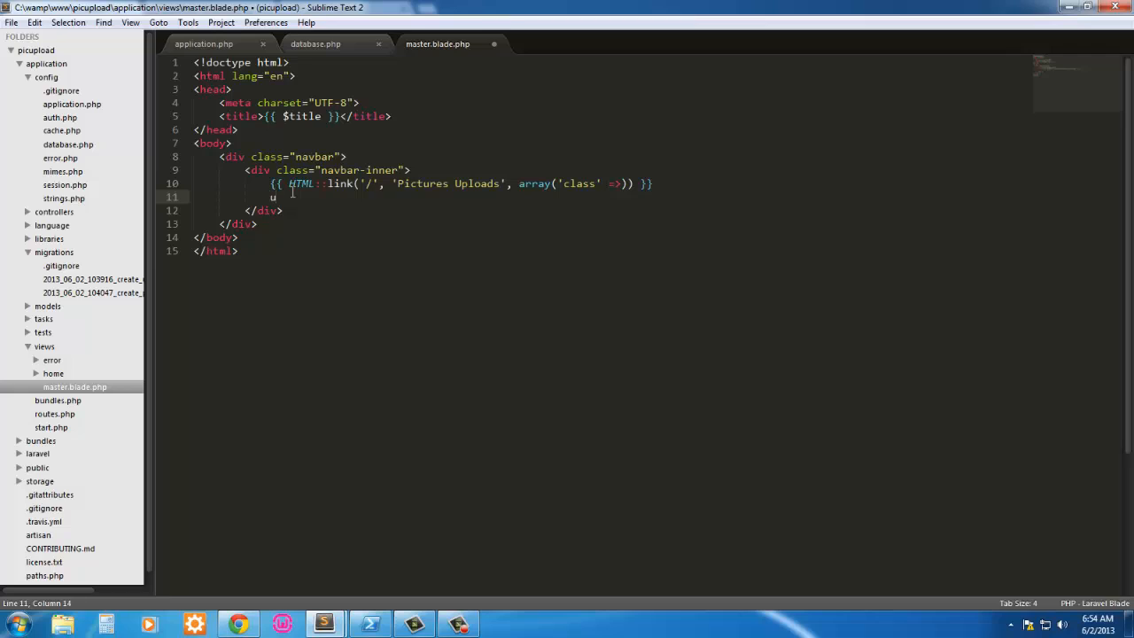
text(l.)
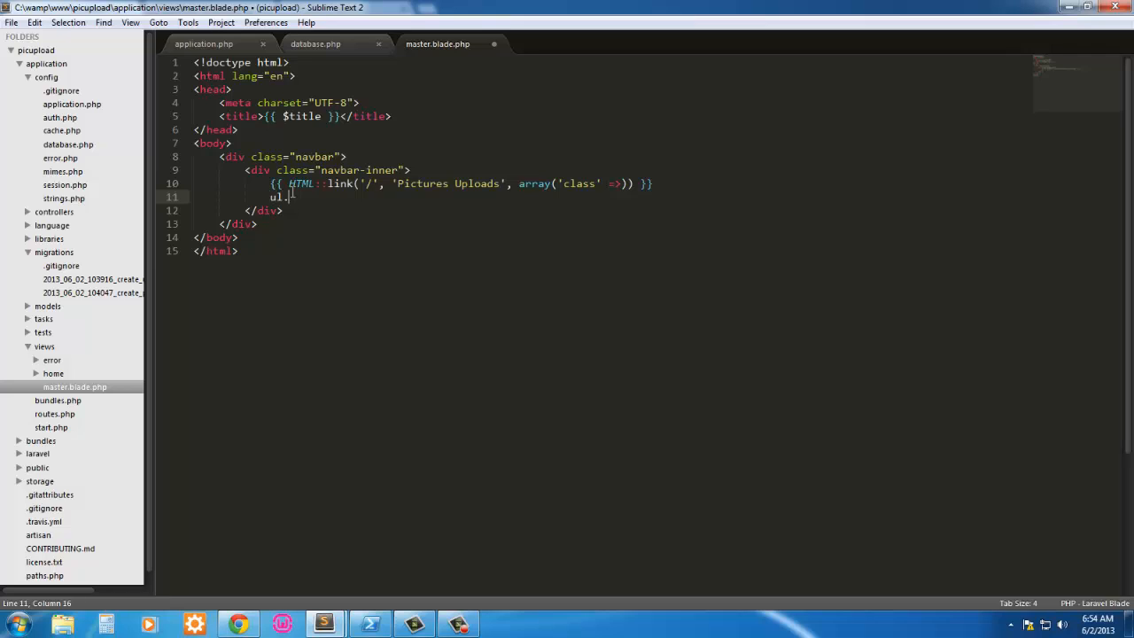
text(nav)
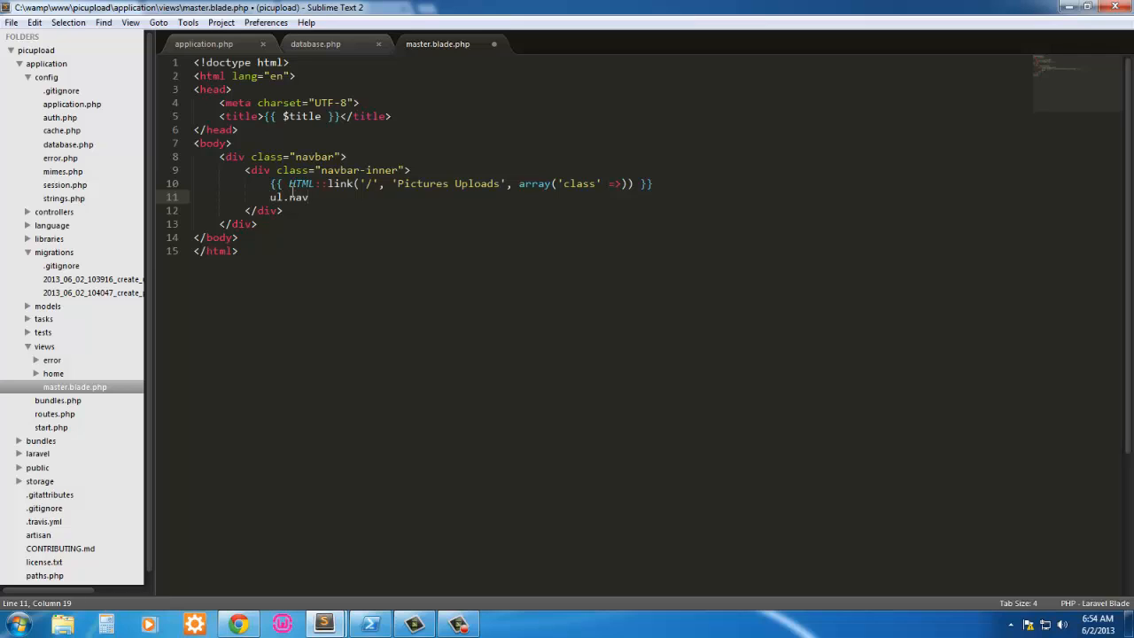
text(p)
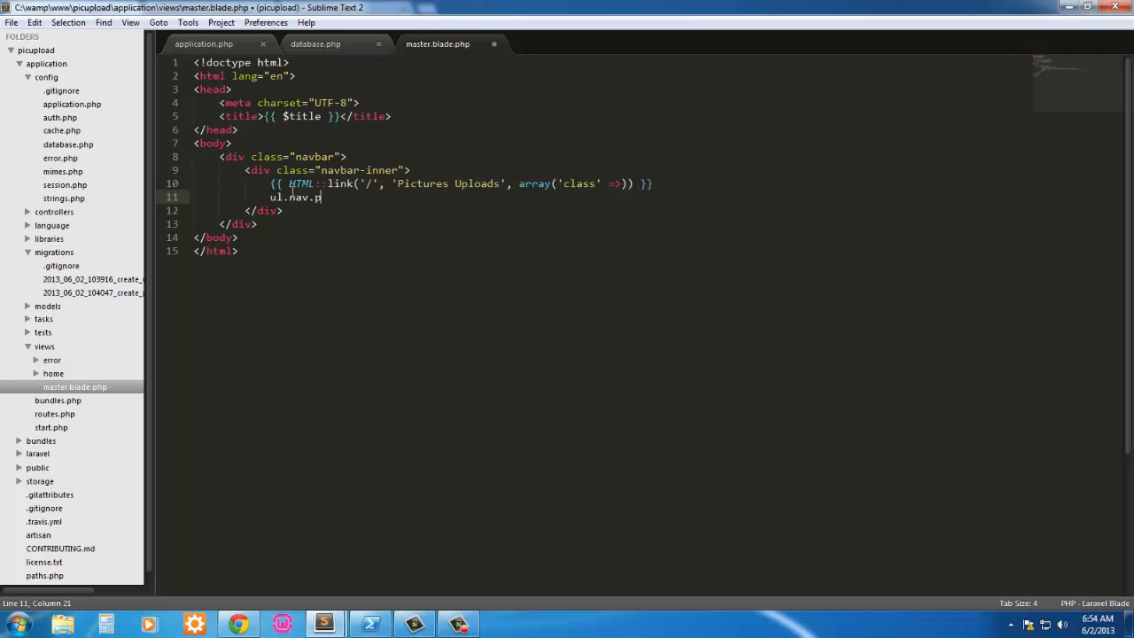
text(ull-ri)
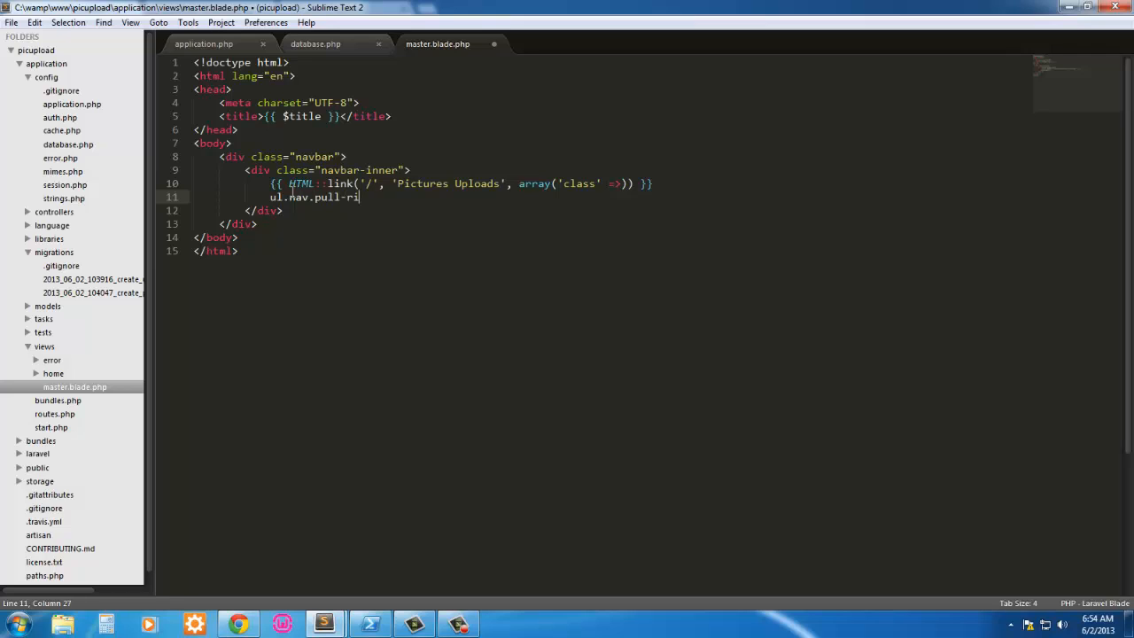
text(ght">)
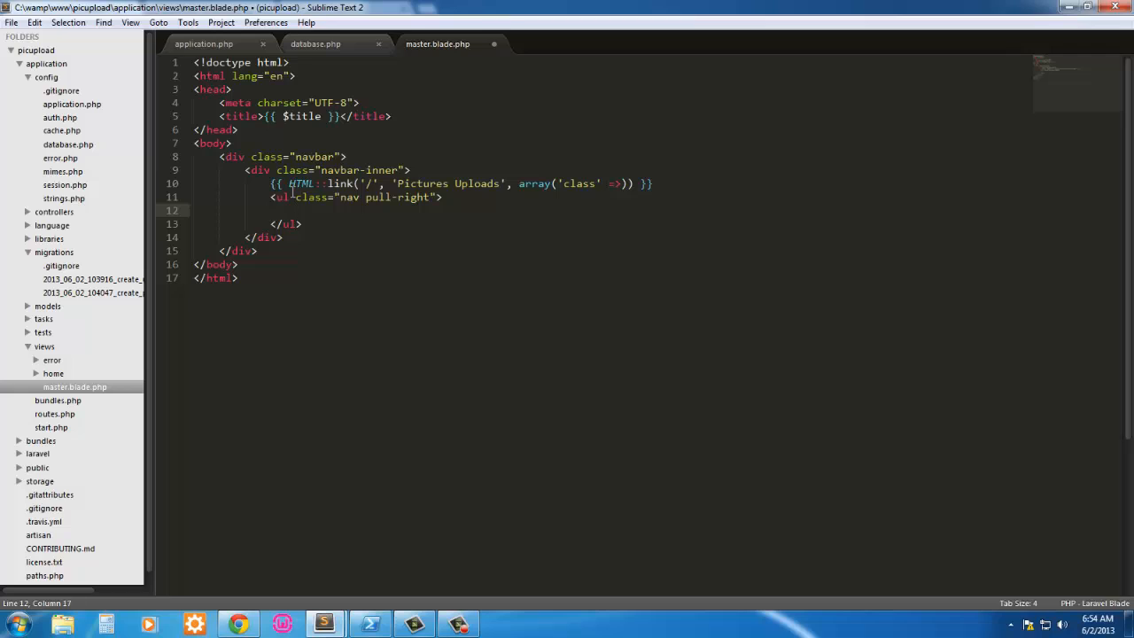
text(@if)
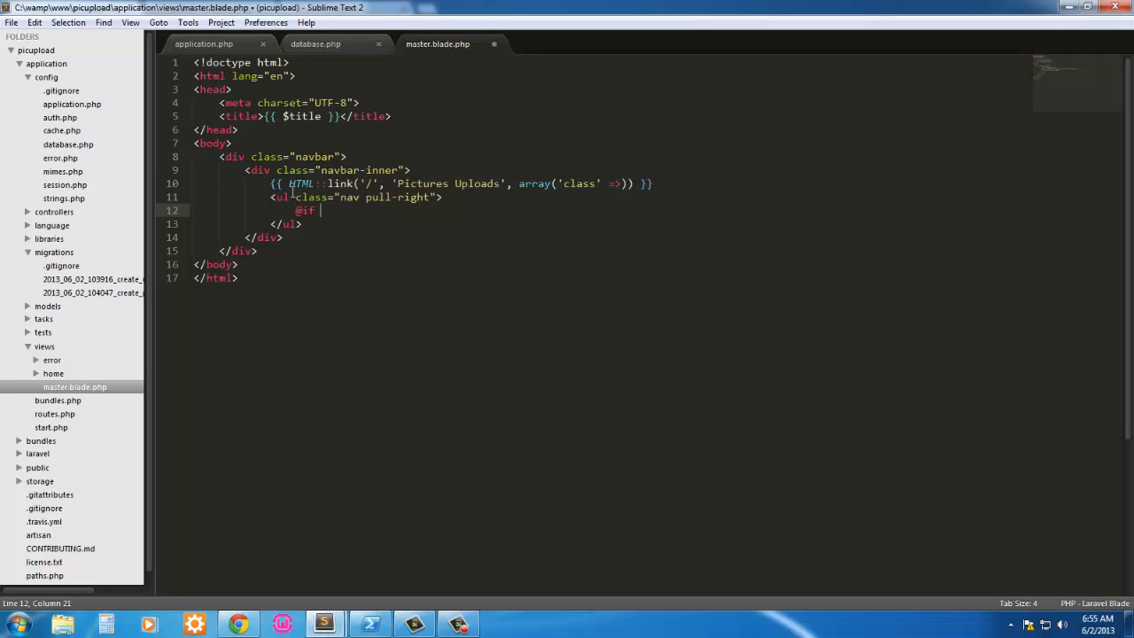
text((Aiuth))
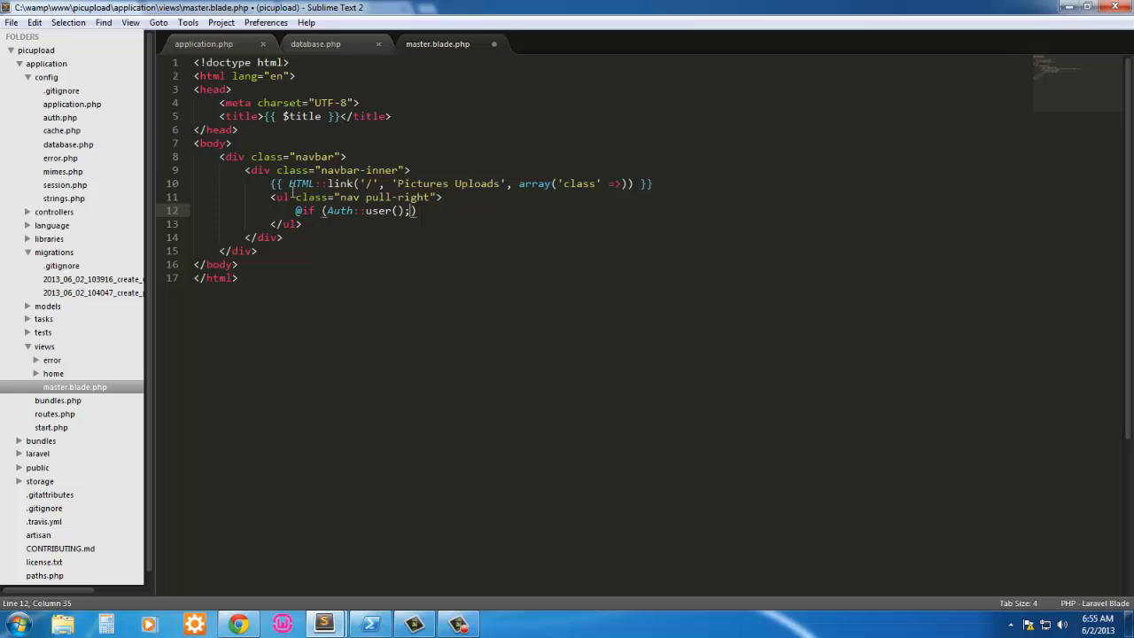
key(BackSpace)
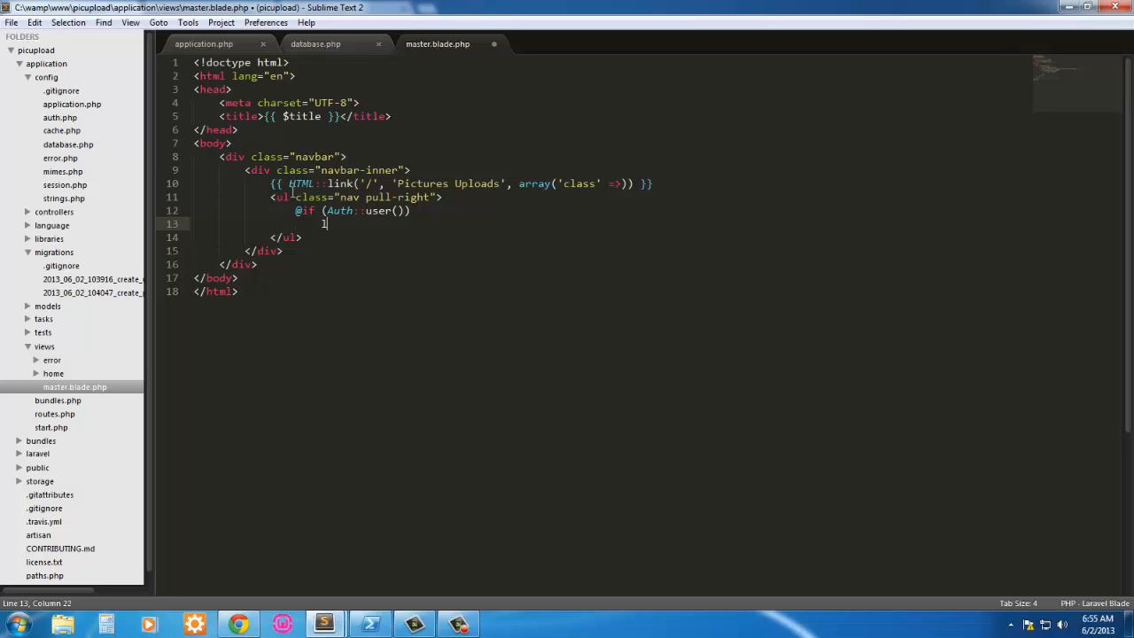
text(<li></li>)
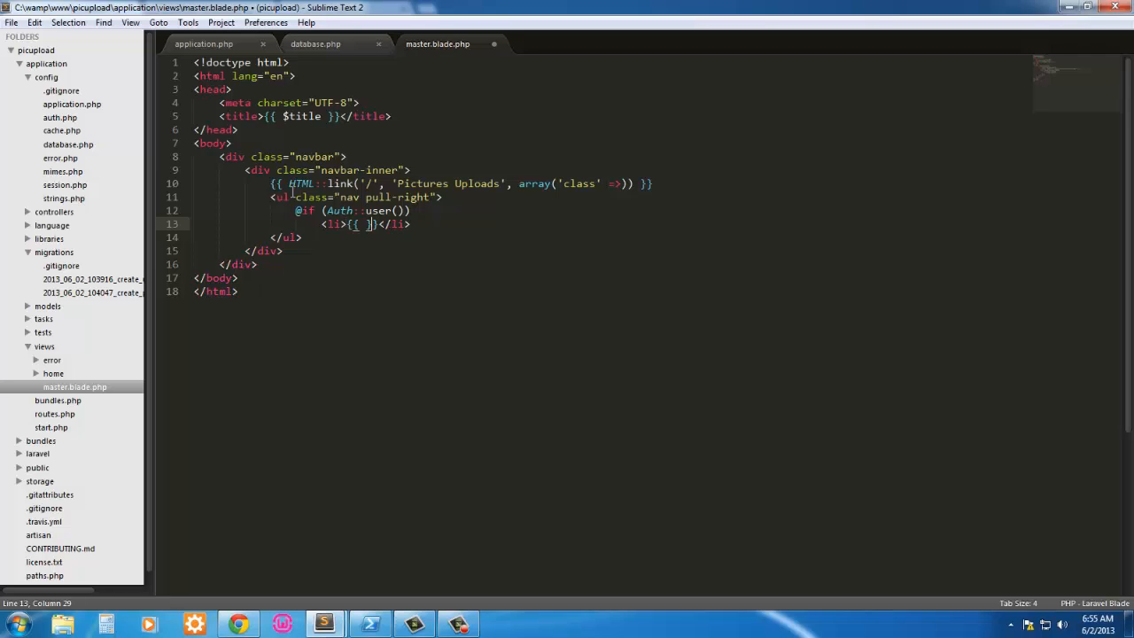
text(HTML)
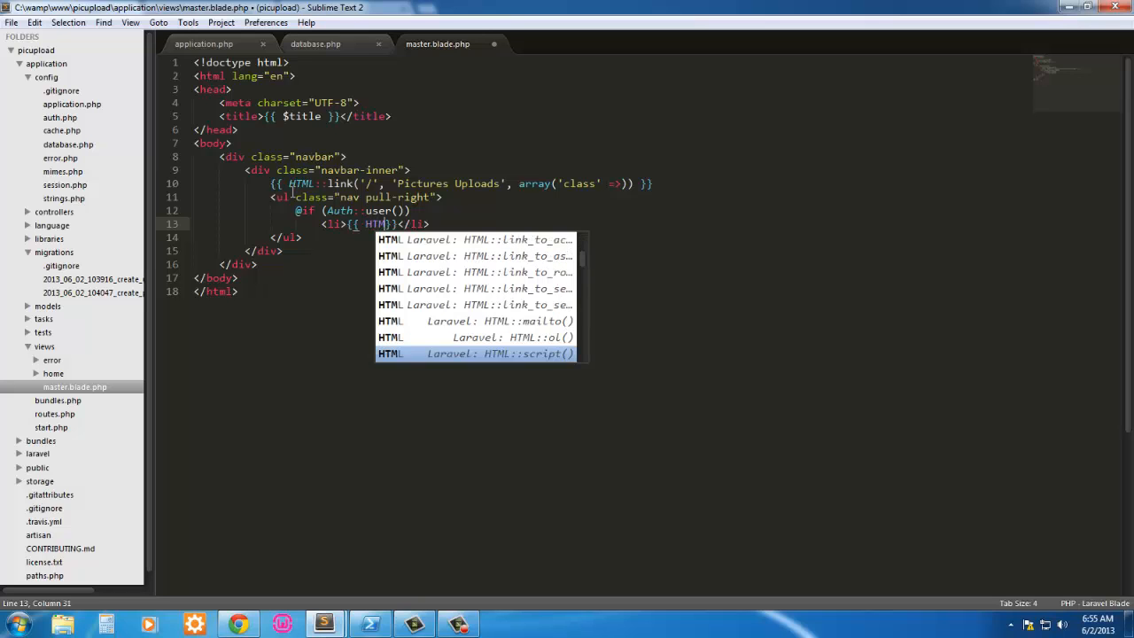
text(link)
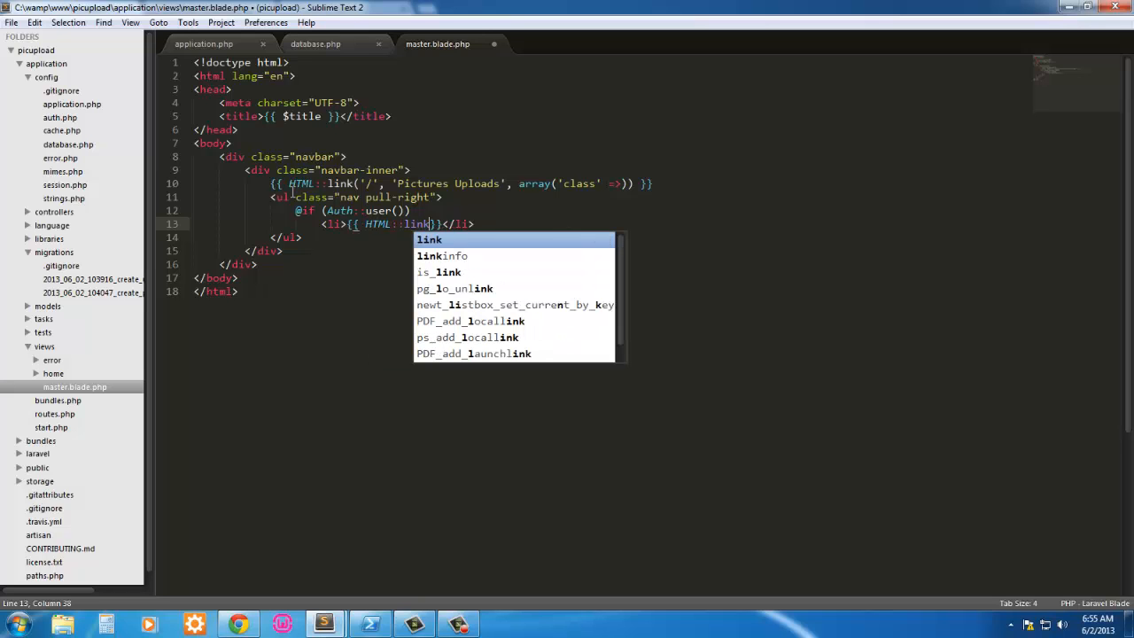
text(('logo')
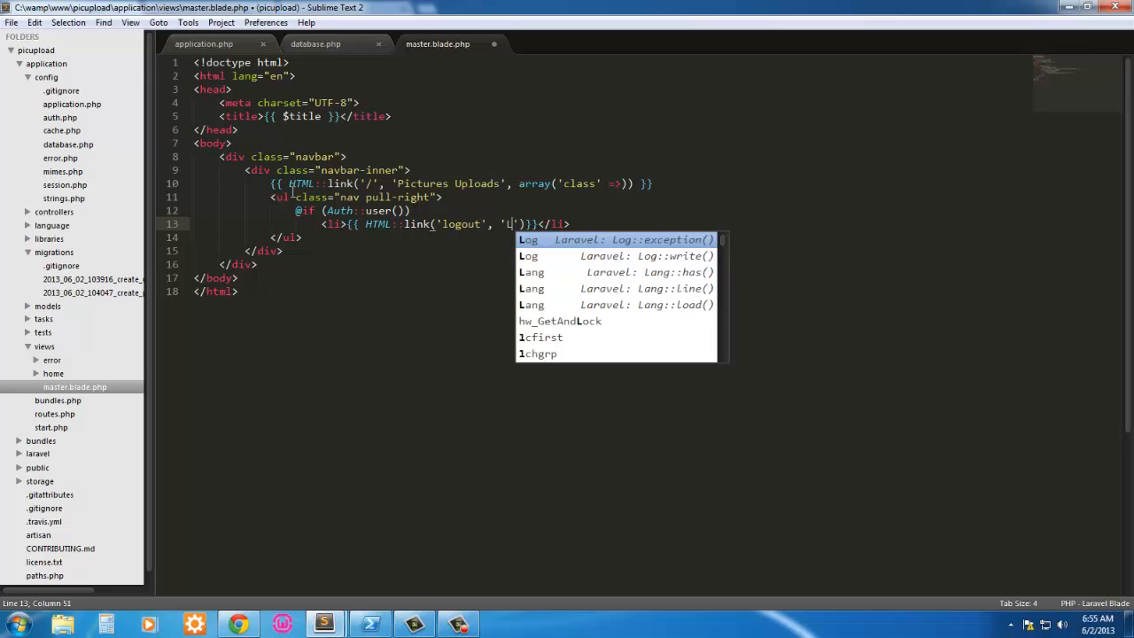
text(ogout)
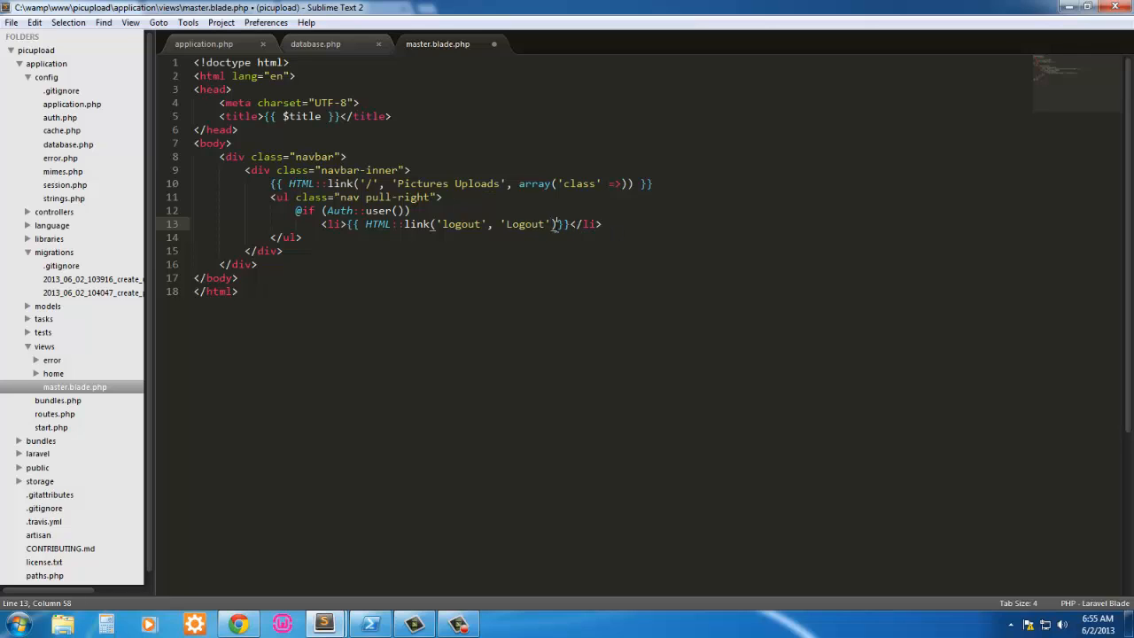
key(enter)
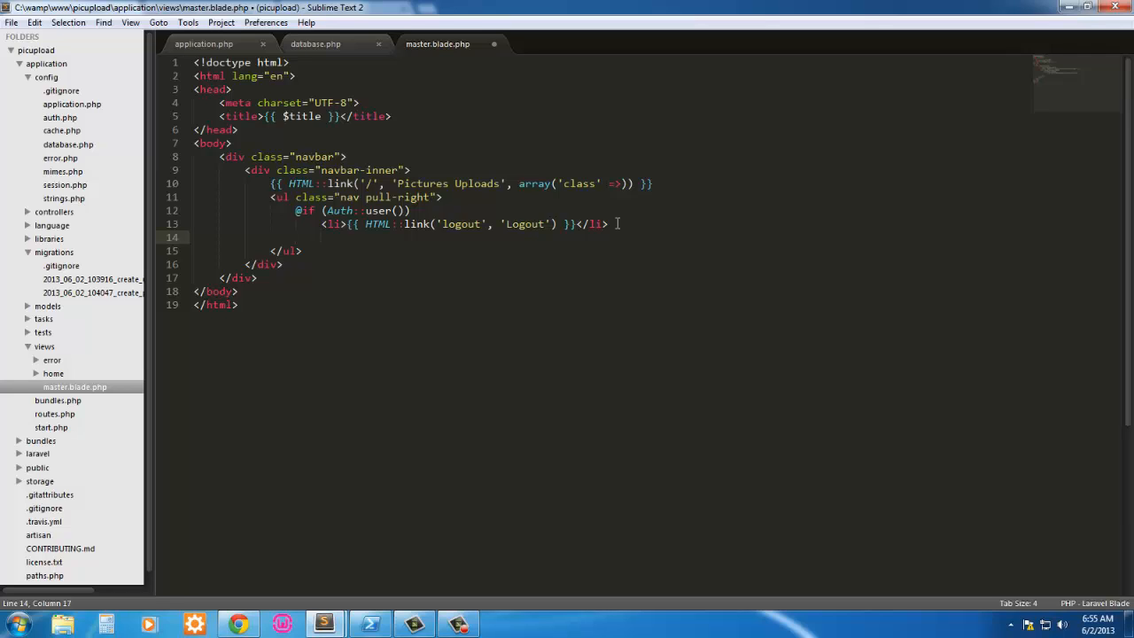
text(@e)
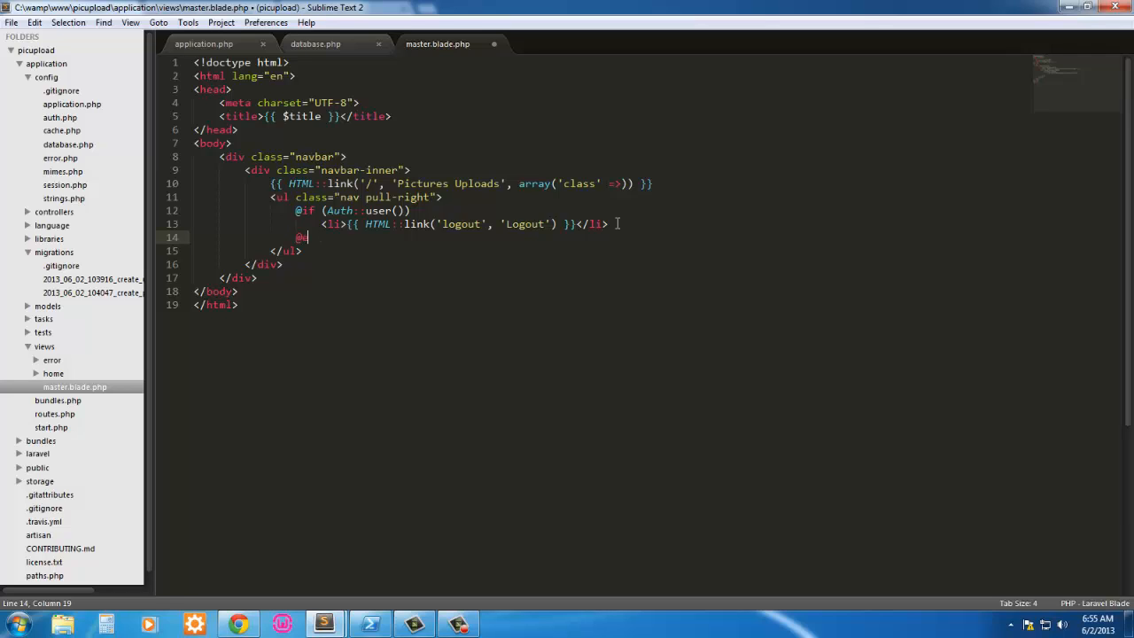
text(endif)
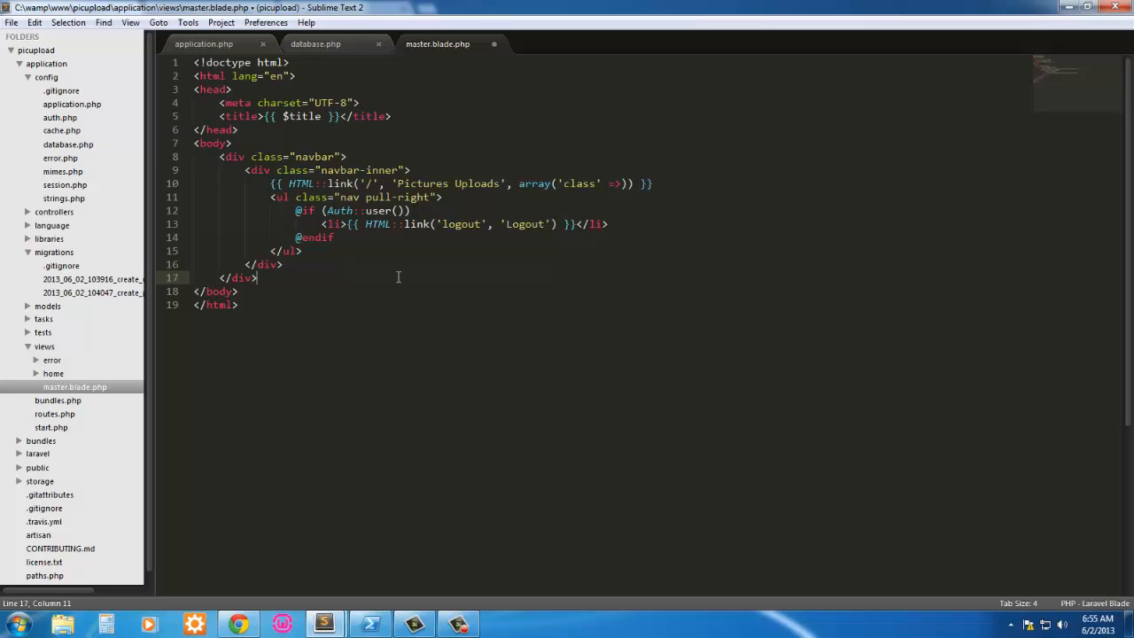
Expand .container>.row into a container div wrapping a row div below the navbar.
scroll(down, 3)
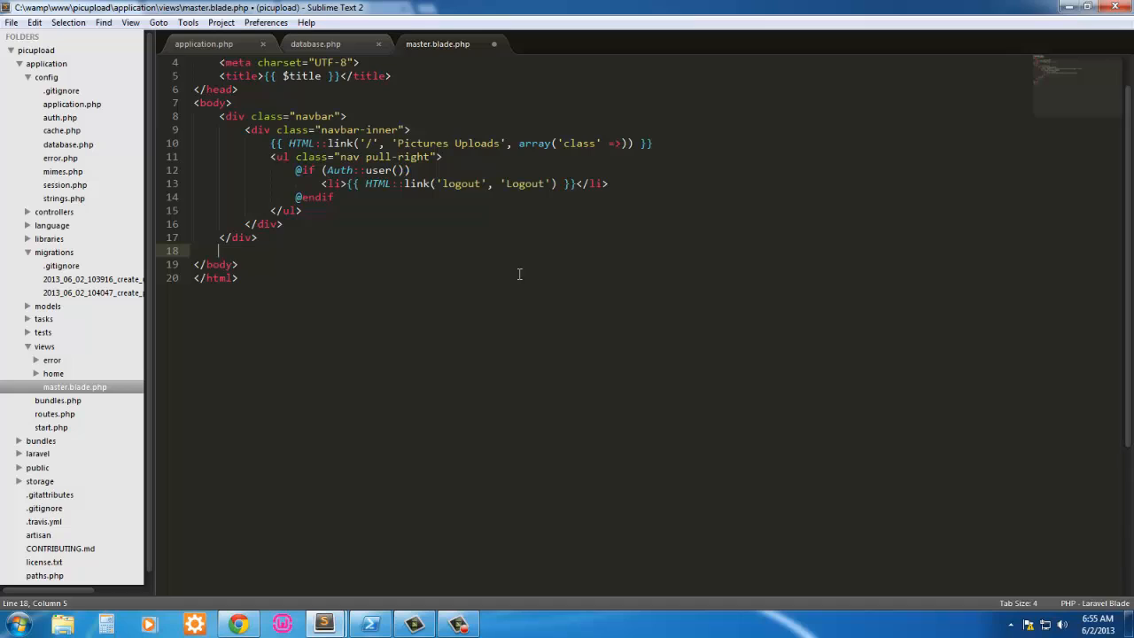
text(.con)
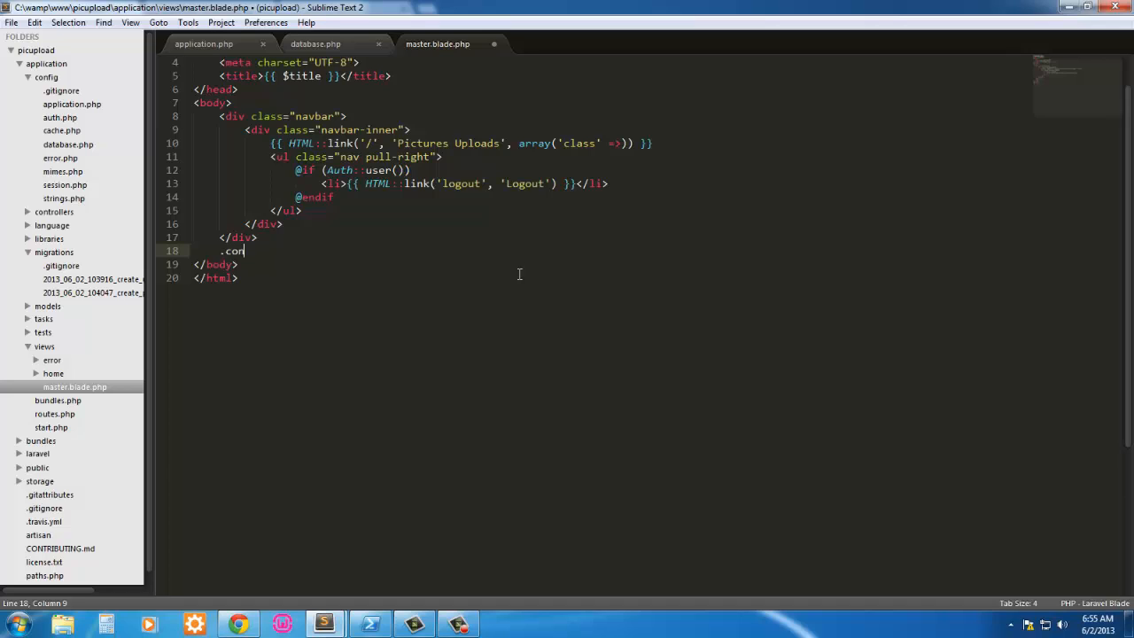
text(tainer>)
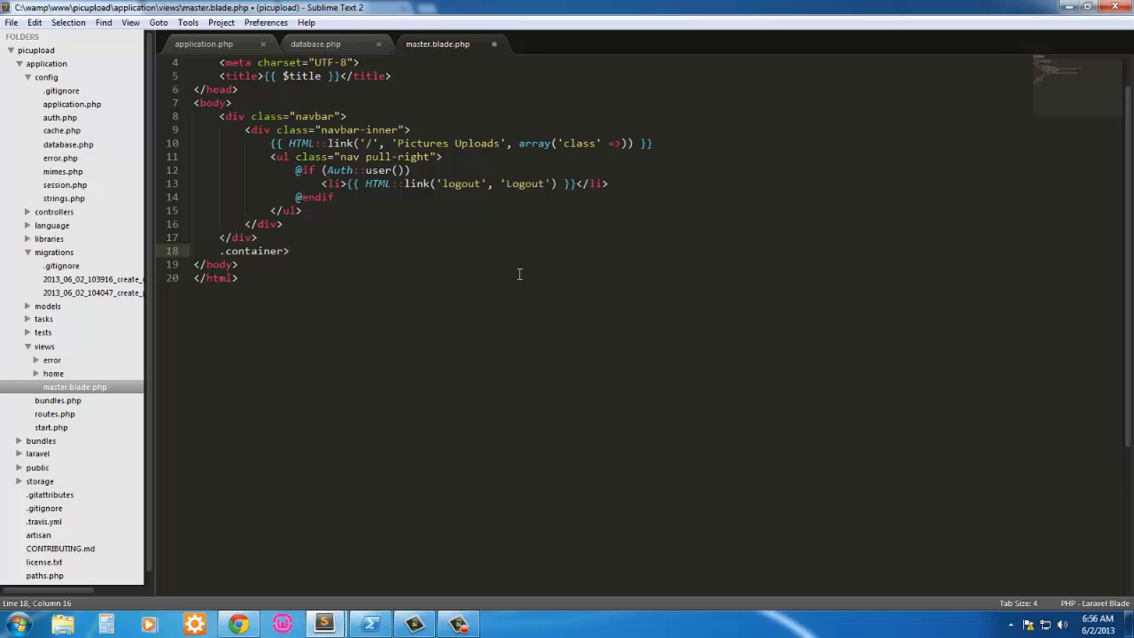
text(.row)
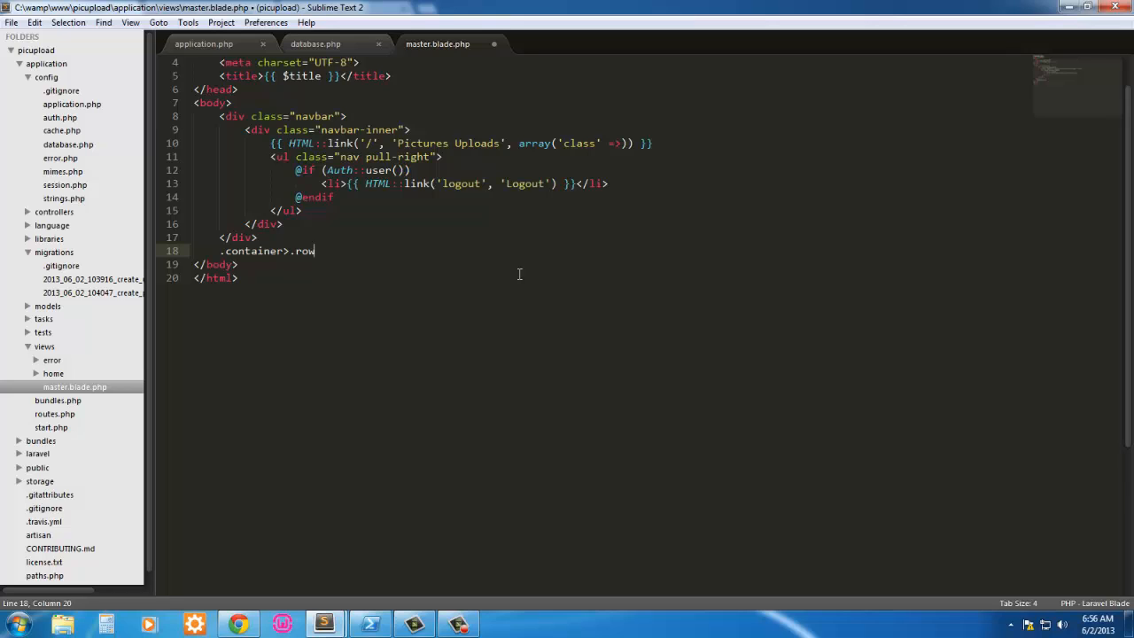
key(Tab)
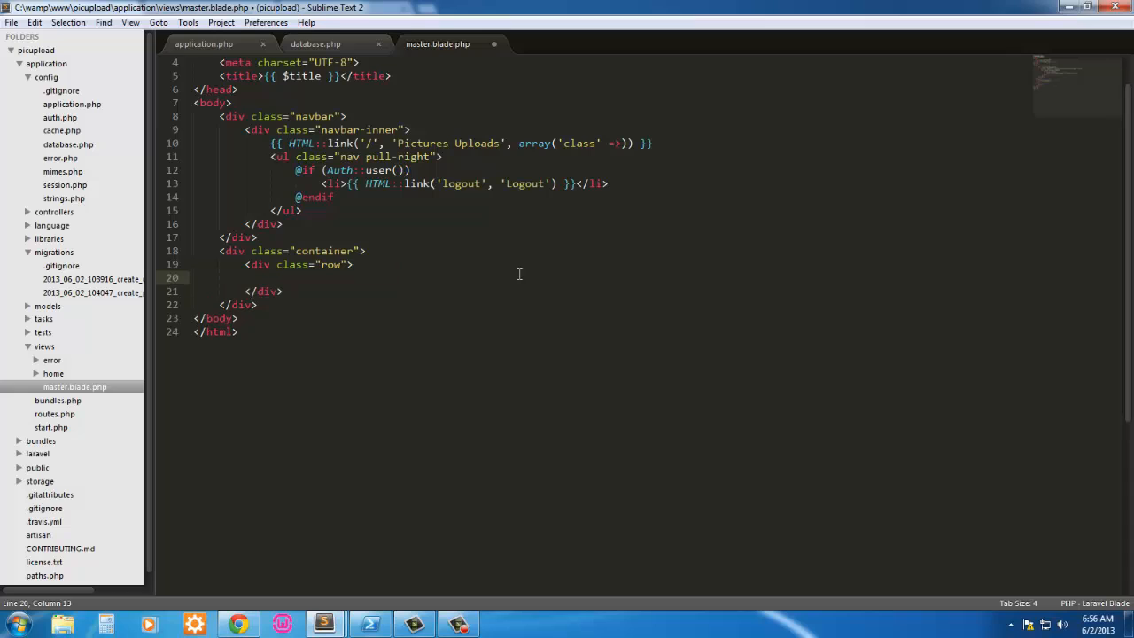
text(@yield)
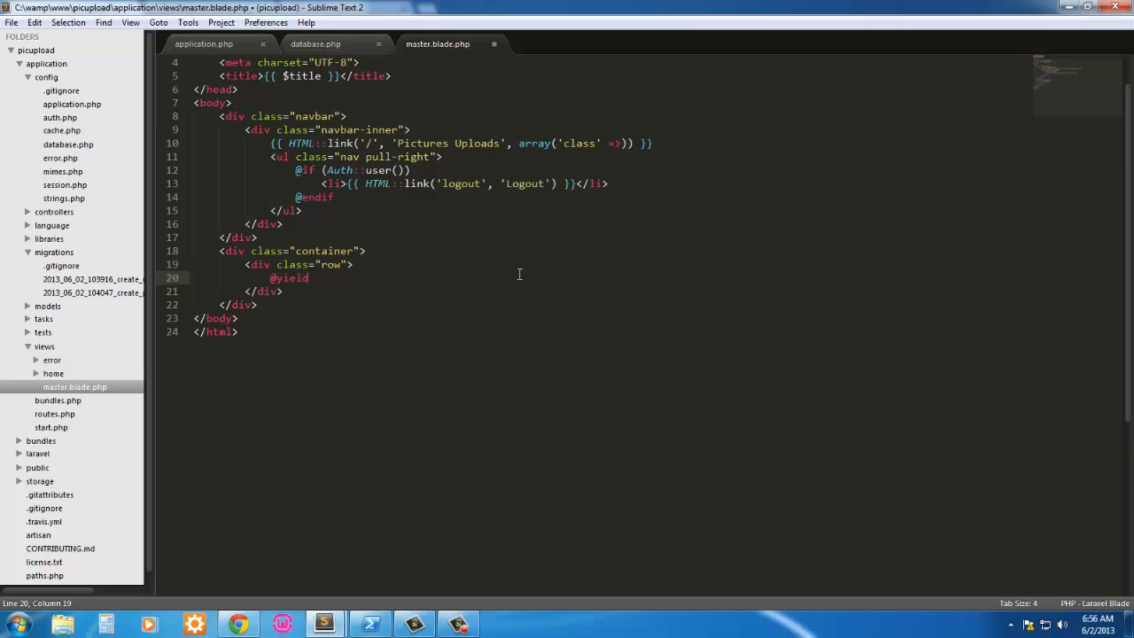
text((''))
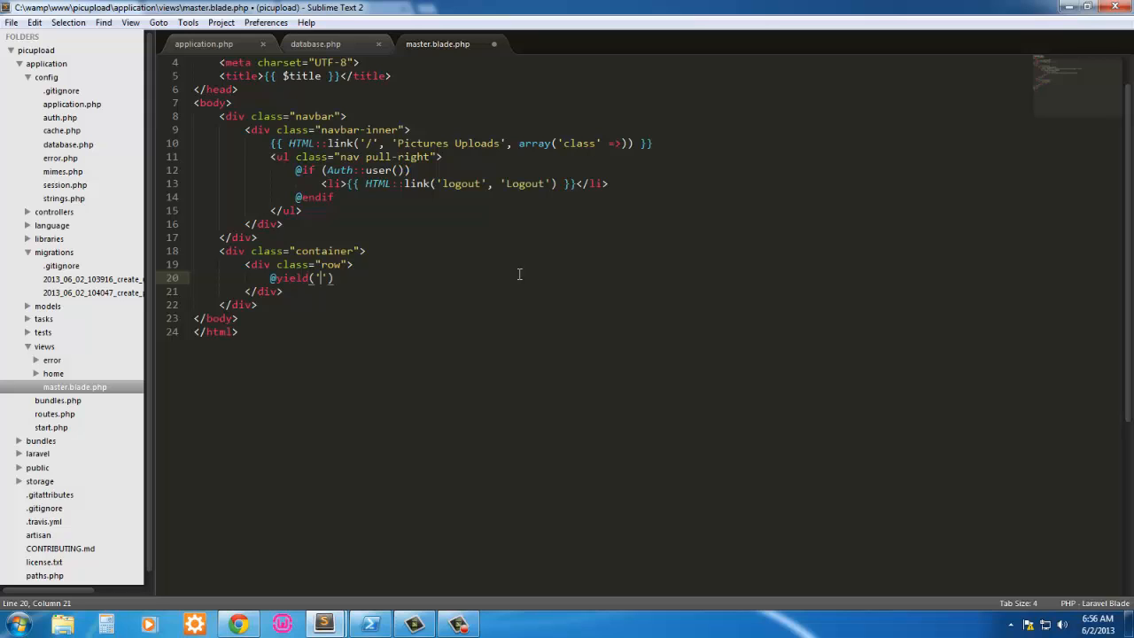
text(content)
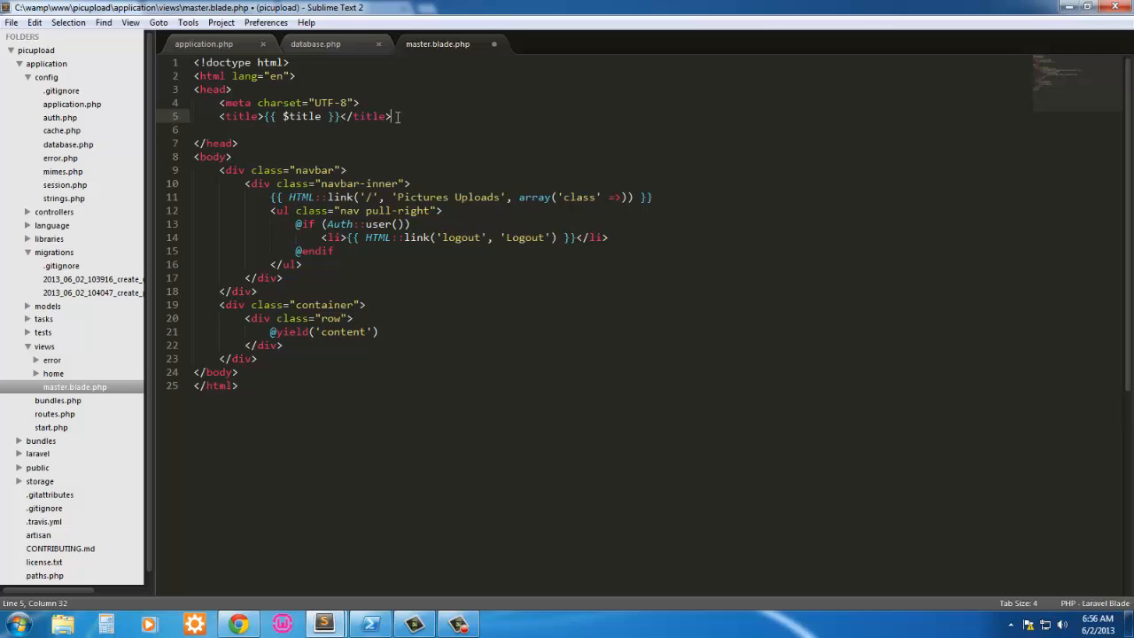
Add <meta name="viewport" content="width=device-width, initial-scale=1.0"> below the title in the head.
key(enter)
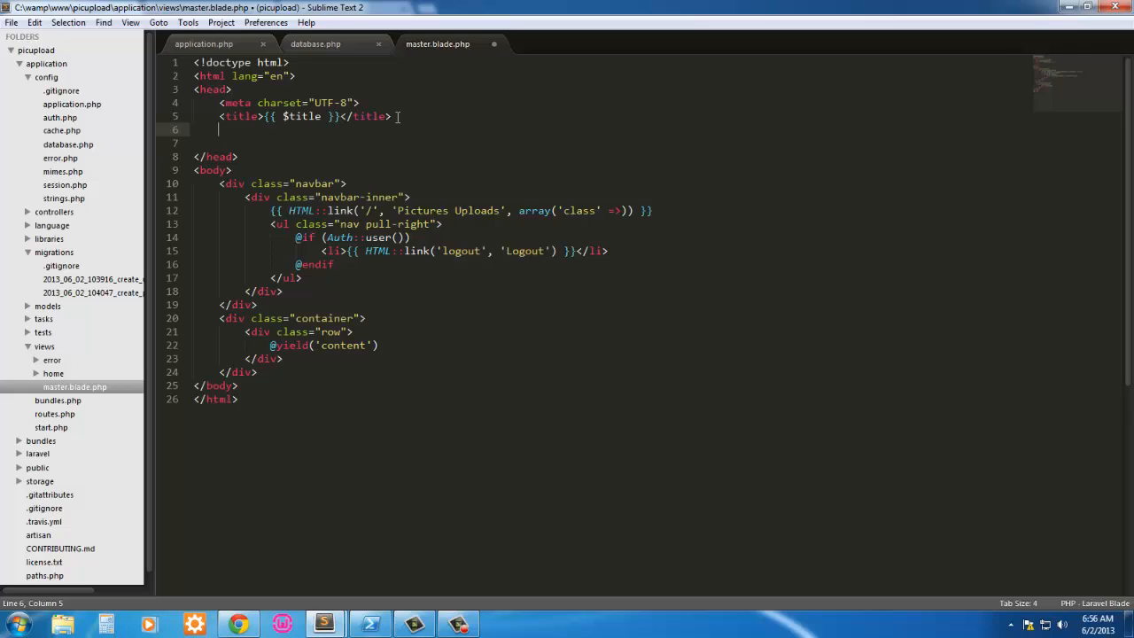
text(meta>)
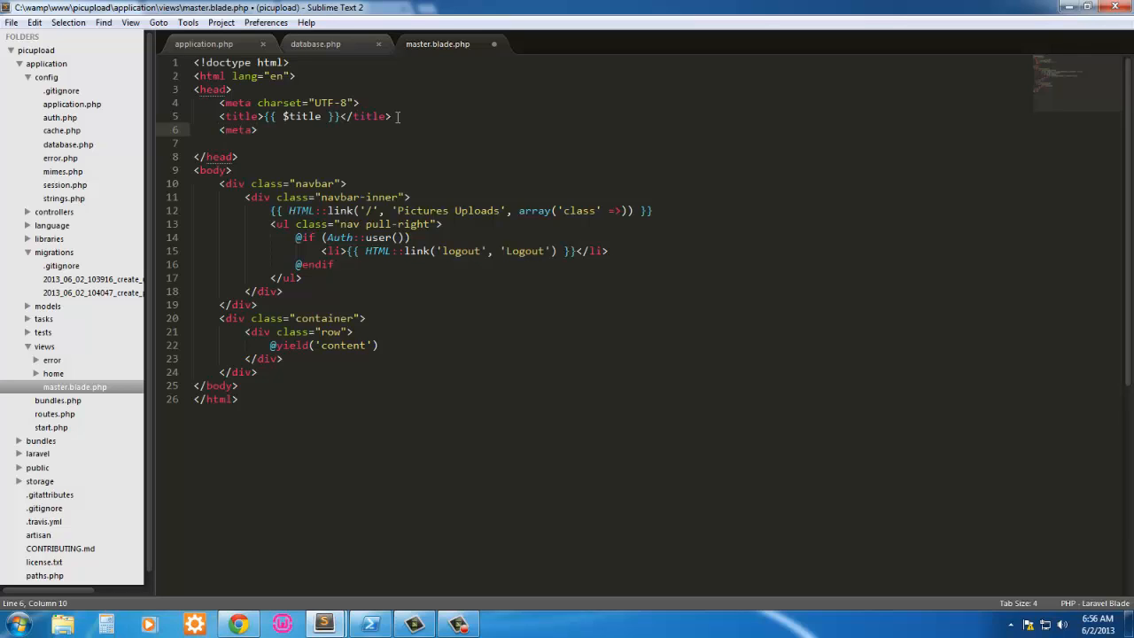
text(name)
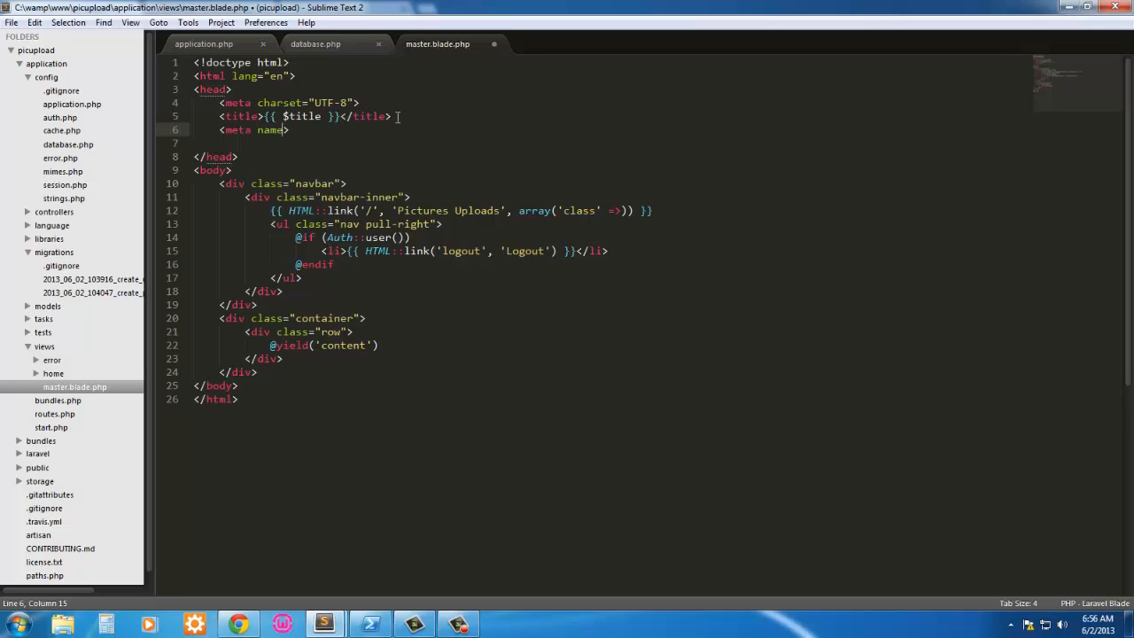
text(=")
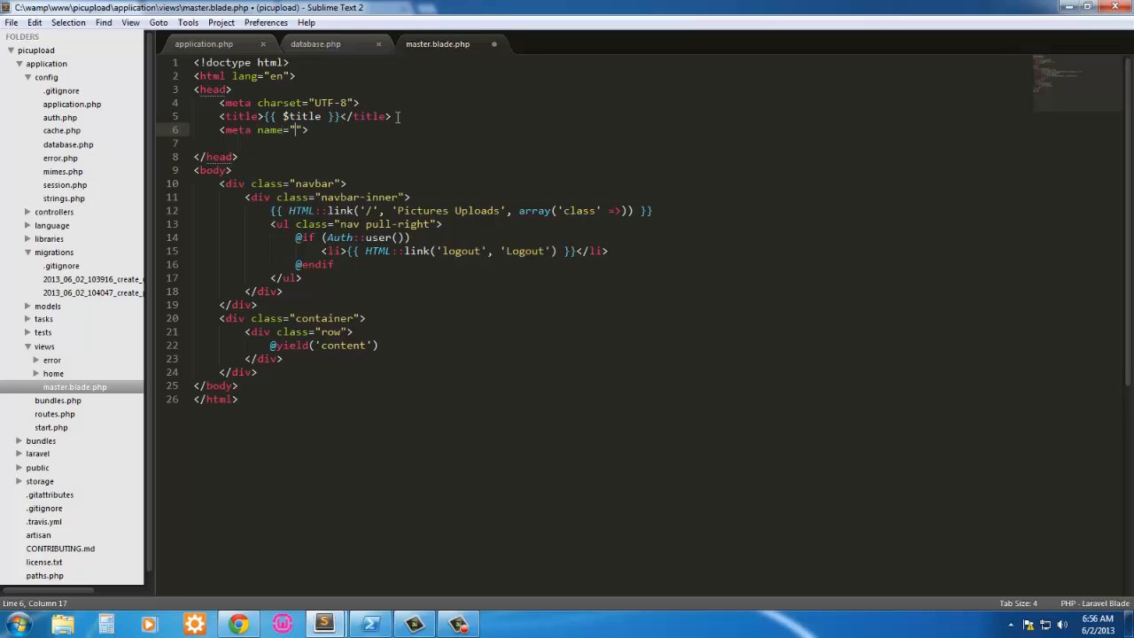
text(viewport)
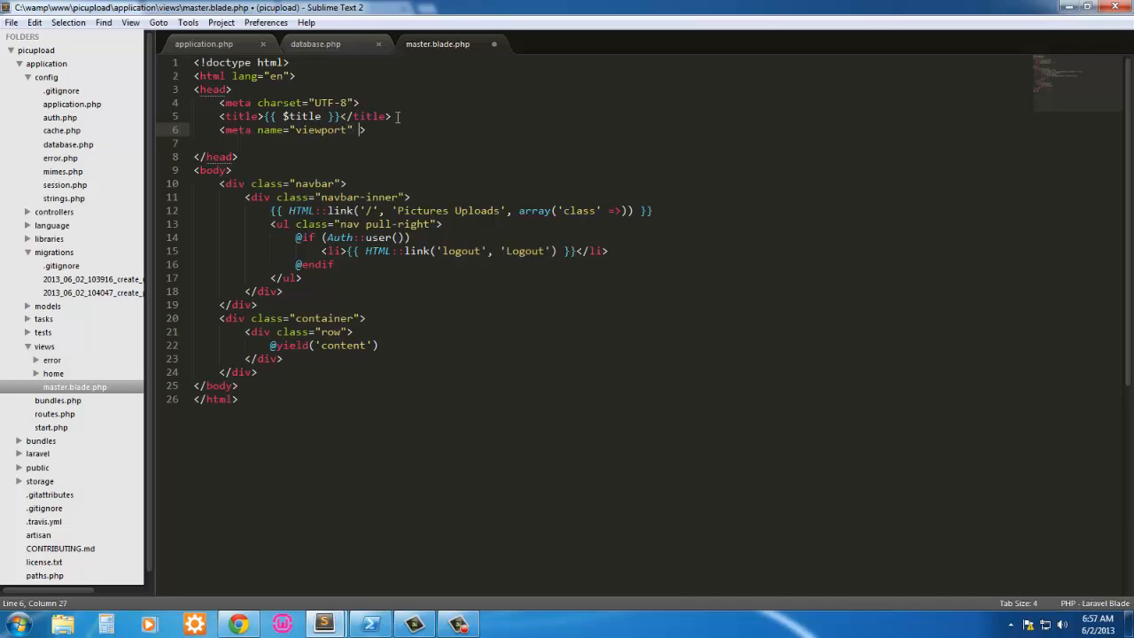
text(content>)
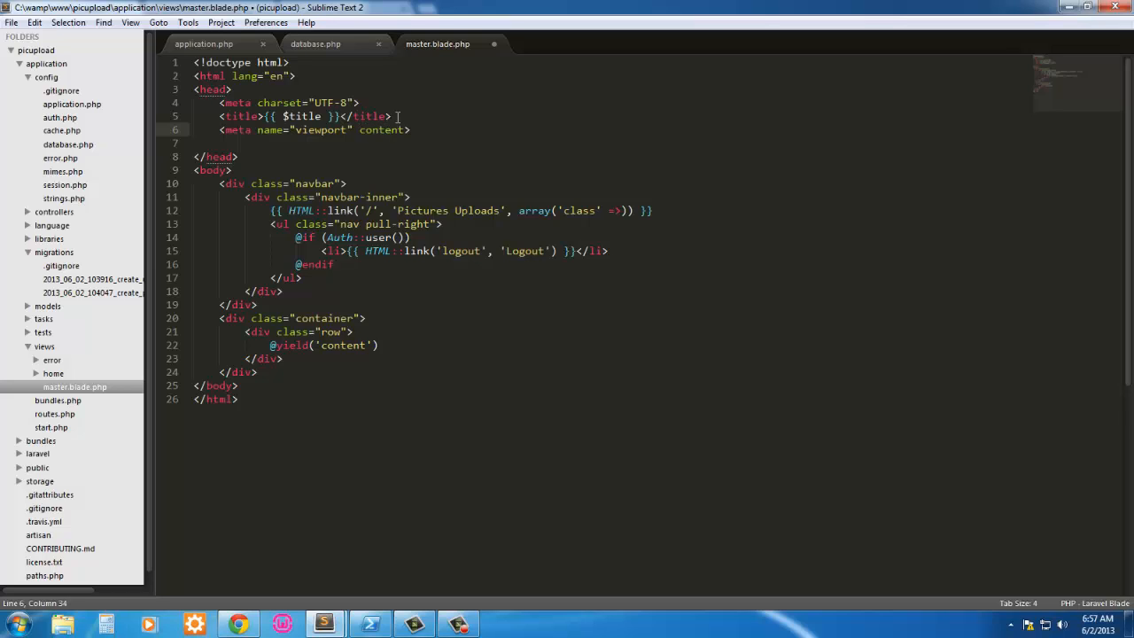
text("")
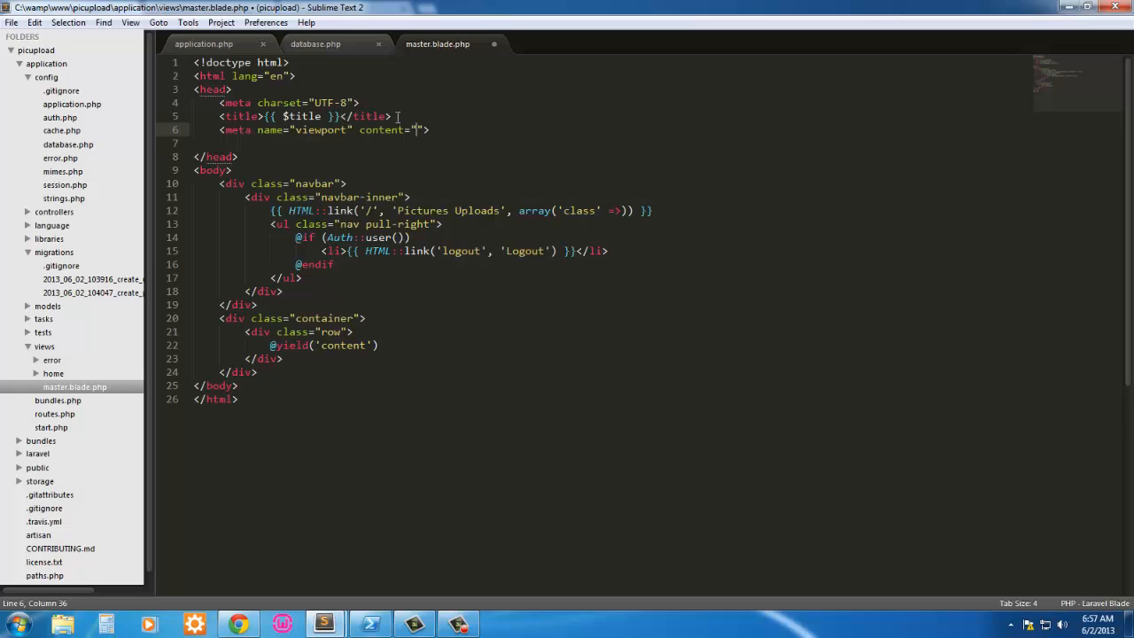
text(width)
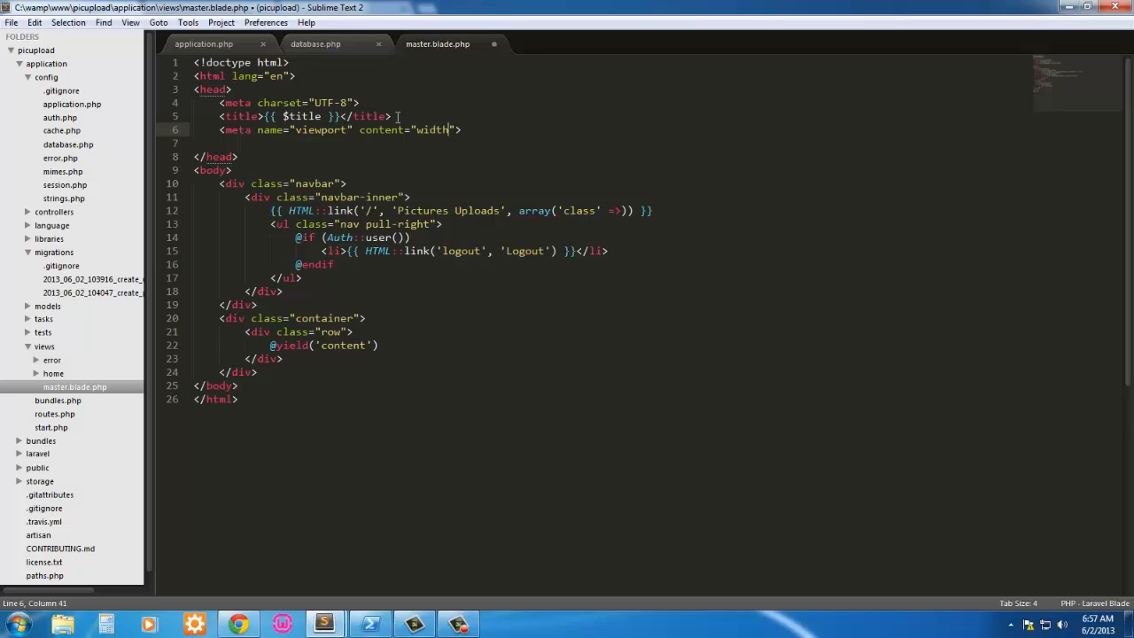
text(=)
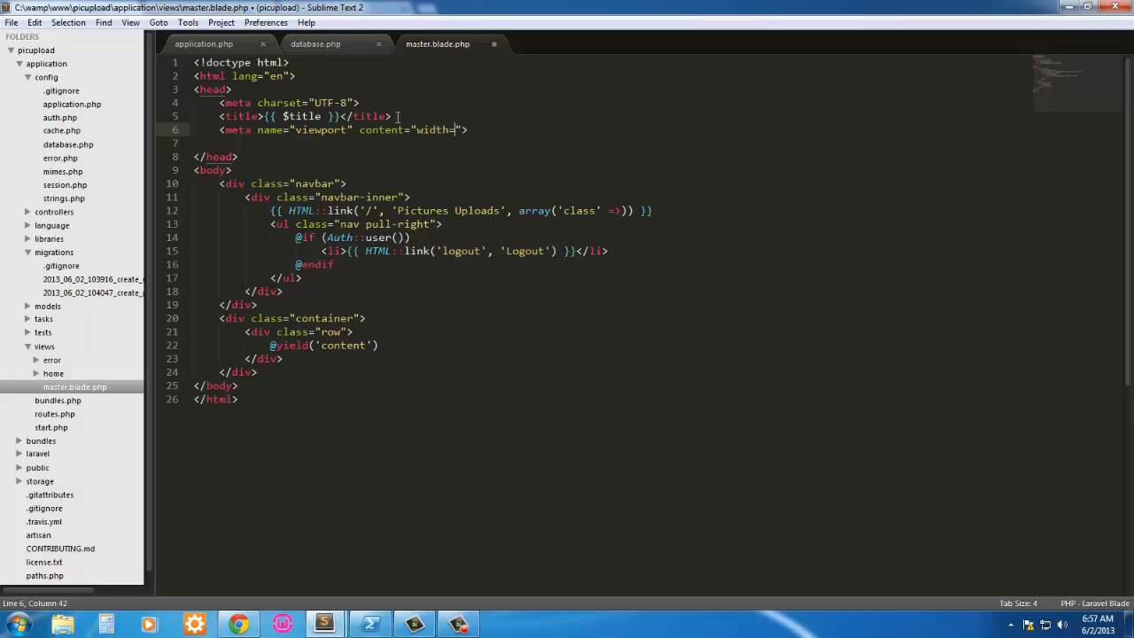
text(device)
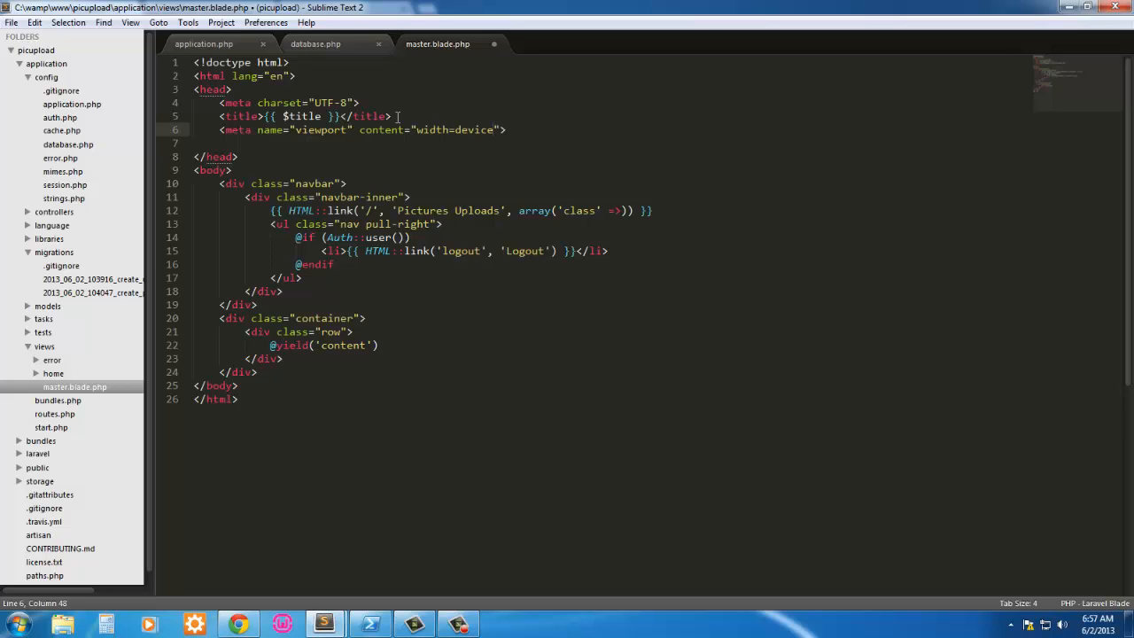
text(-wi)
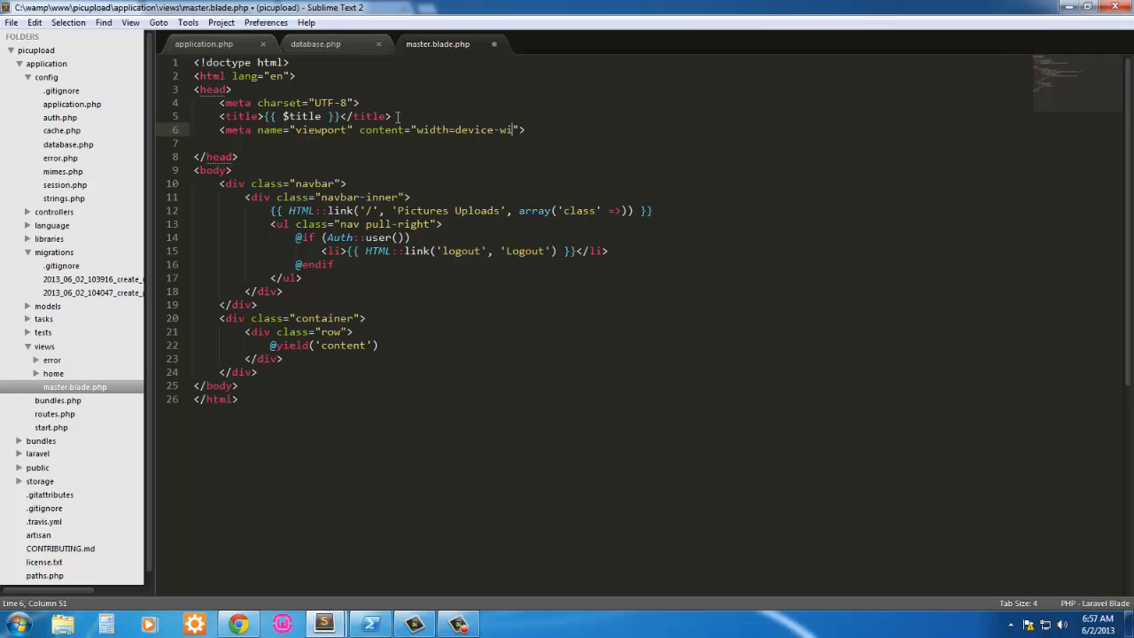
text(dth,)
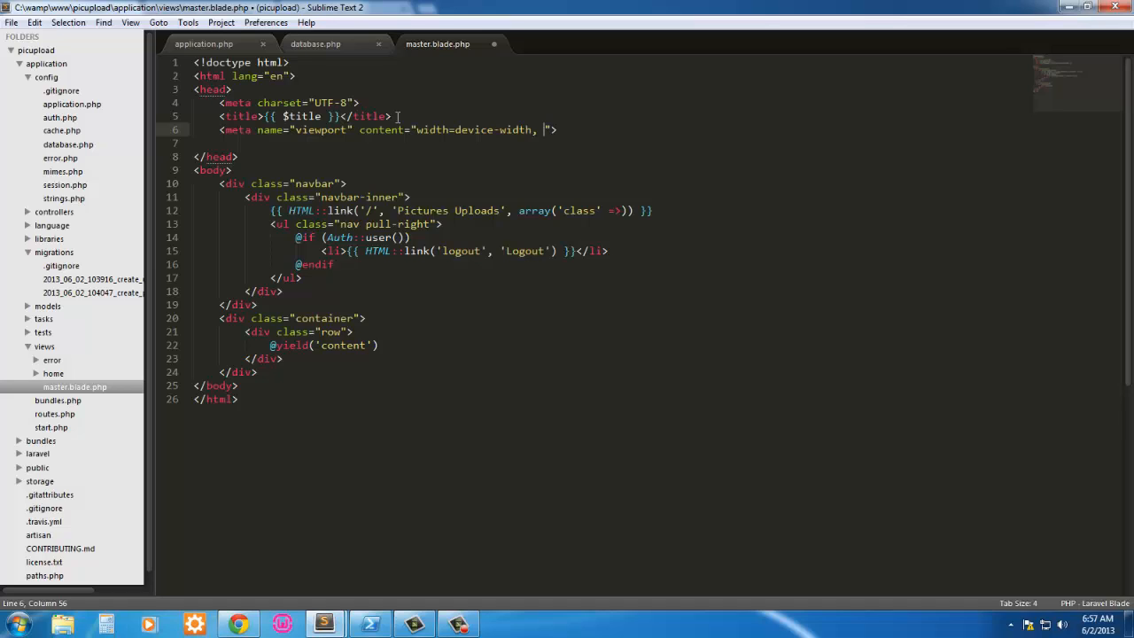
text(ini)
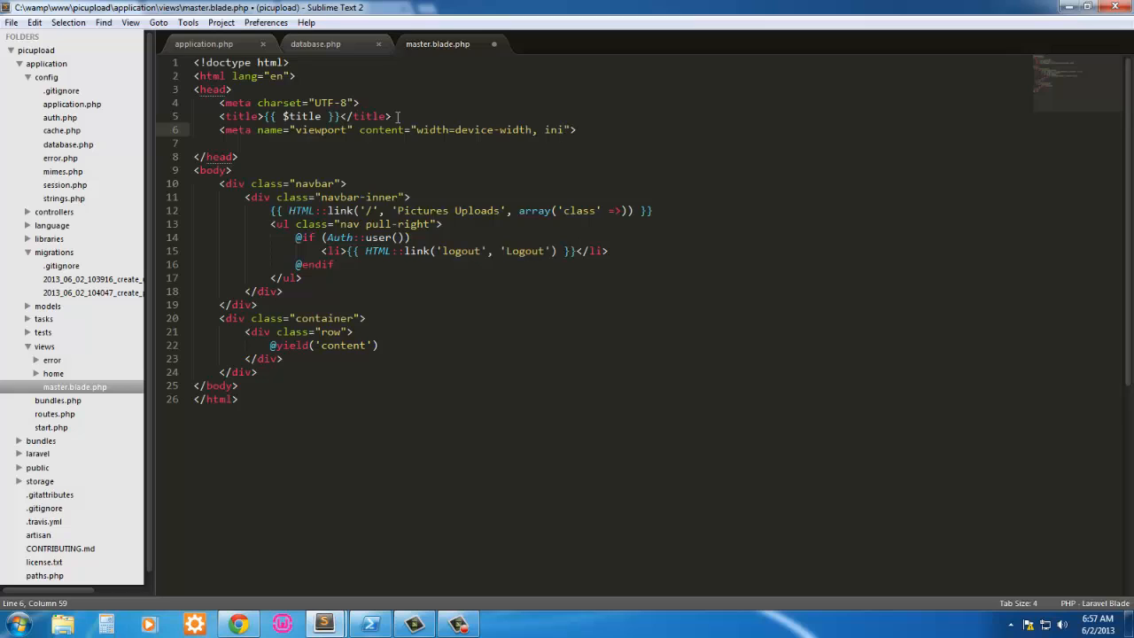
text(initial-scale=)
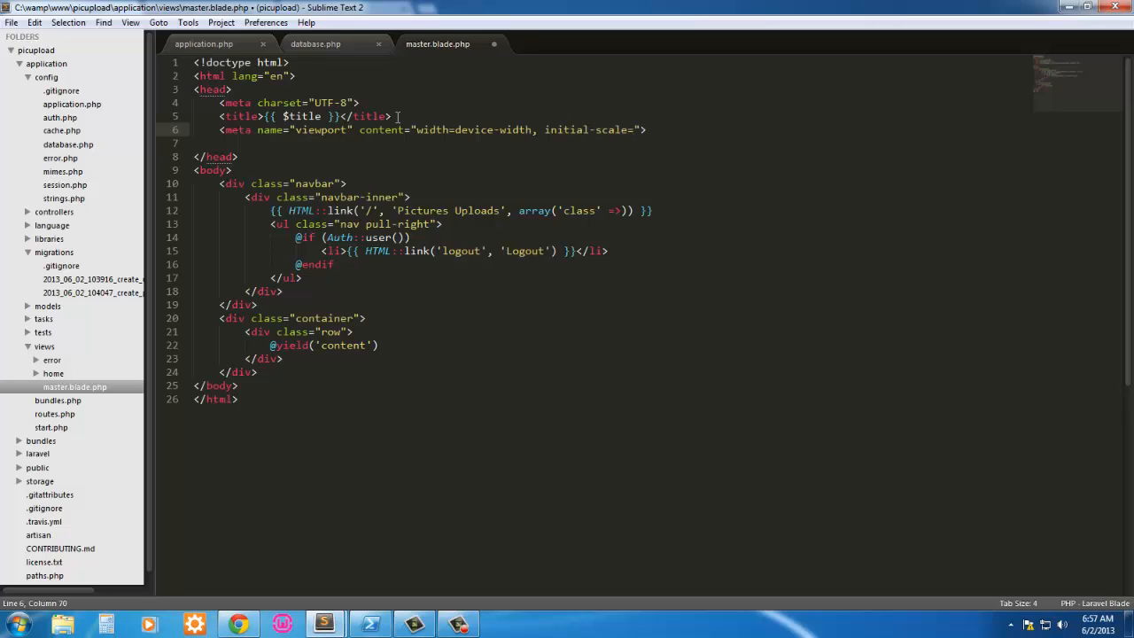
text(1)
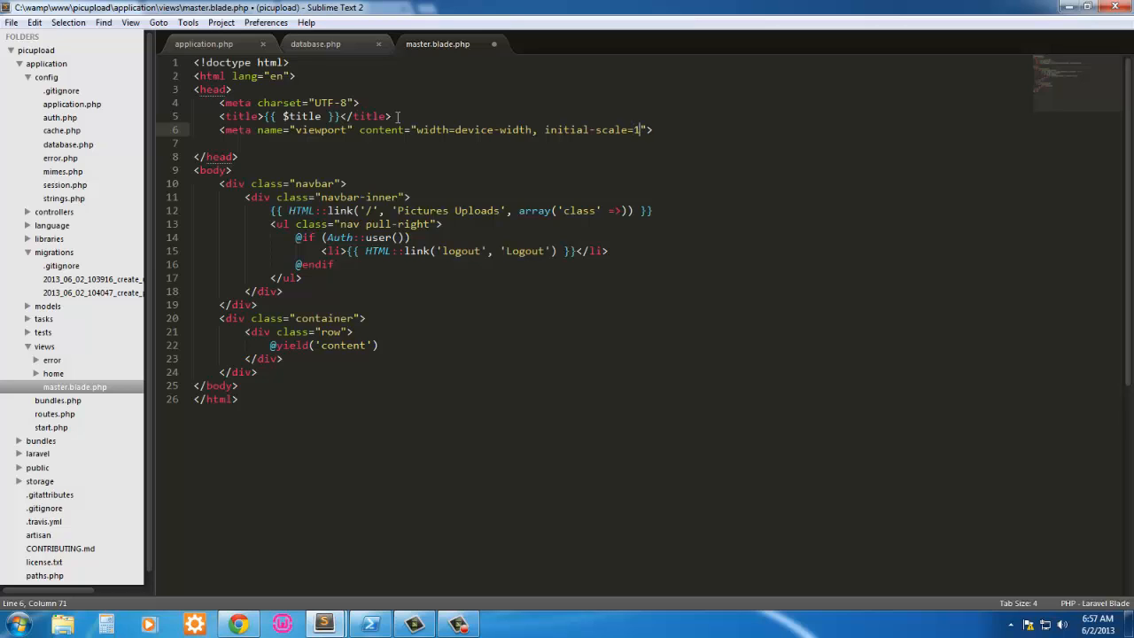
text(.0)
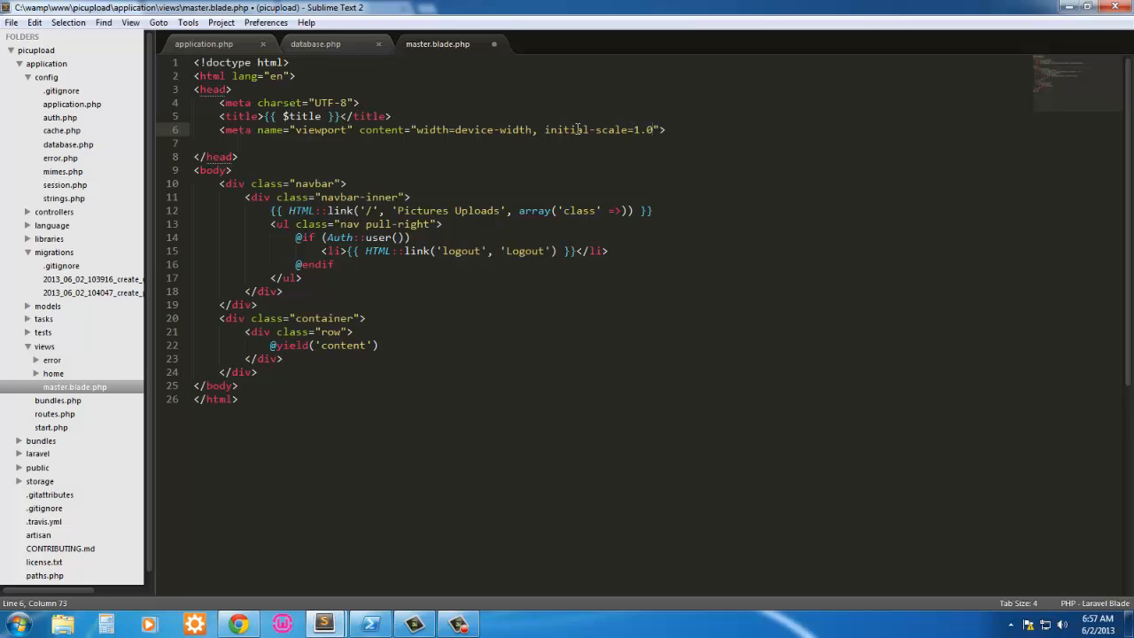
key(enter)
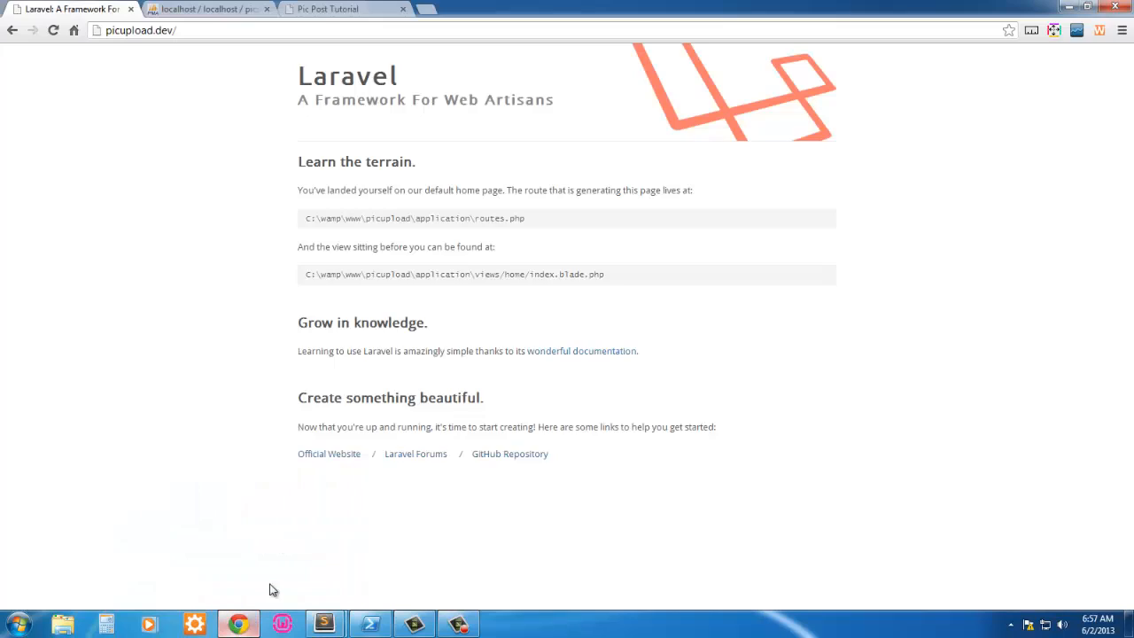
click(340, 9)
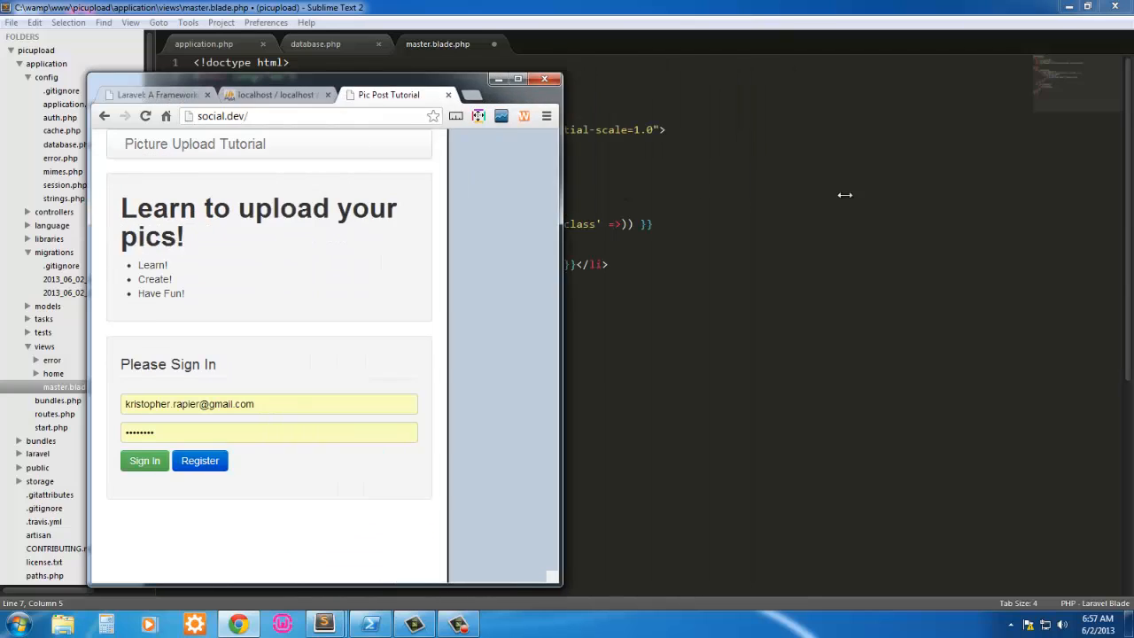
click(517, 78)
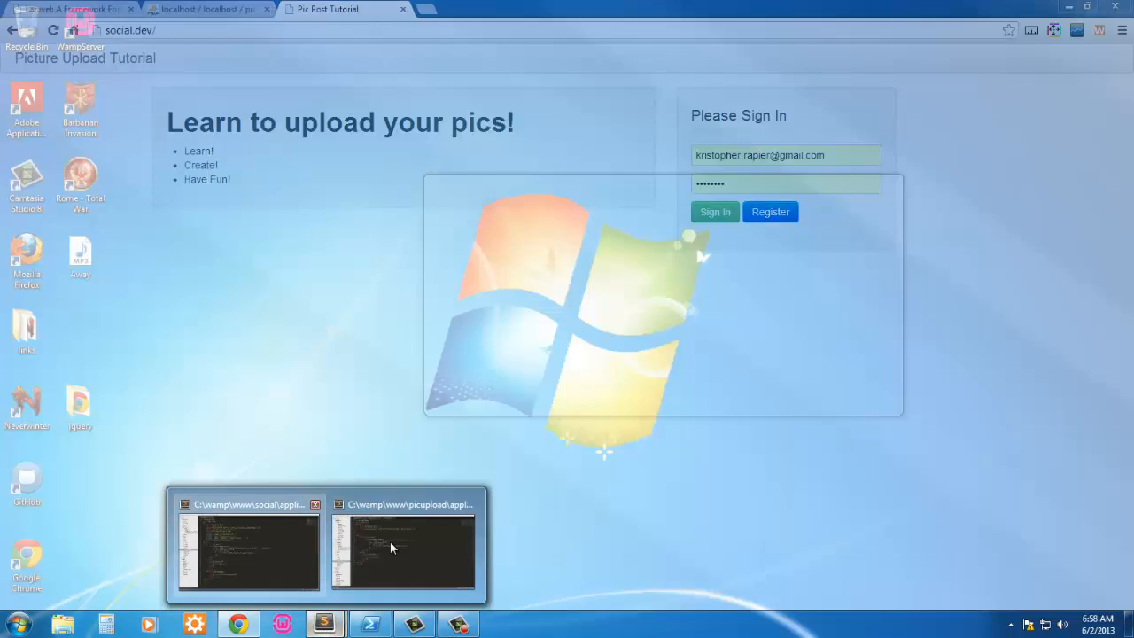
click(403, 549)
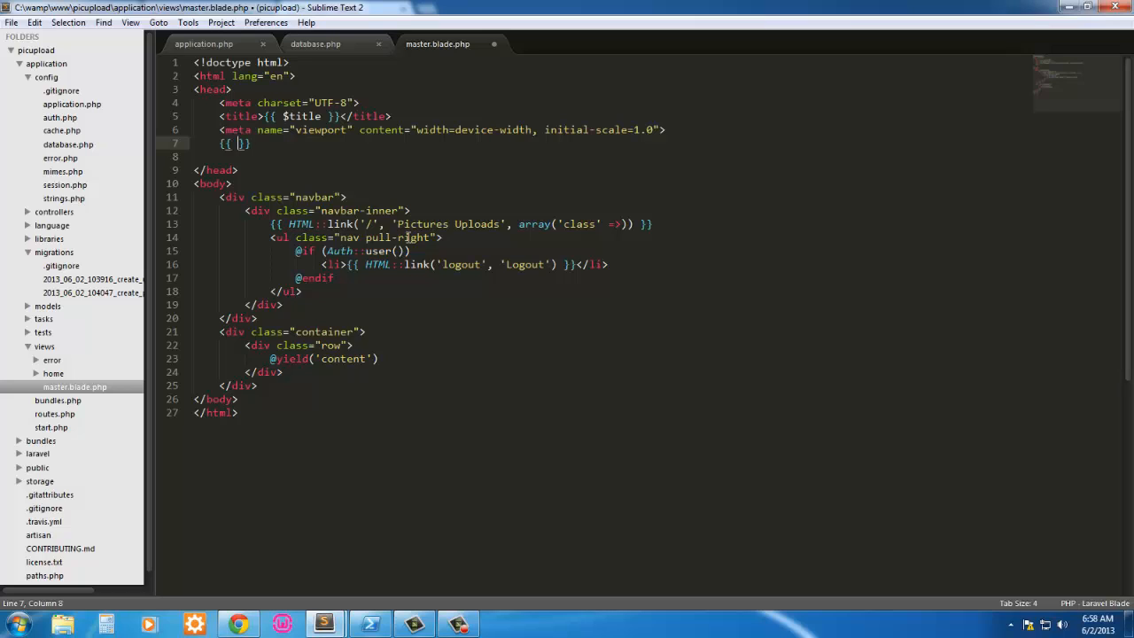
Write {{ HTML::script('js/jquery.js') }} in the head.
text(H)
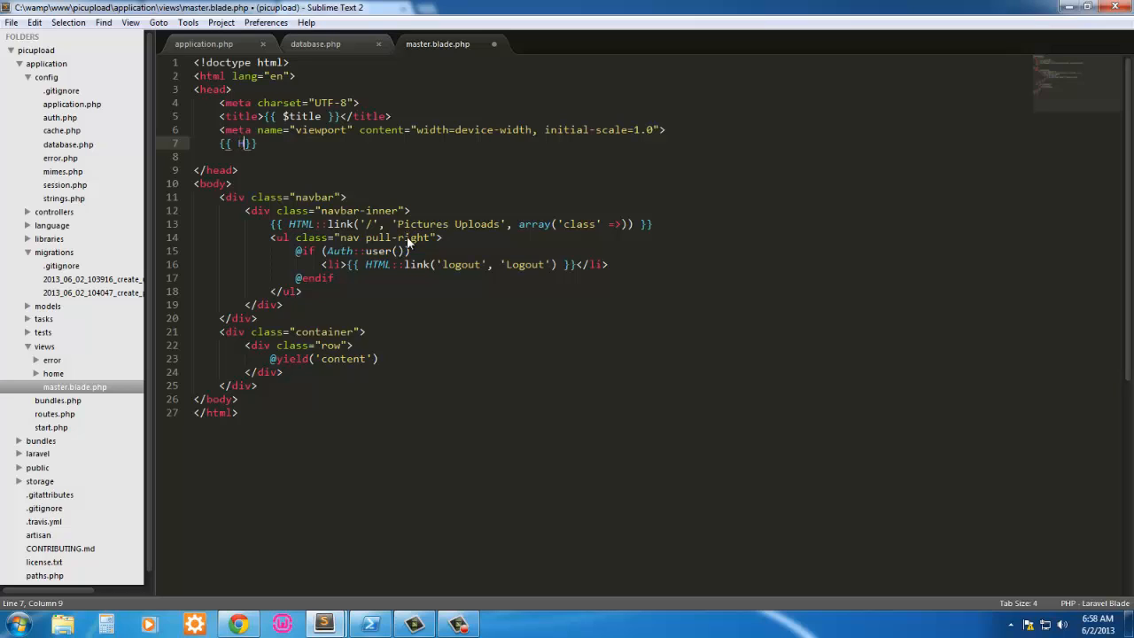
text(HTML ::)
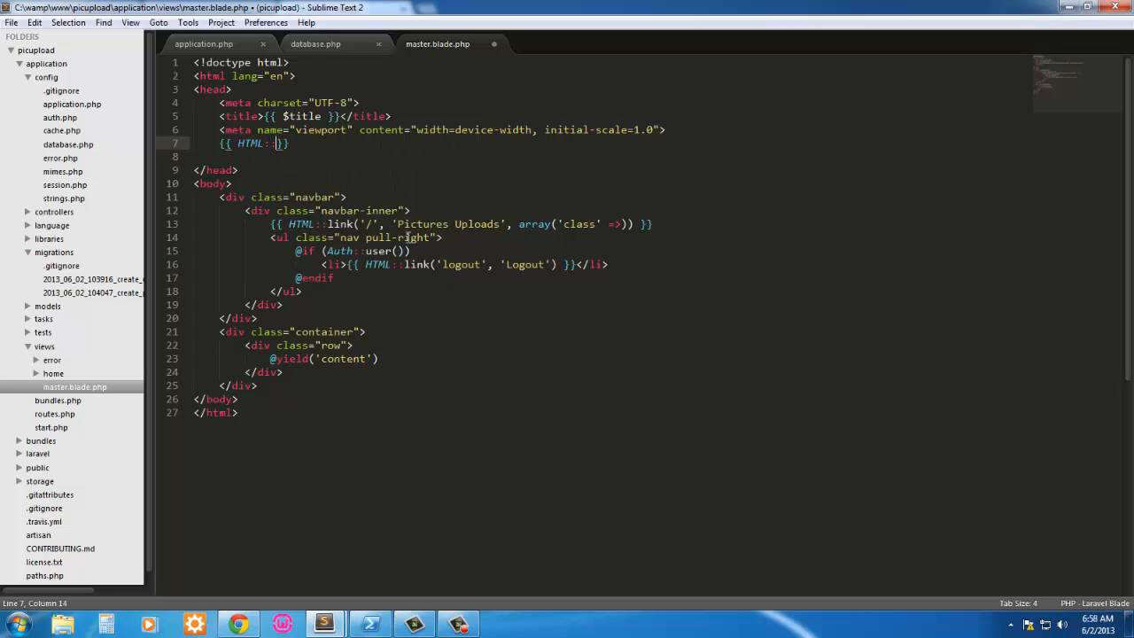
text(sc)
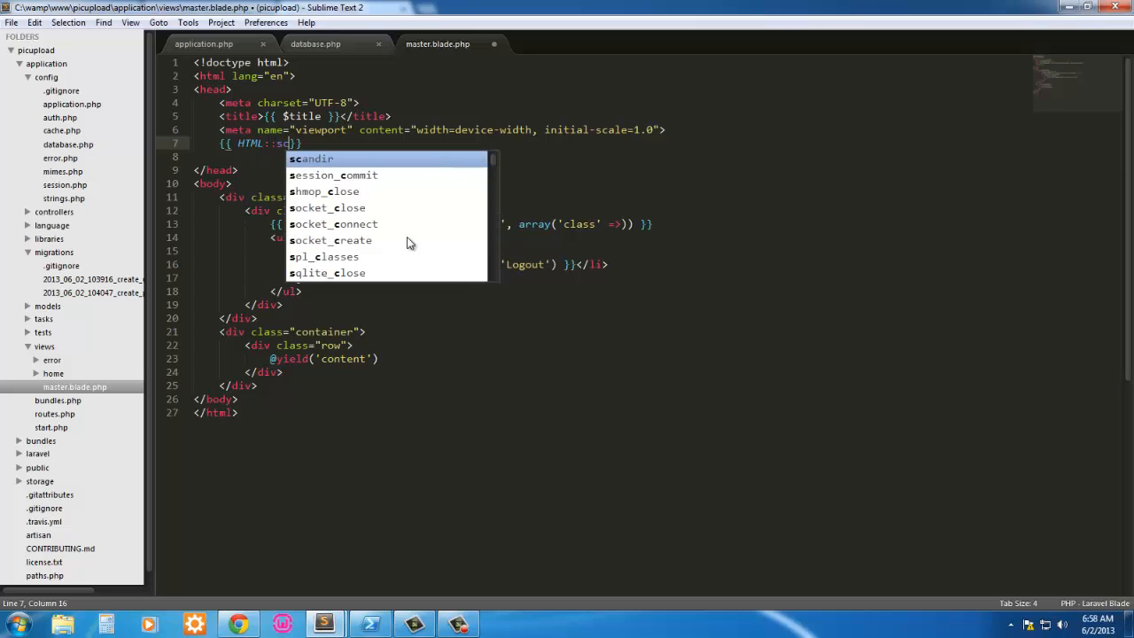
text(ript)
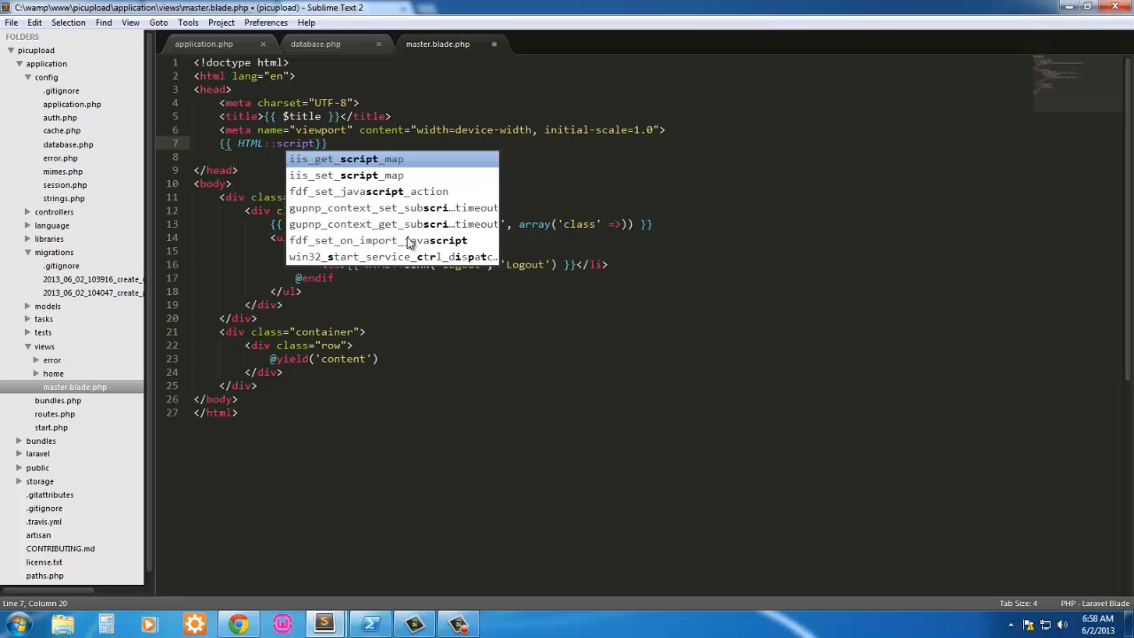
text(('js/')
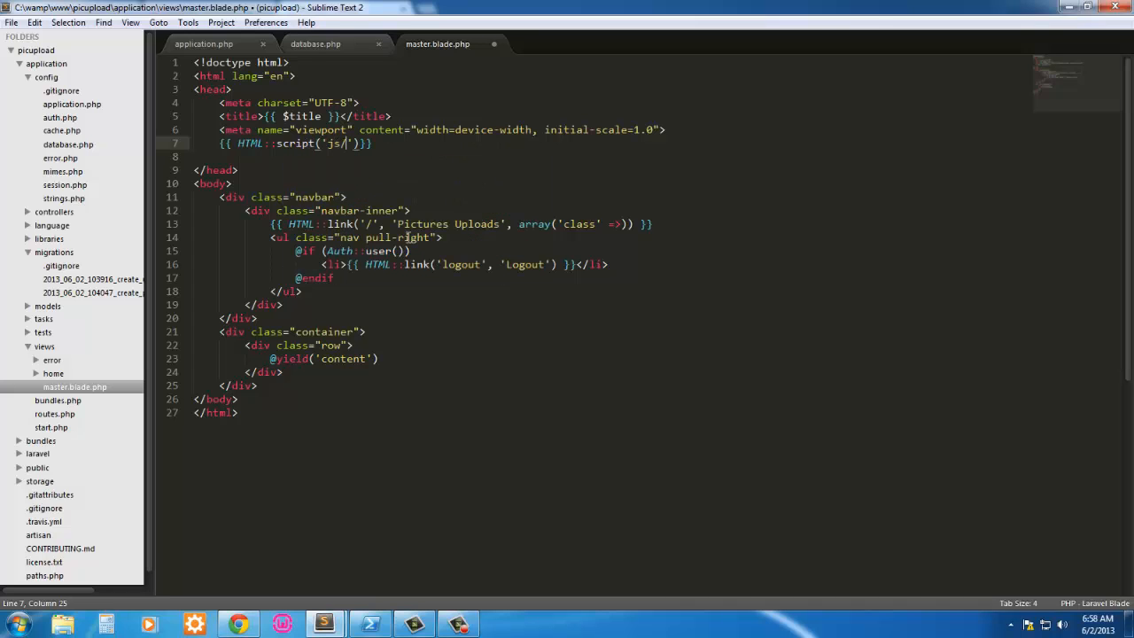
text(jqu)
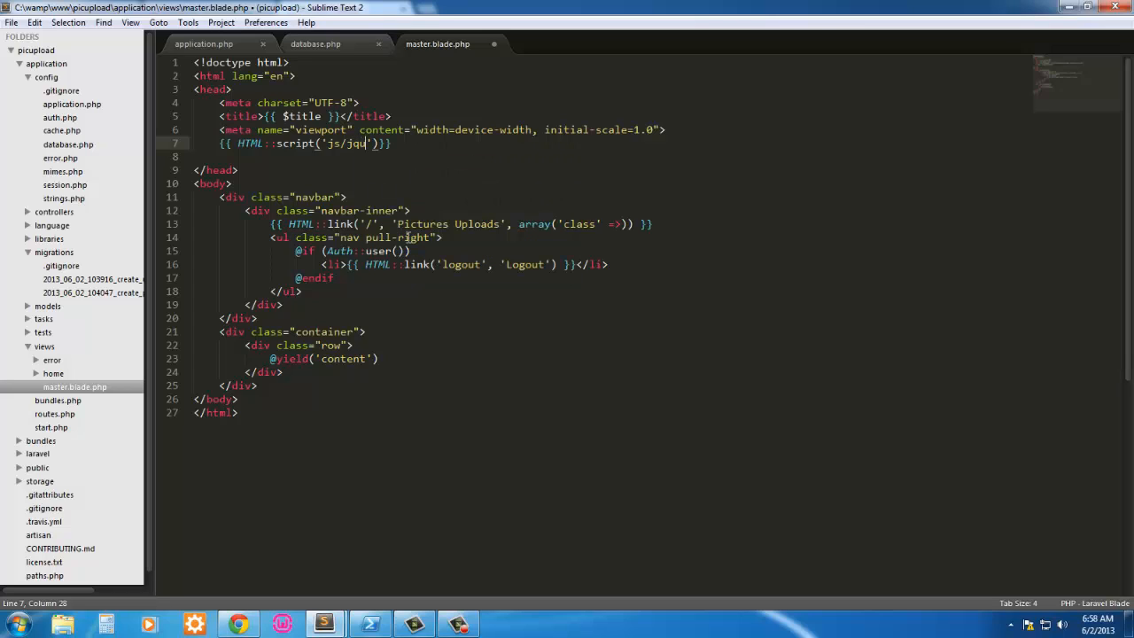
text(ery)
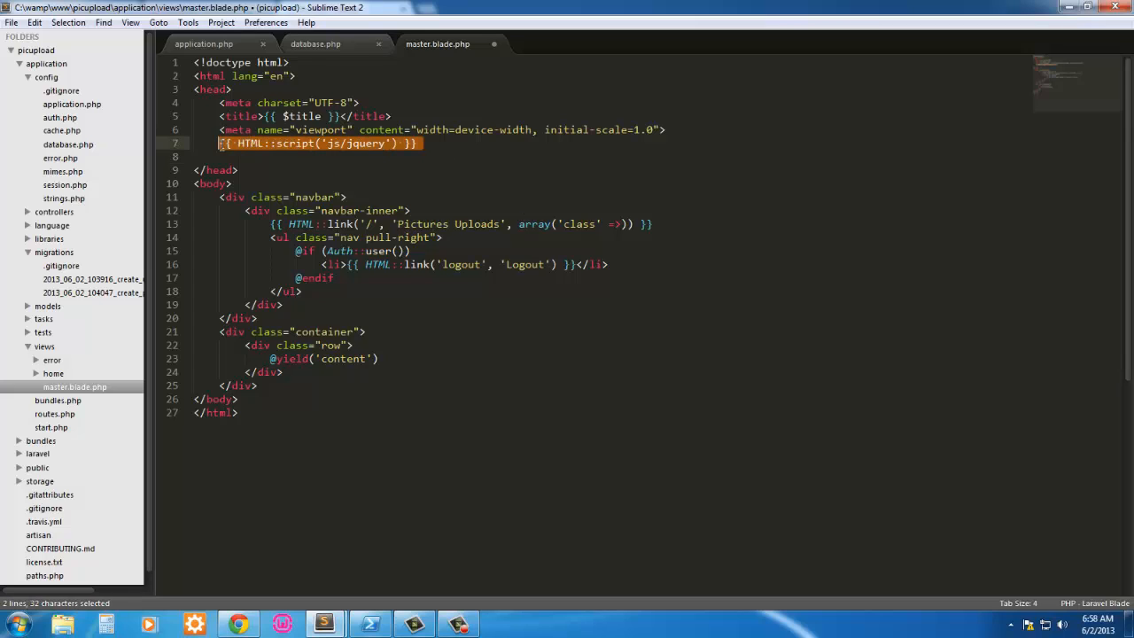
Duplicate the script line and change it to load 'js/bootstrap.js'.
key(ctrl+c)
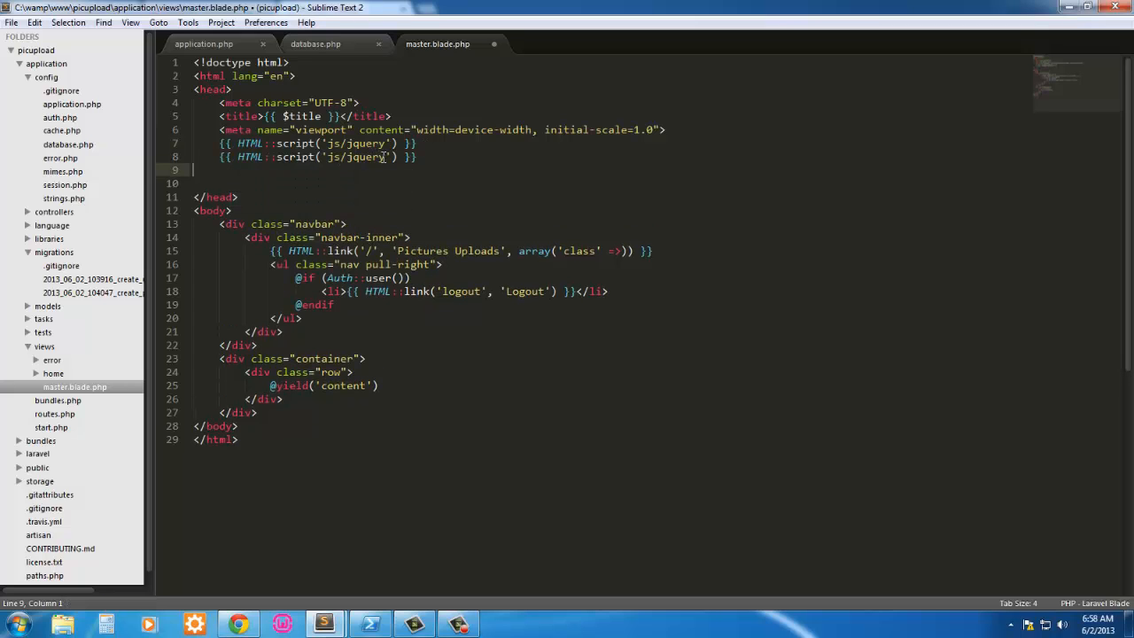
double_click(363, 156)
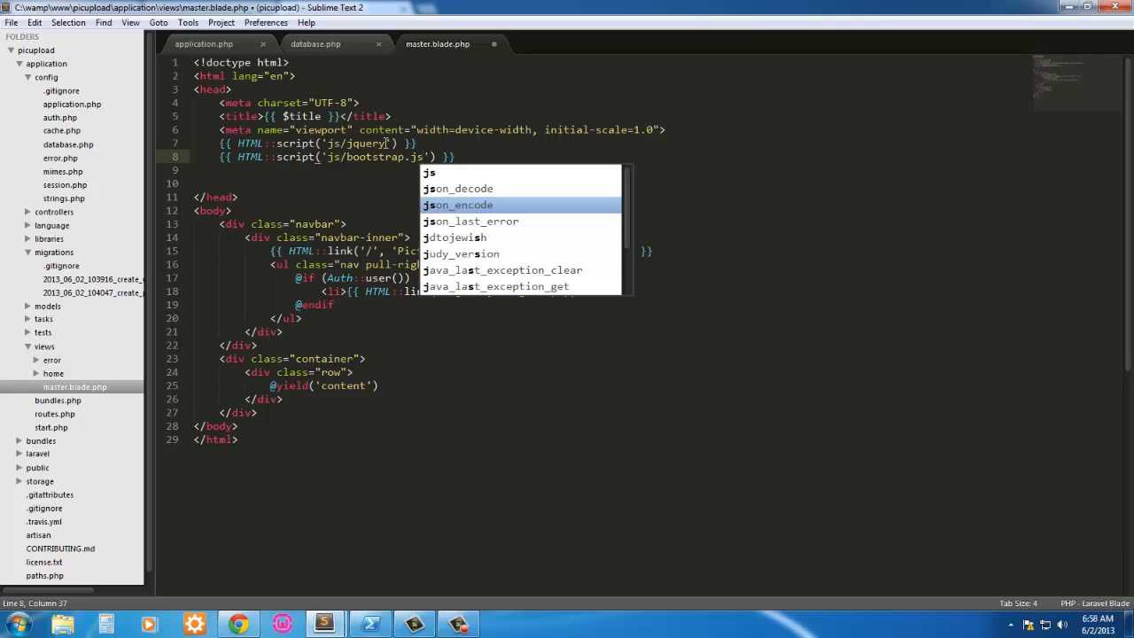
key(Escape)
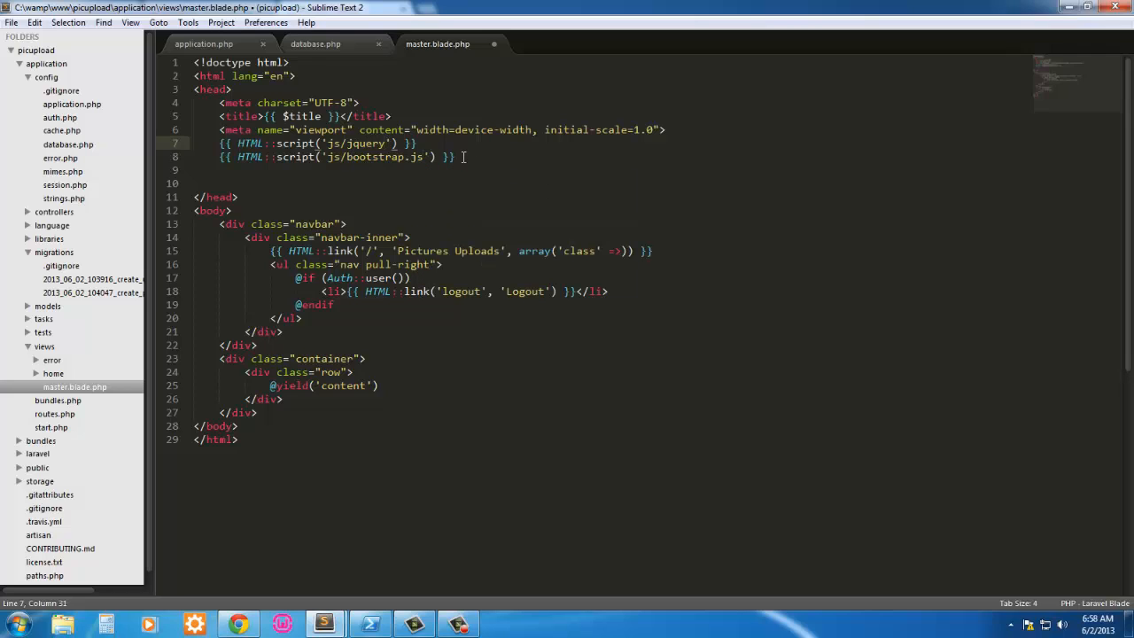
text(.js)
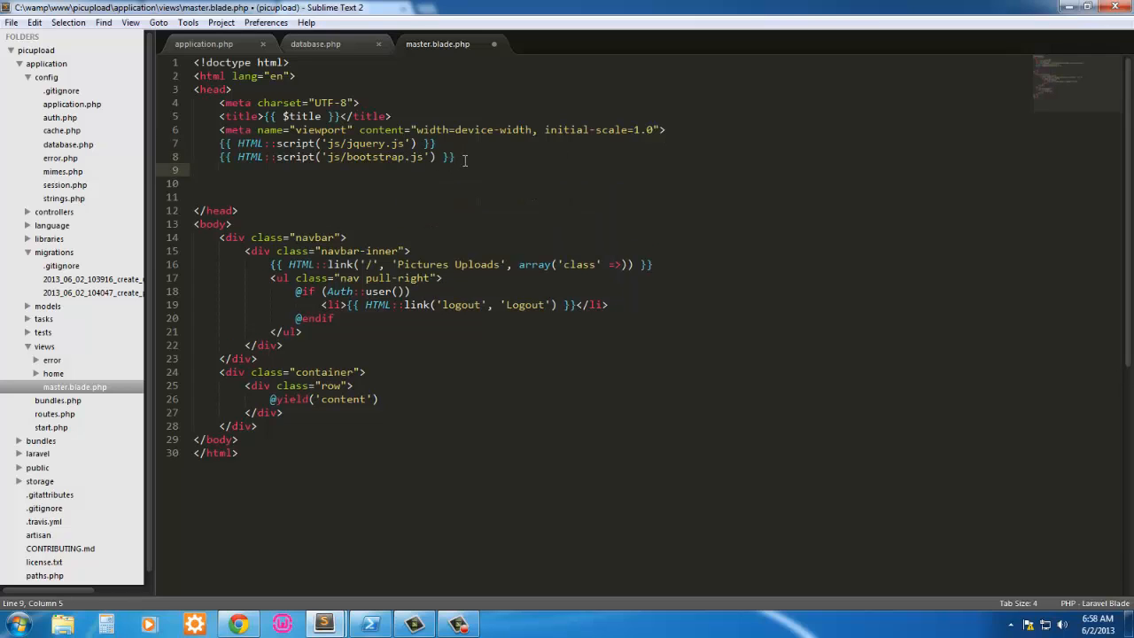
Turn a pasted script line into {{ HTML::style('css/bootstrap.css') }}.
right_click(228, 174)
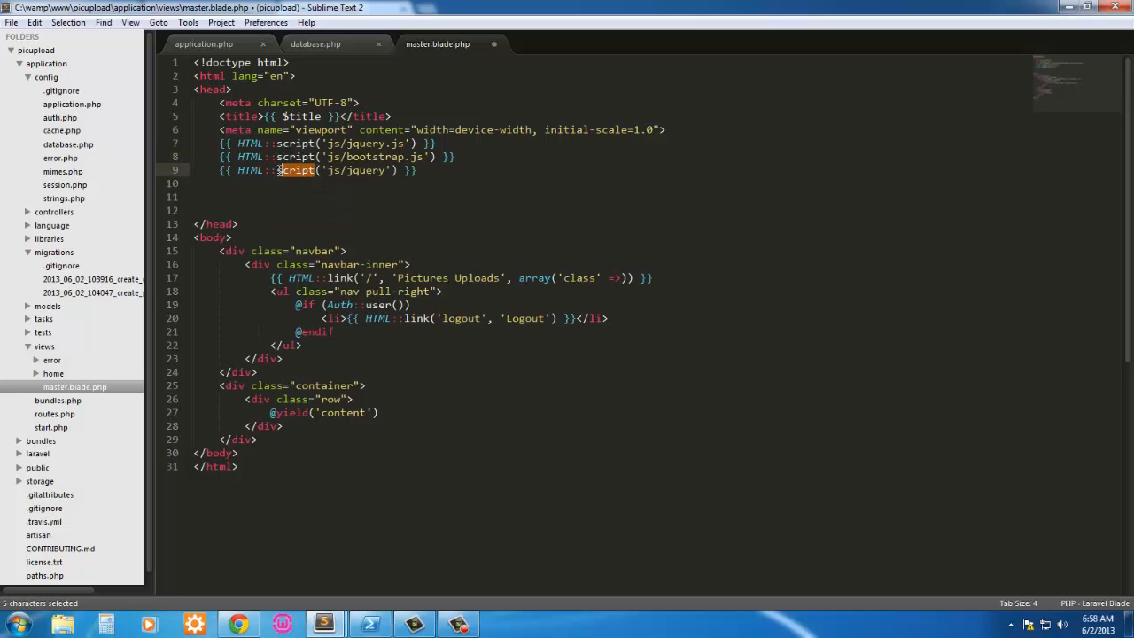
text(style)
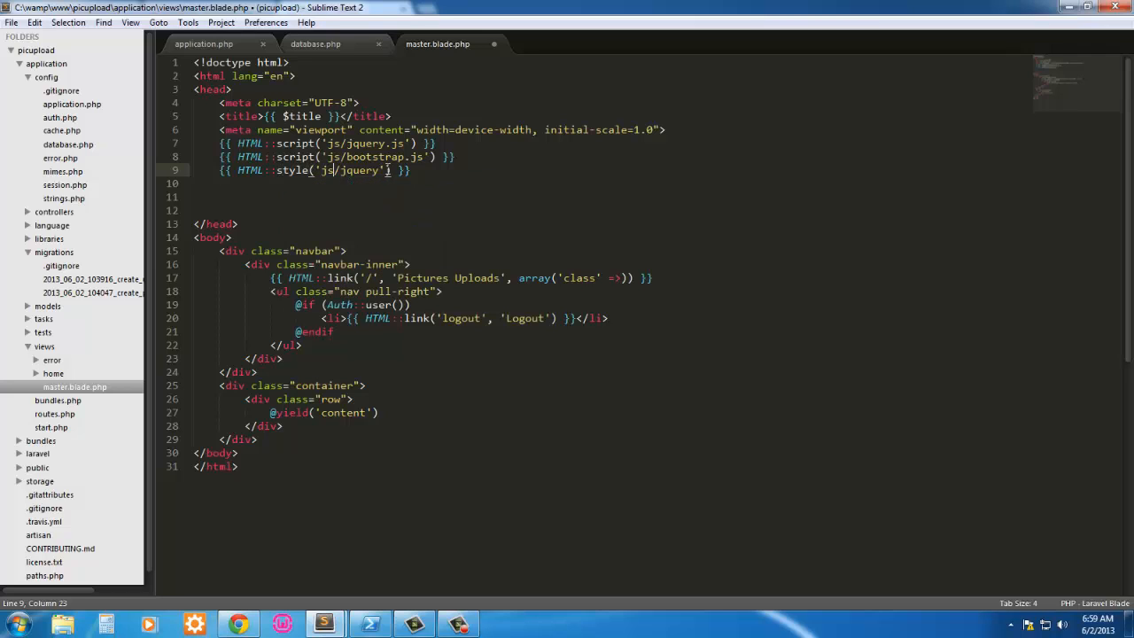
double_click(354, 170)
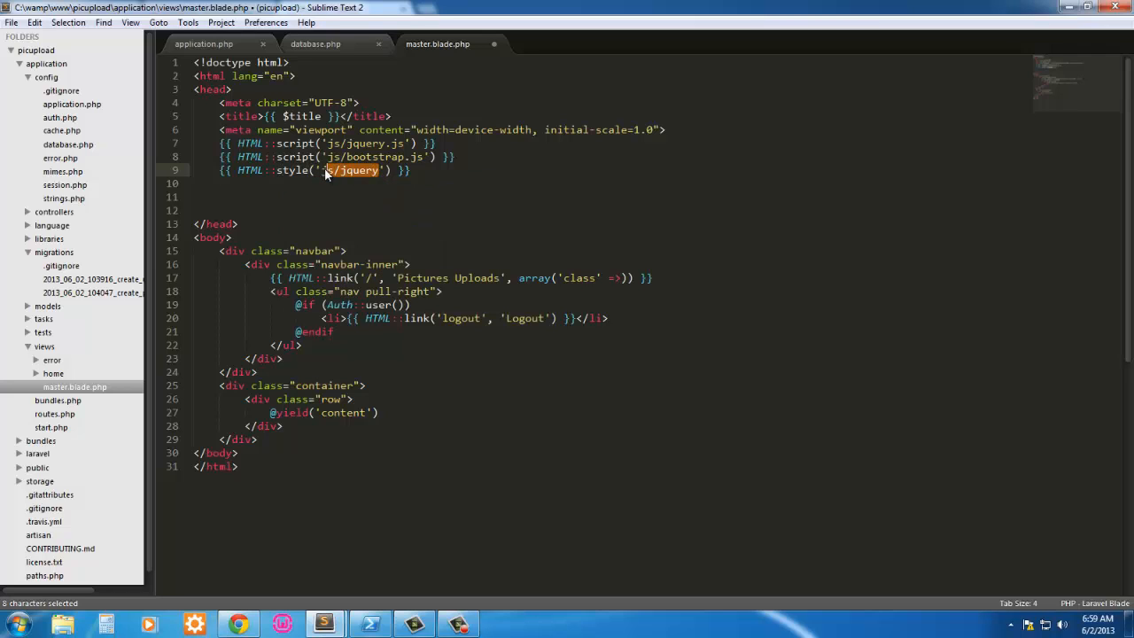
text(css/)
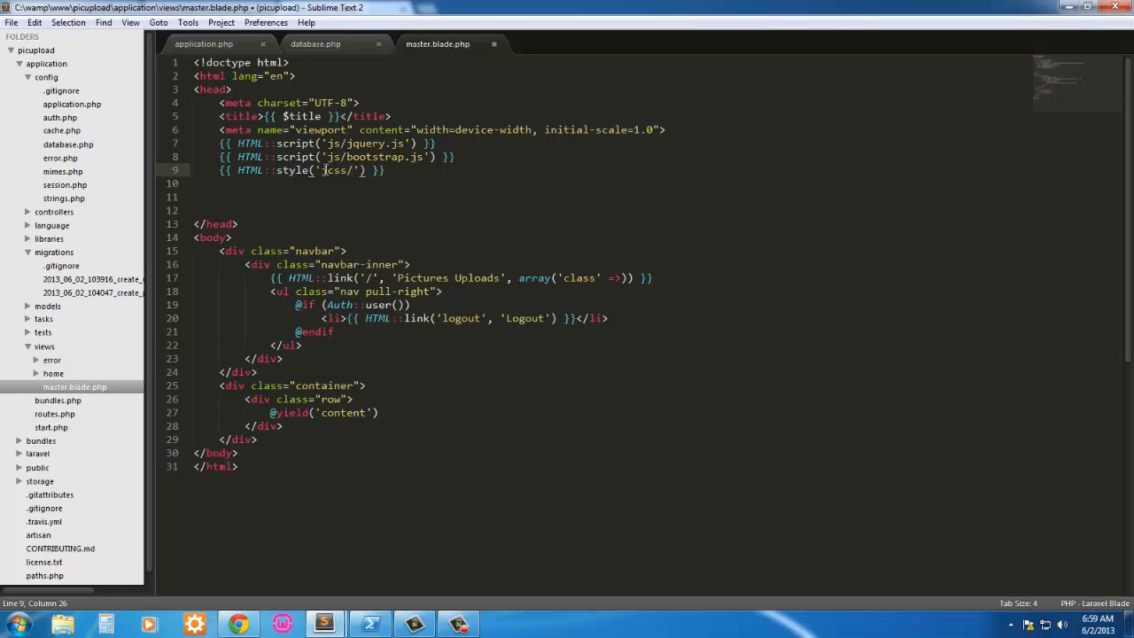
text(bootstra)
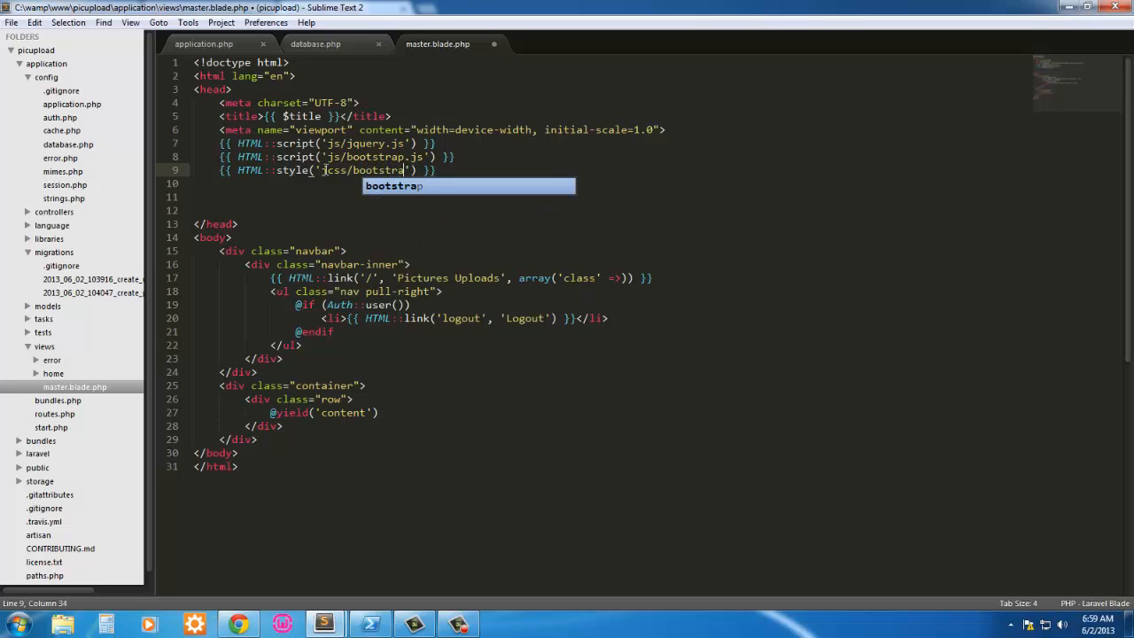
text(p.css)
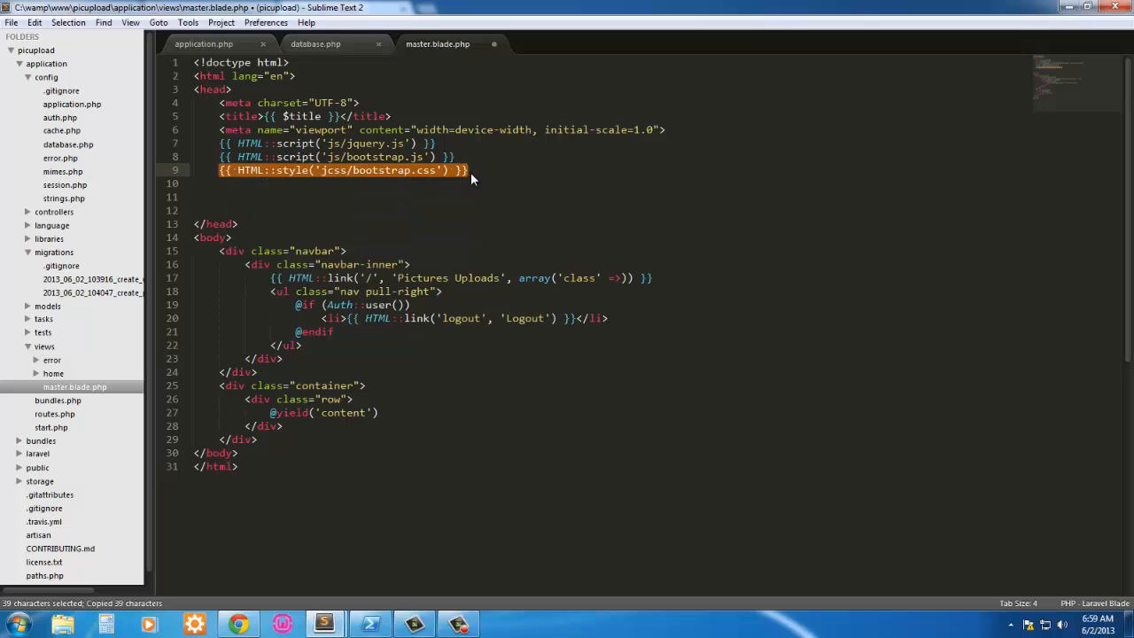
Duplicate the stylesheet line and edit it to css/bootstrap-responsive.min.css.
right_click(265, 182)
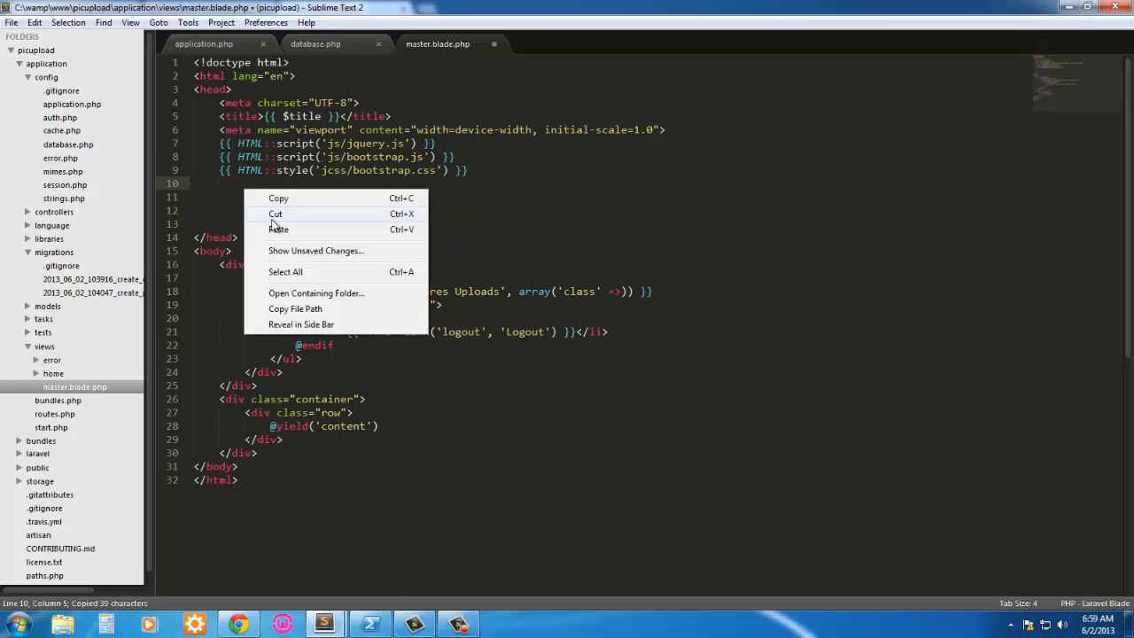
click(280, 231)
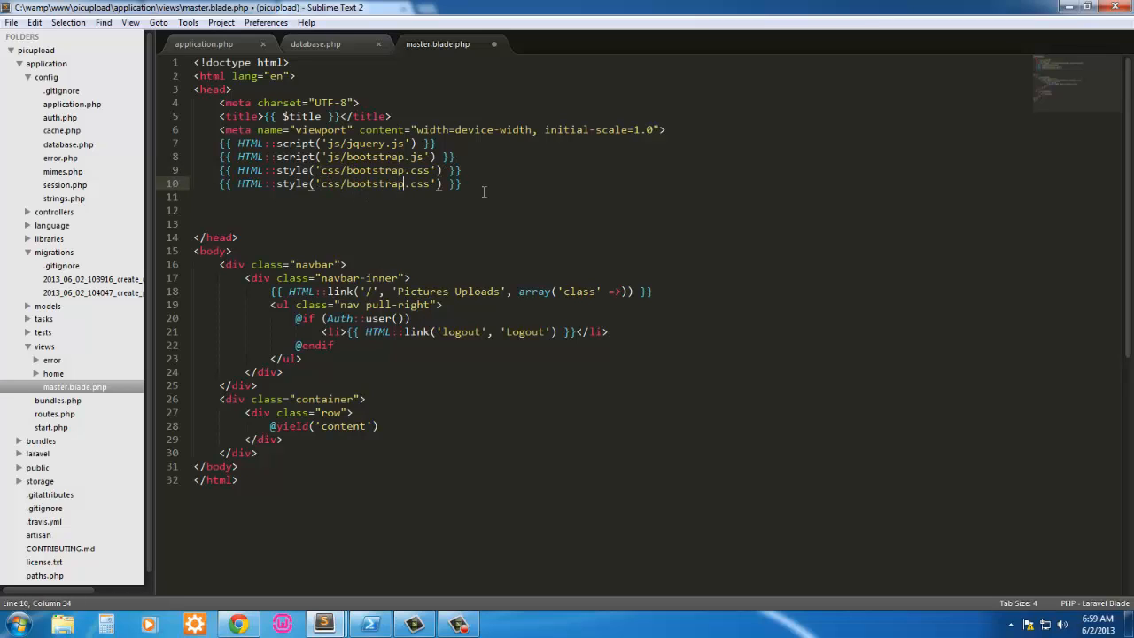
text(-)
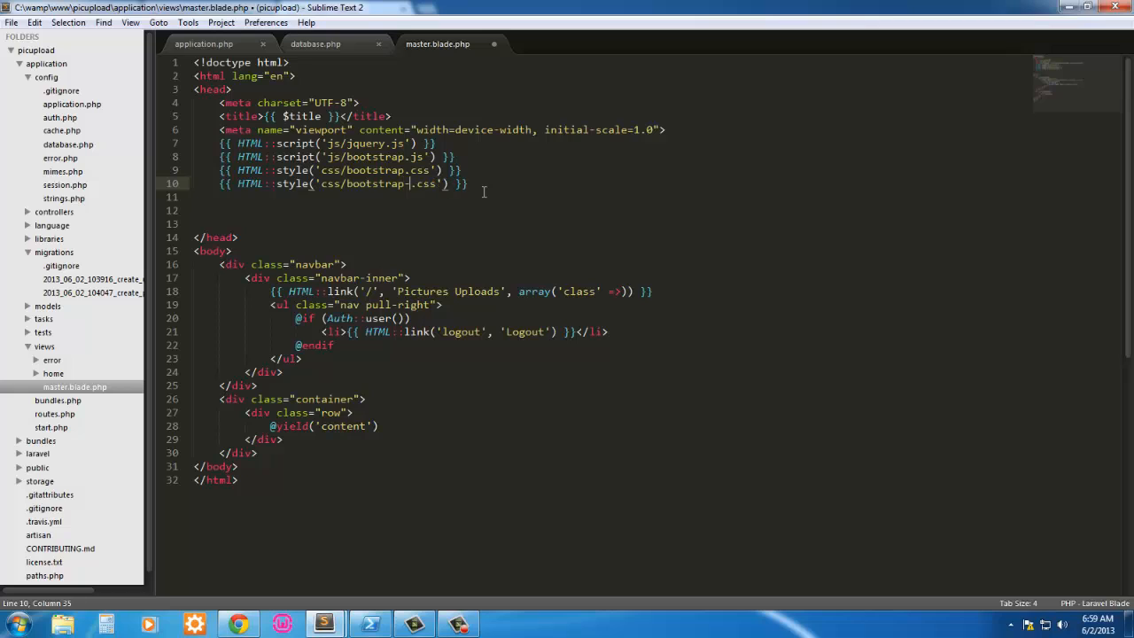
text(resp)
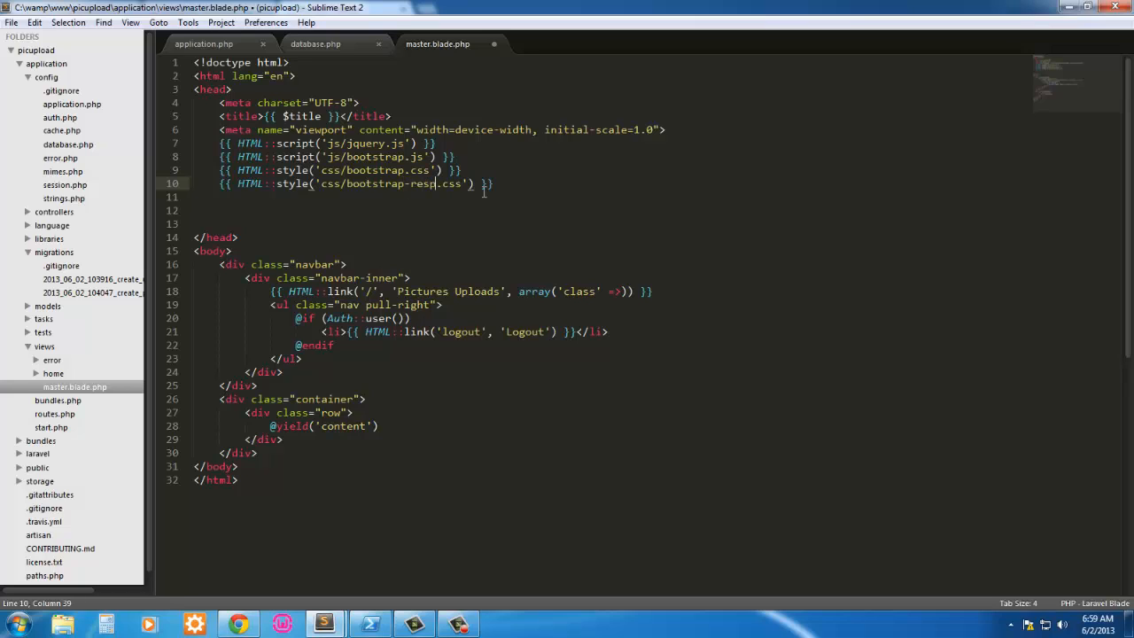
text(onsive)
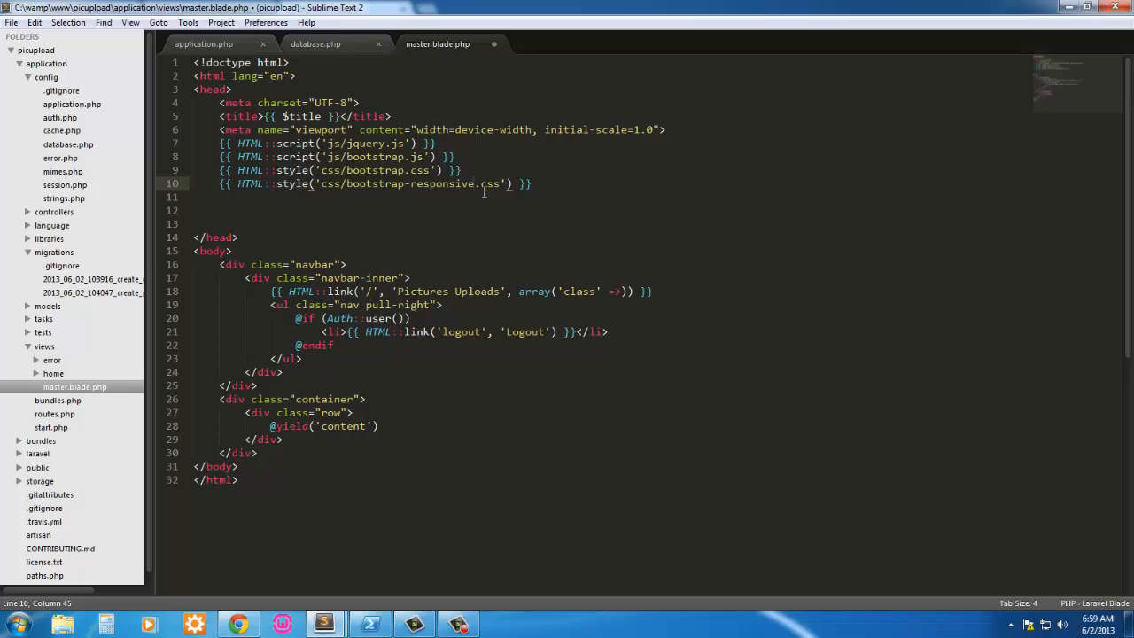
text(.min.)
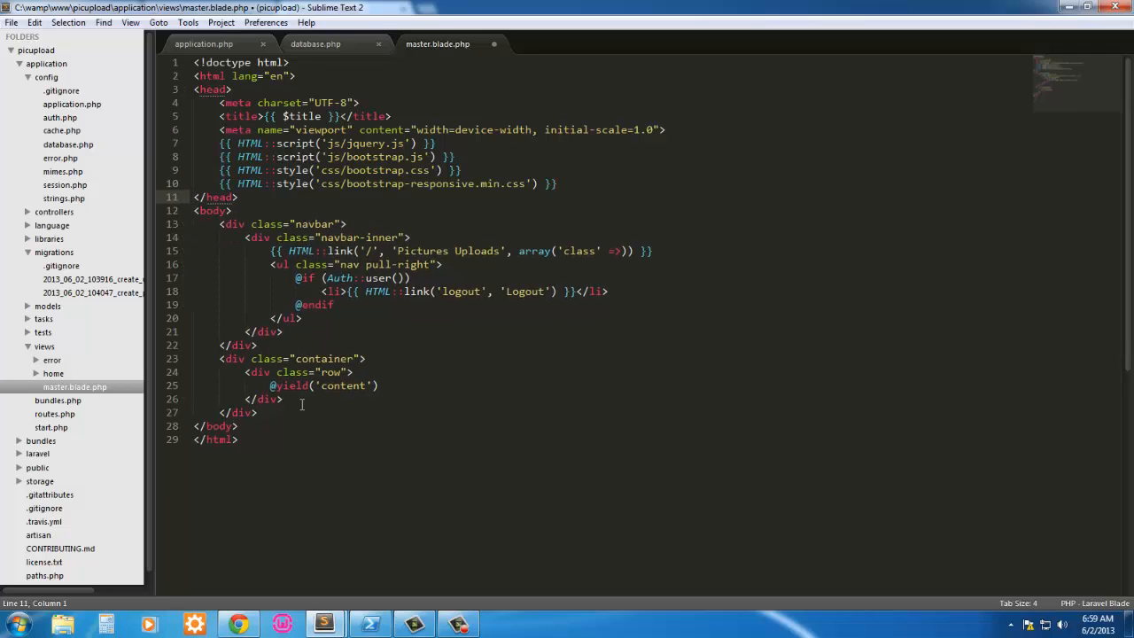
mouse_move(480, 382)
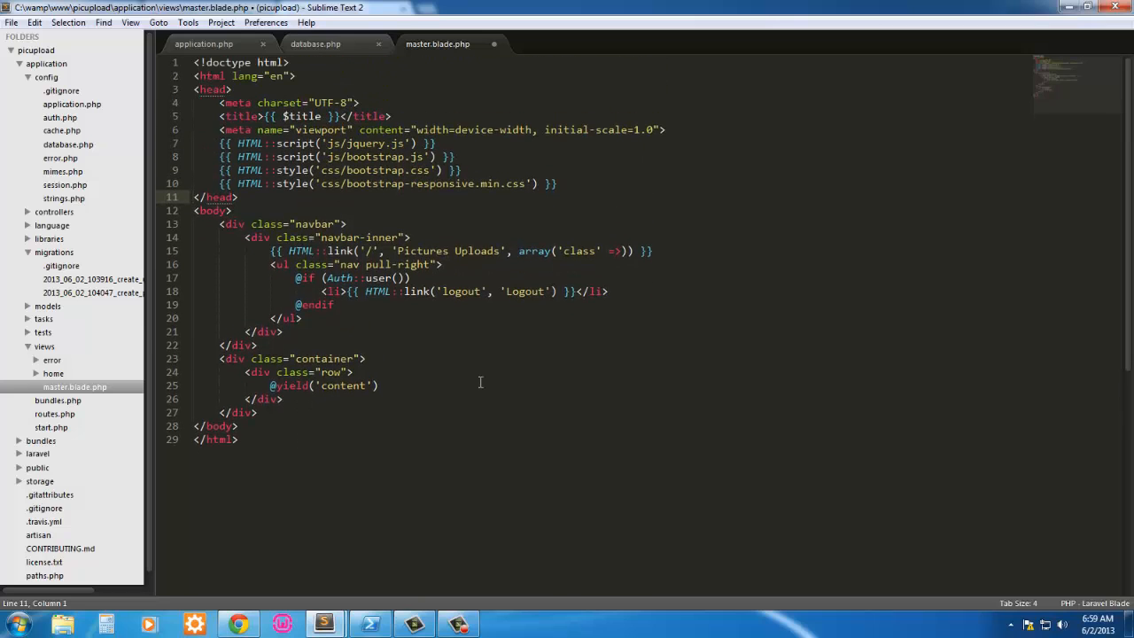
Save master.blade.php with the blank lines above </head> removed.
key(ctrl+s)
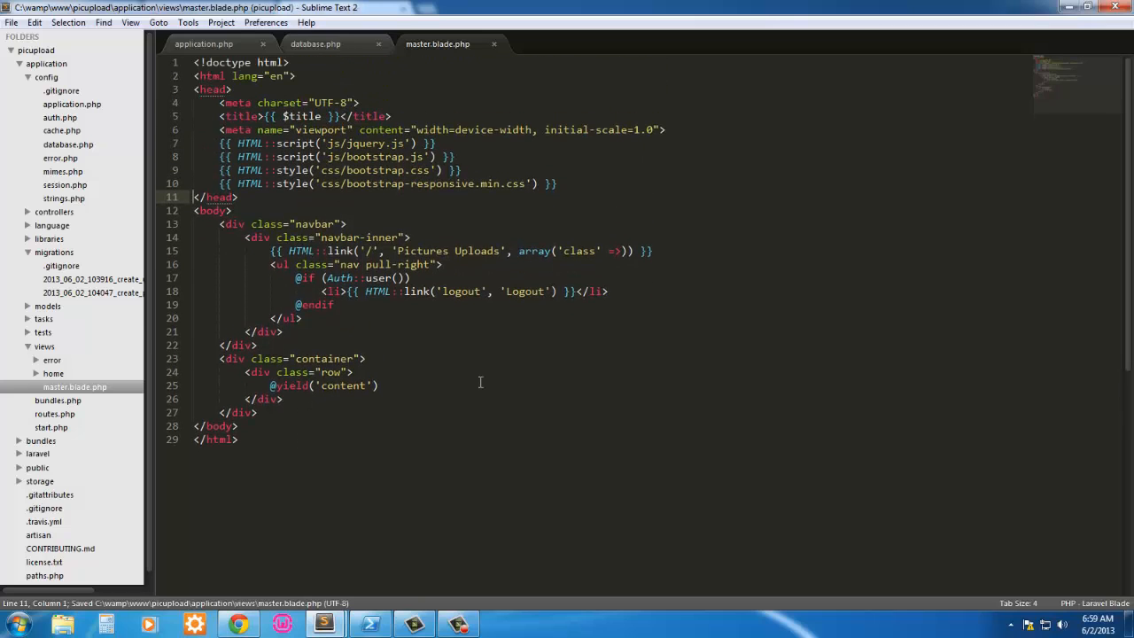